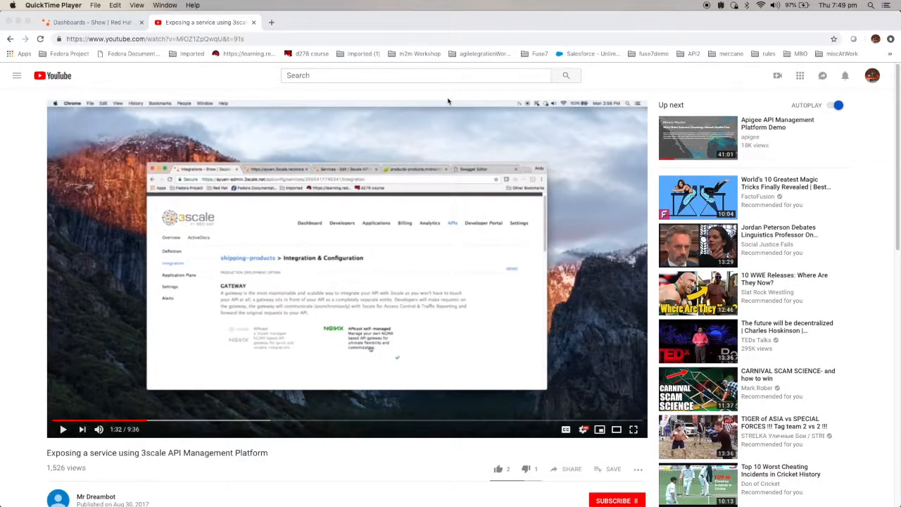
mouse_move(452, 214)
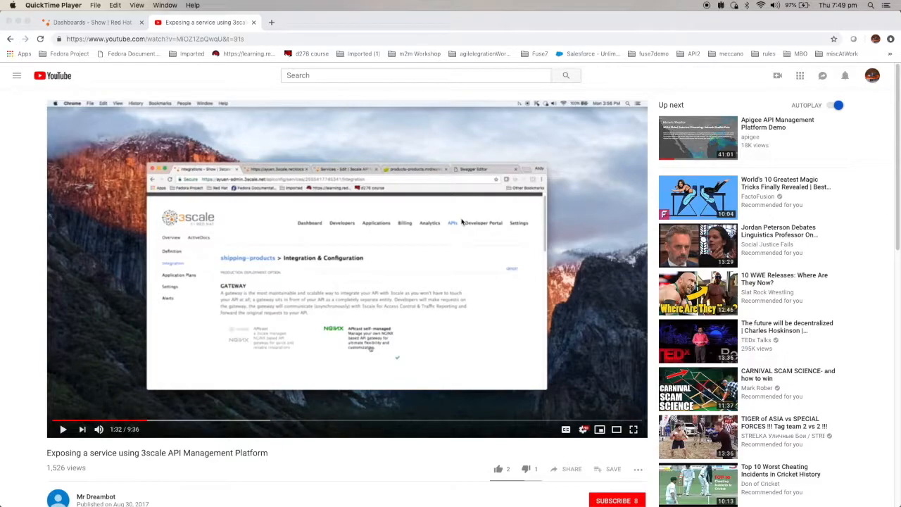
mouse_move(461, 222)
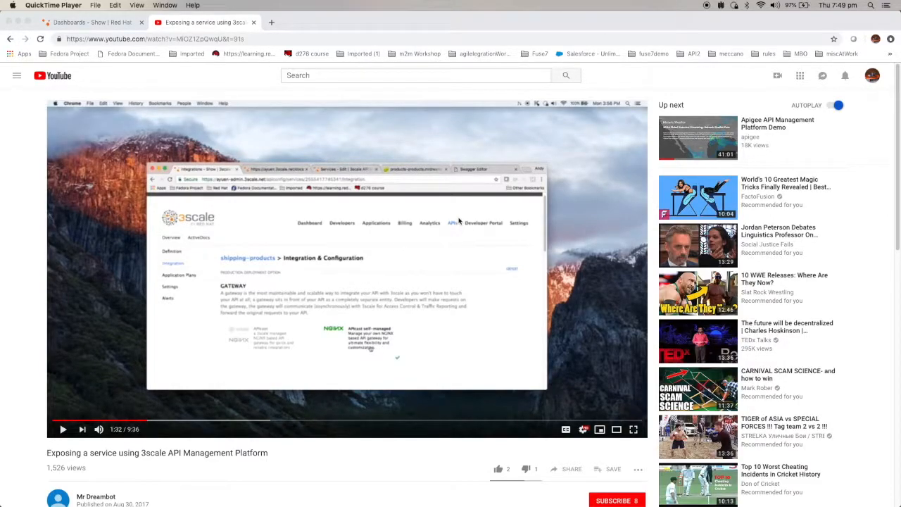
mouse_move(386, 228)
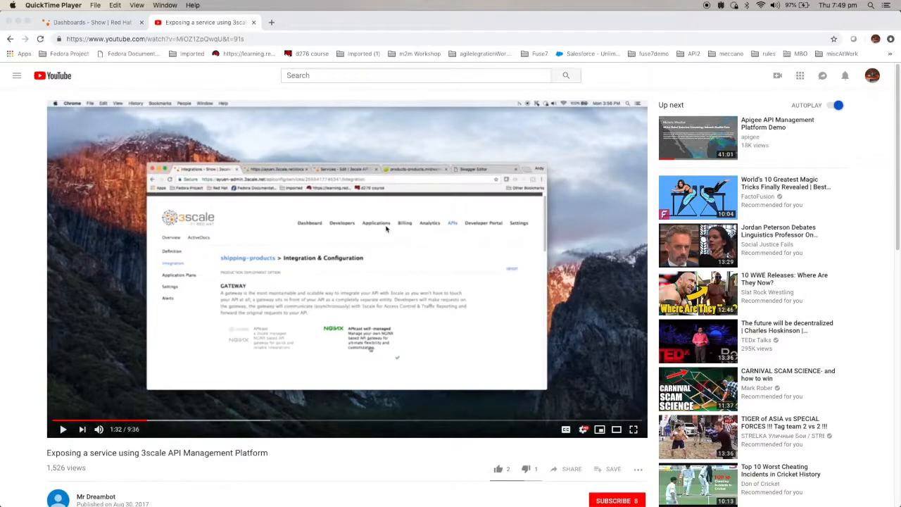
mouse_move(380, 229)
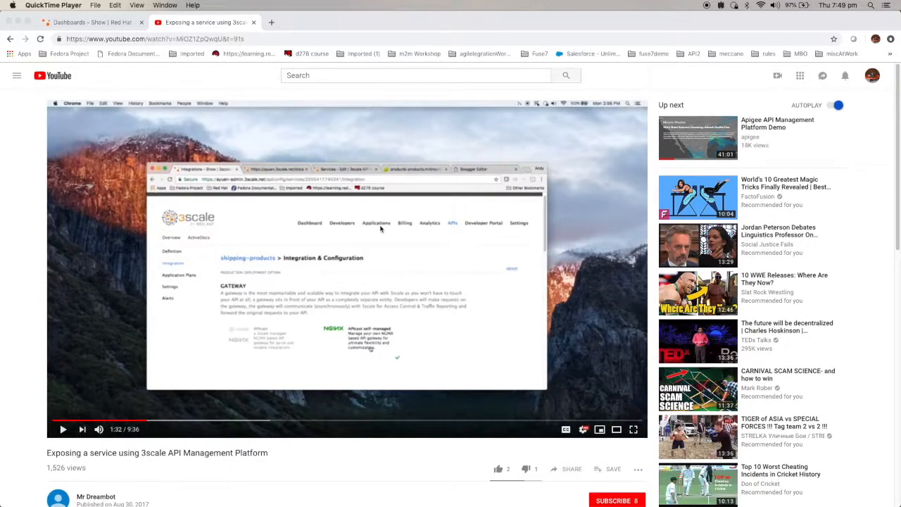
mouse_move(457, 232)
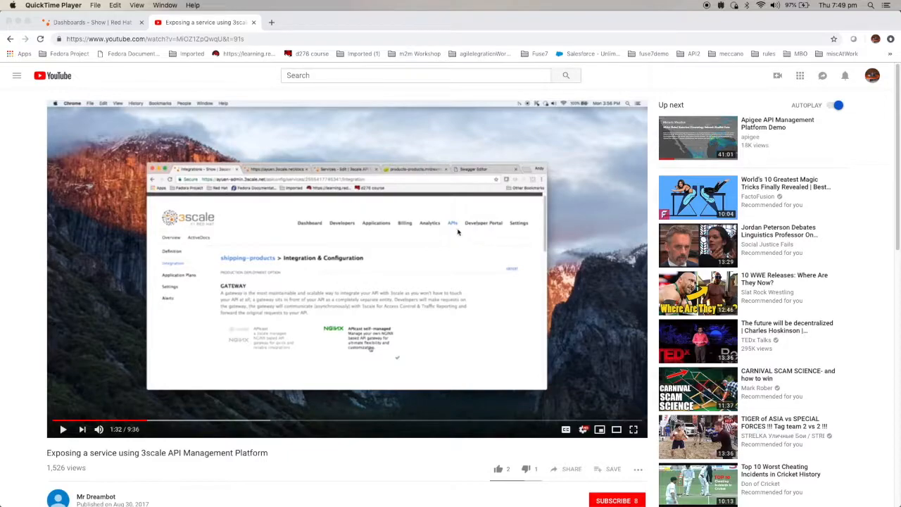
mouse_move(216, 241)
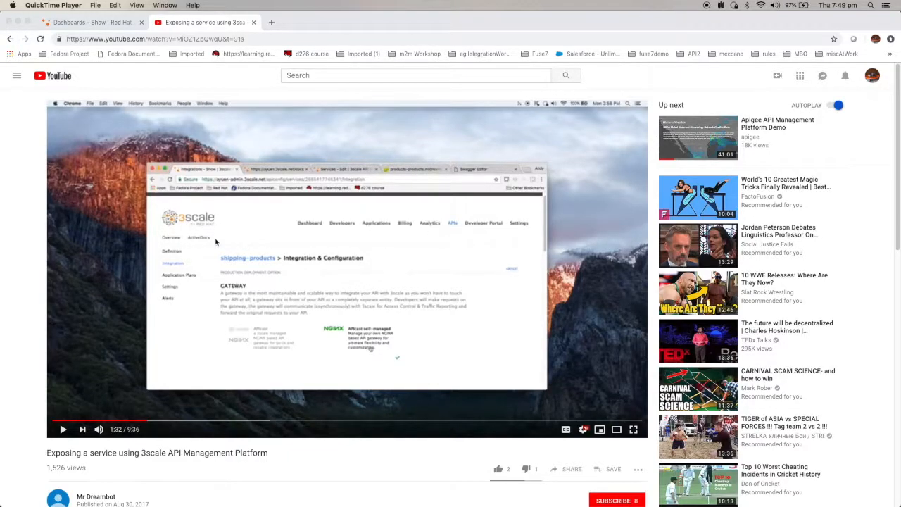
mouse_move(207, 242)
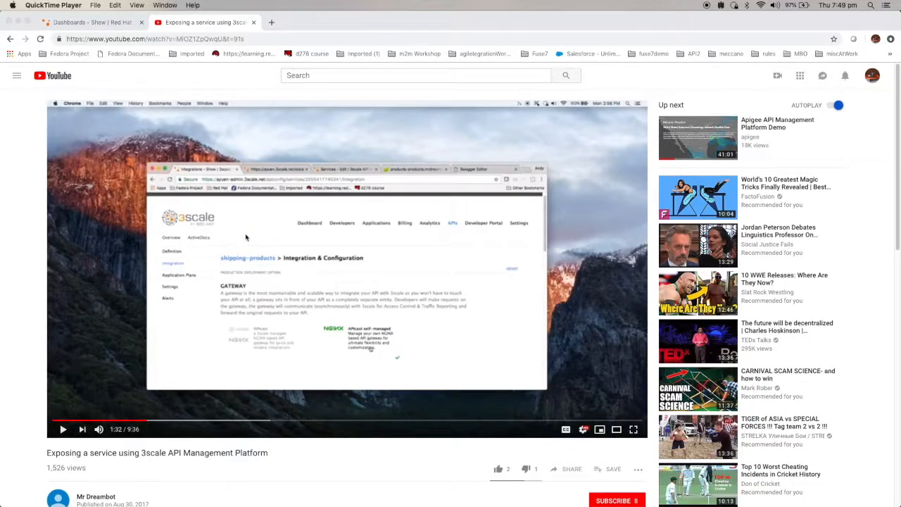
mouse_move(251, 253)
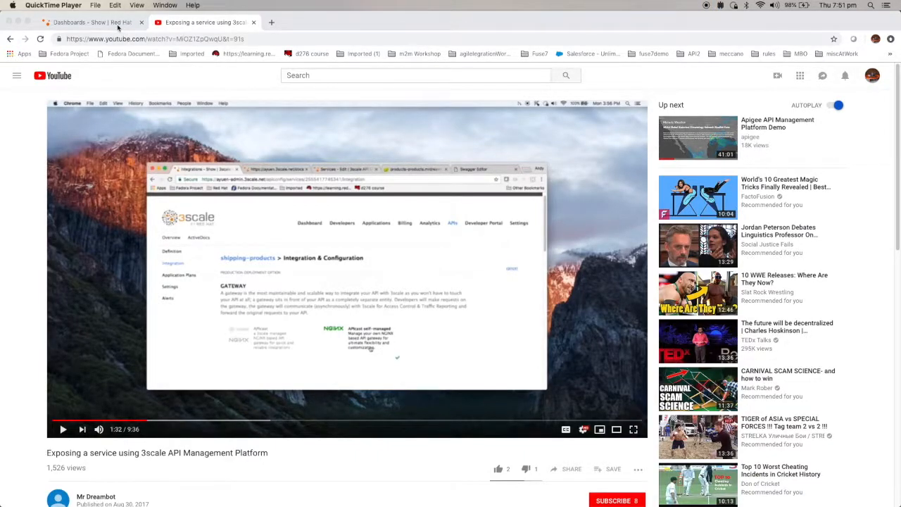
Step: Switch to the 3scale admin dashboard tab listing Echo API and Shipping-Products API
click(92, 22)
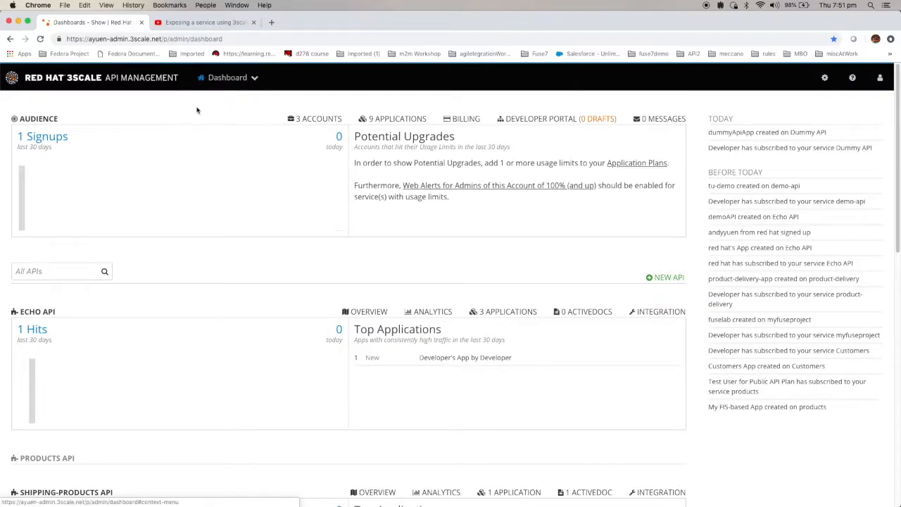
mouse_move(227, 77)
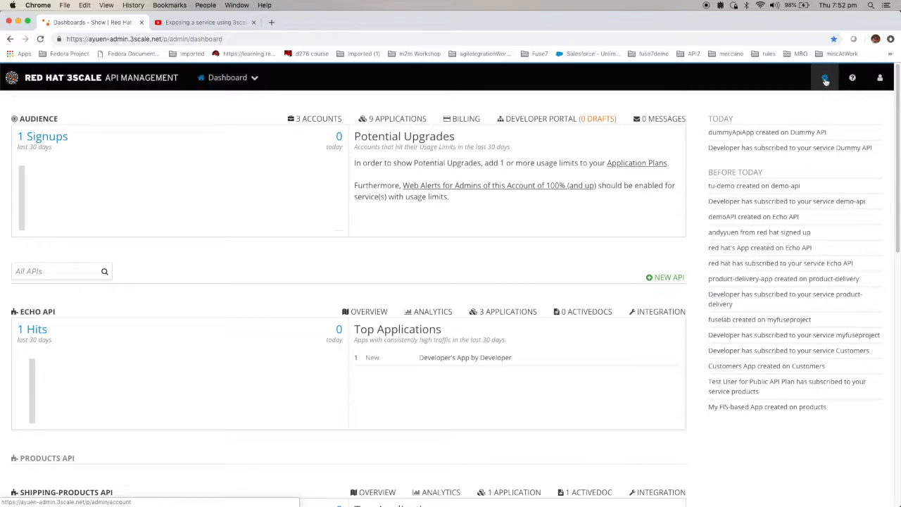
mouse_move(825, 78)
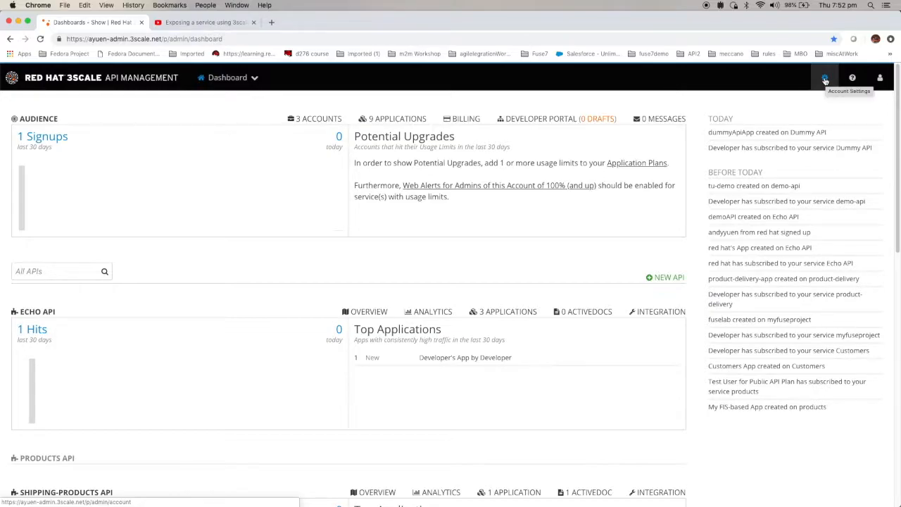
Step: Open Account Settings from the gear icon to view the provider API key
click(824, 78)
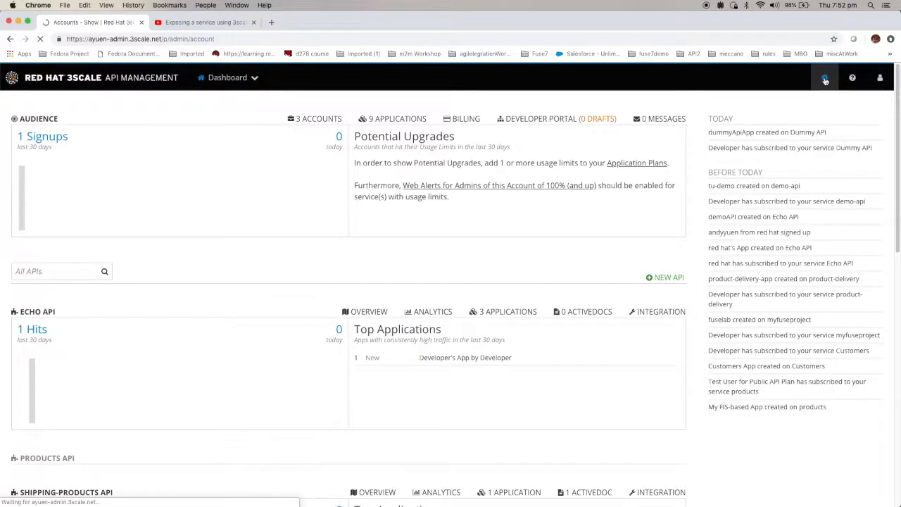
click(824, 78)
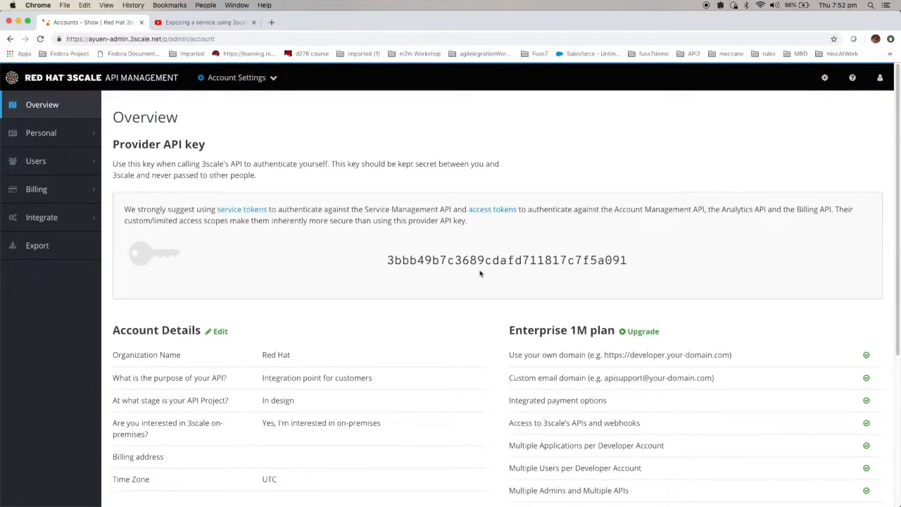
mouse_move(479, 255)
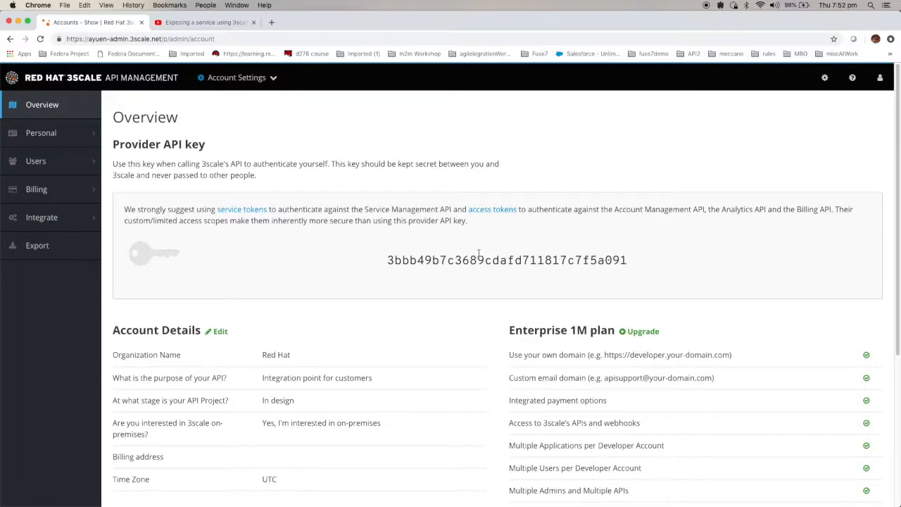
mouse_move(486, 260)
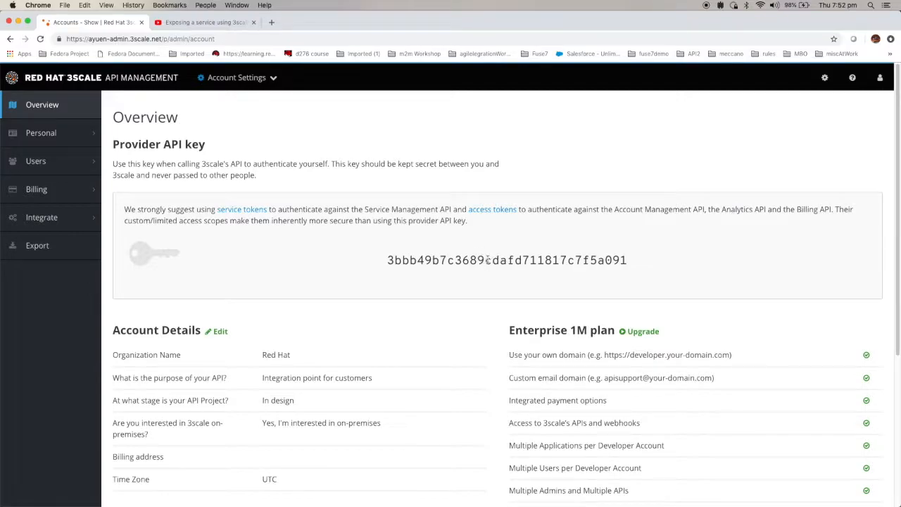
mouse_move(483, 249)
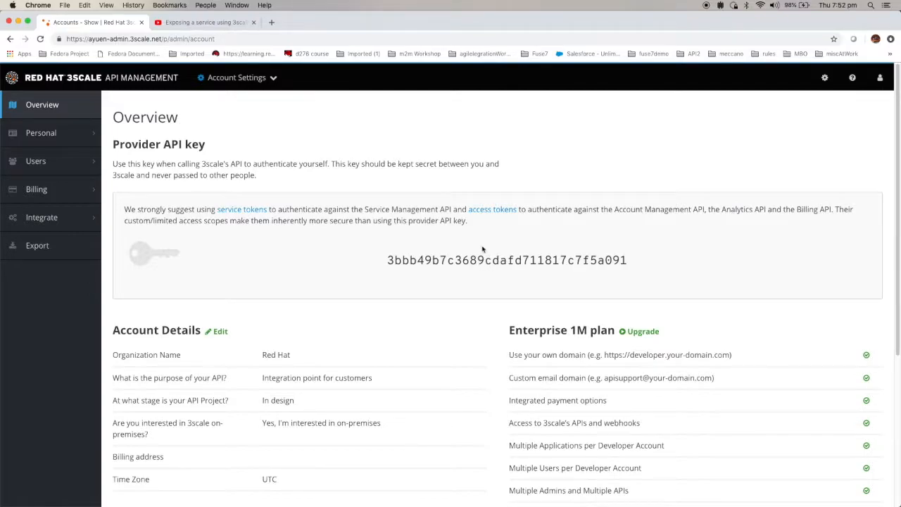
mouse_move(490, 216)
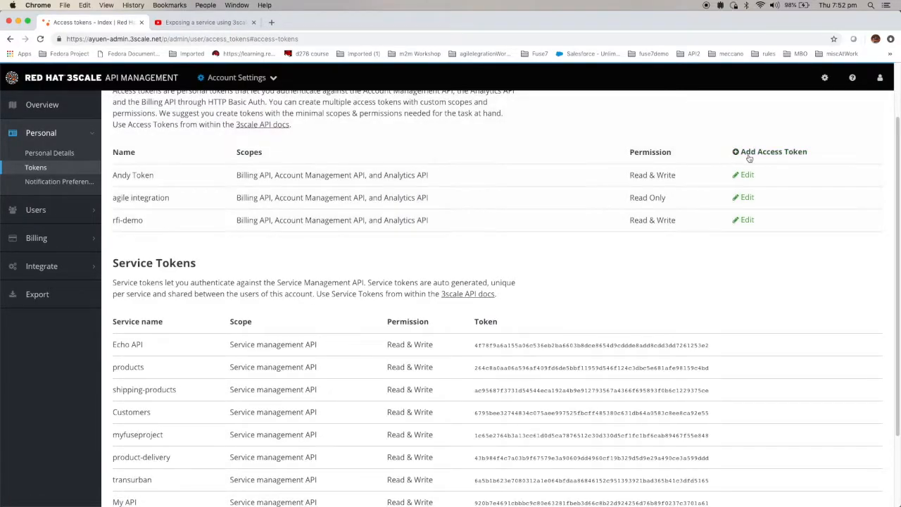
Step: Fill a new access token with Billing, Account Management and Analytics scopes and Read & Write
click(769, 152)
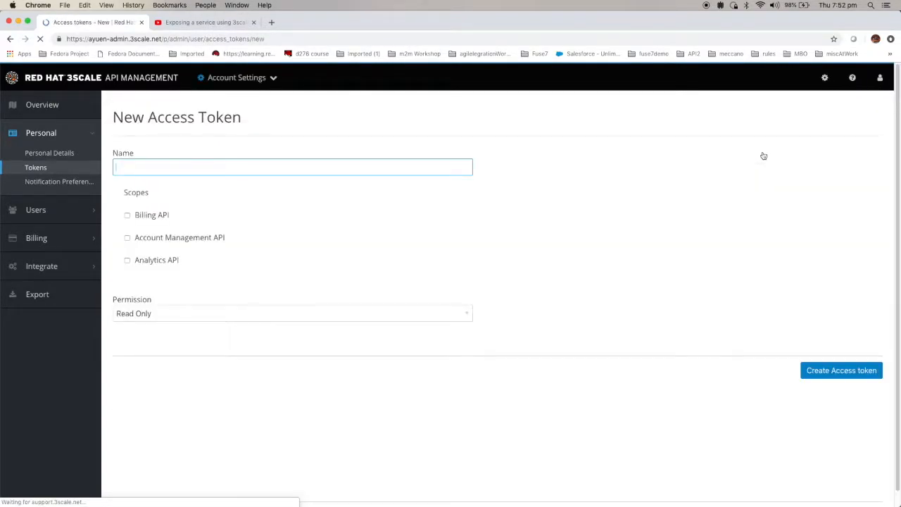
mouse_move(168, 223)
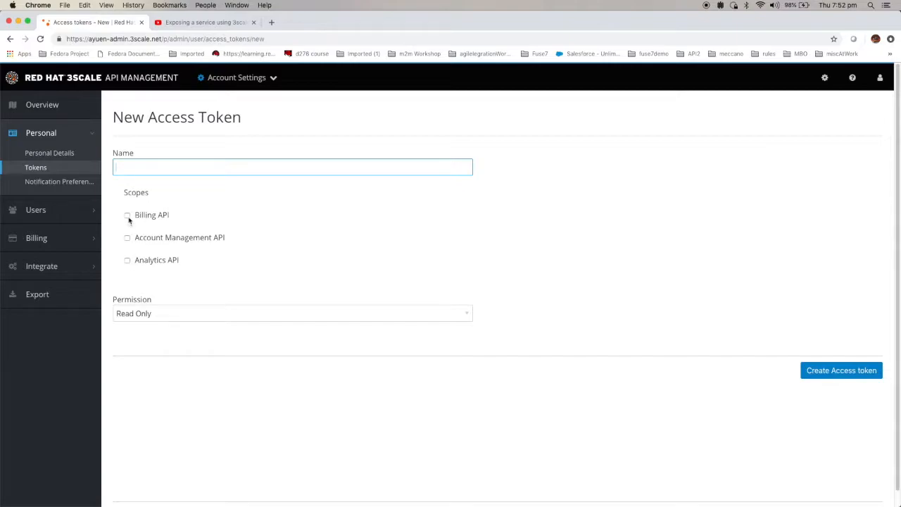
click(127, 215)
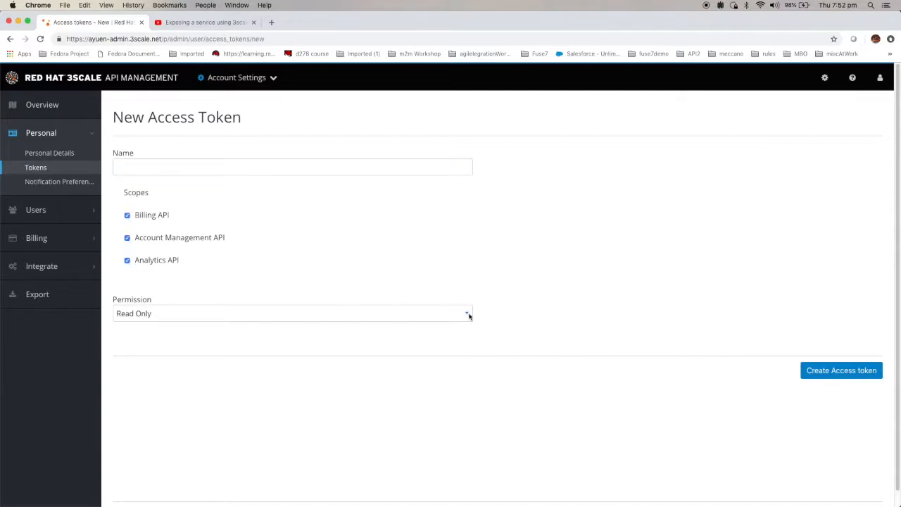
click(292, 313)
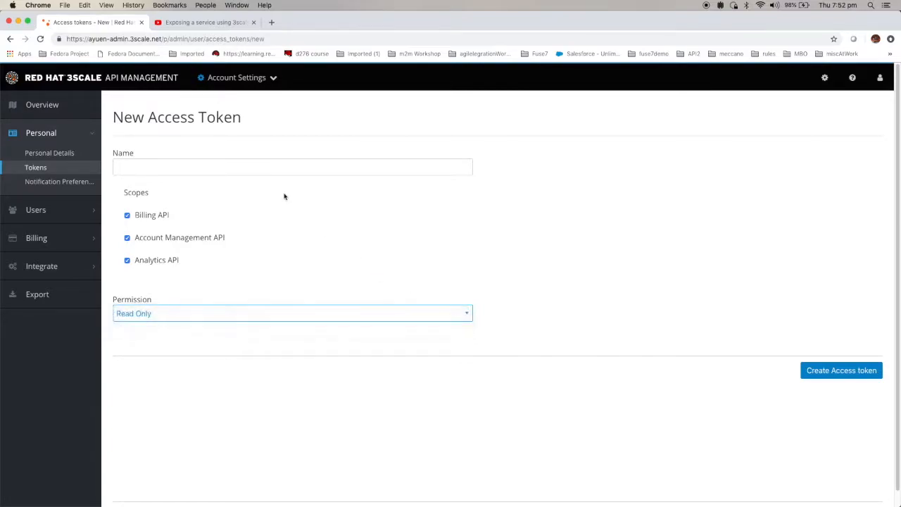
click(292, 313)
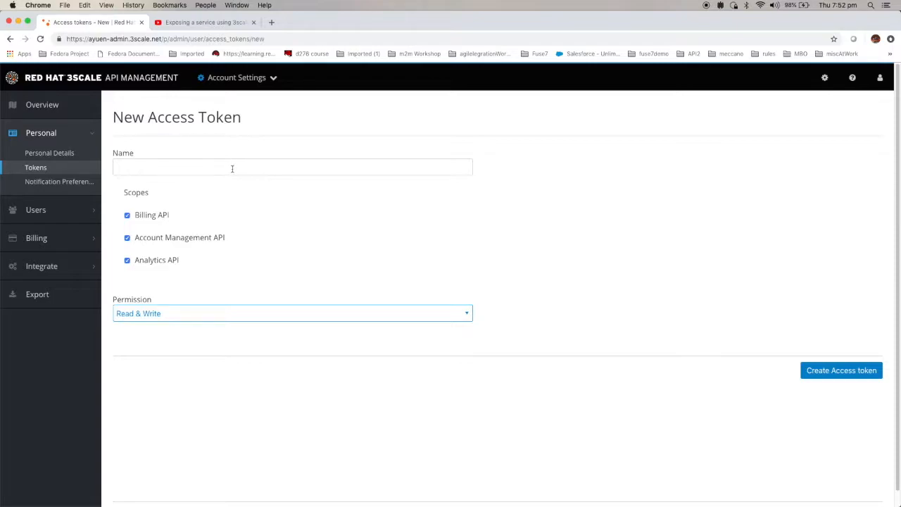
mouse_move(629, 148)
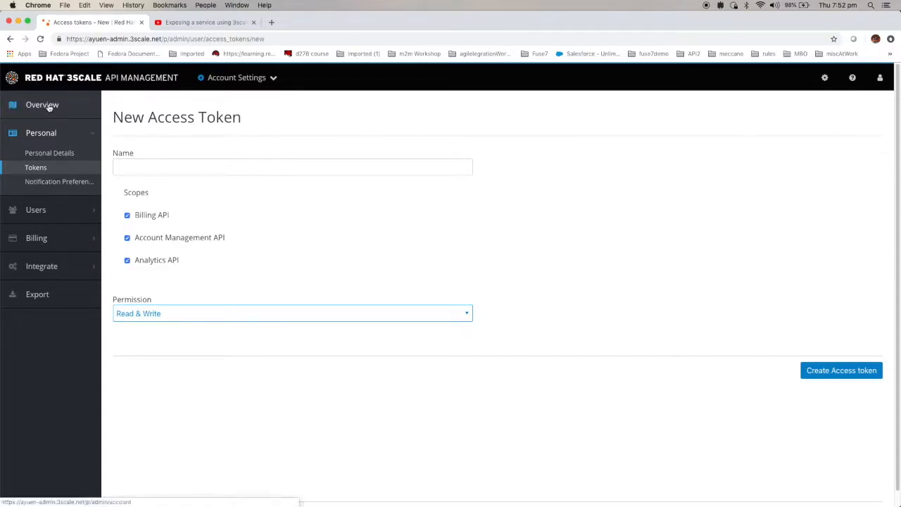
click(42, 104)
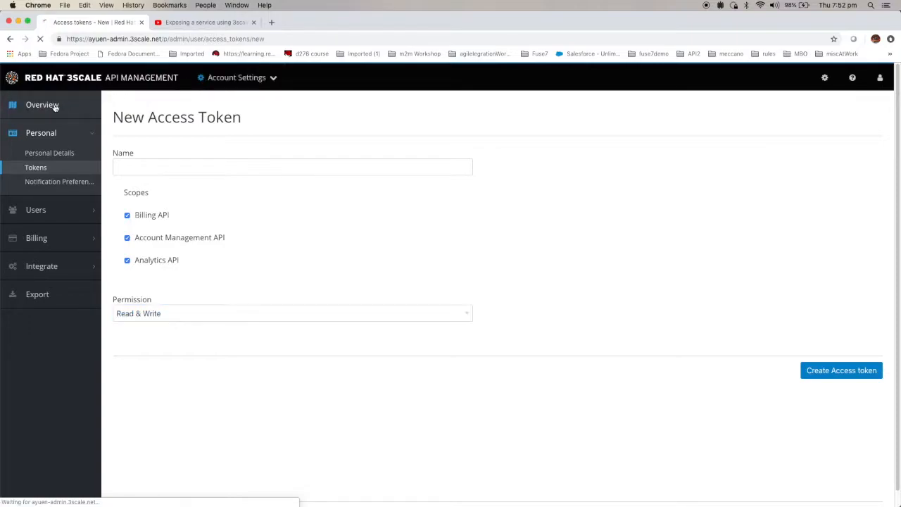
Step: Return to the Dashboard and begin a new API from the New API link
click(42, 104)
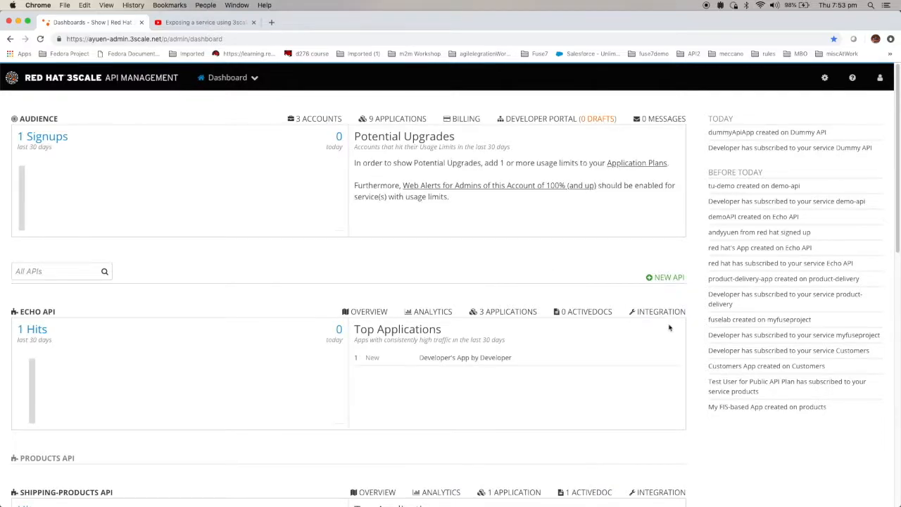
mouse_move(664, 277)
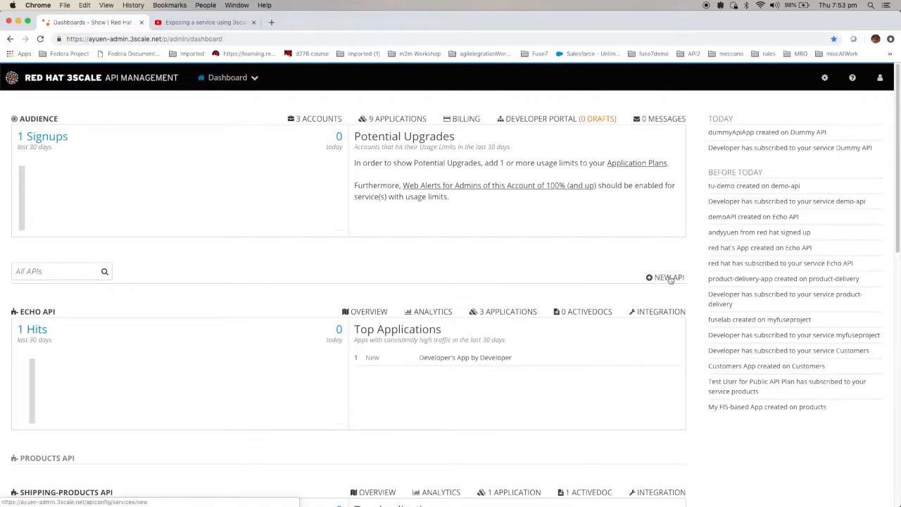
click(665, 276)
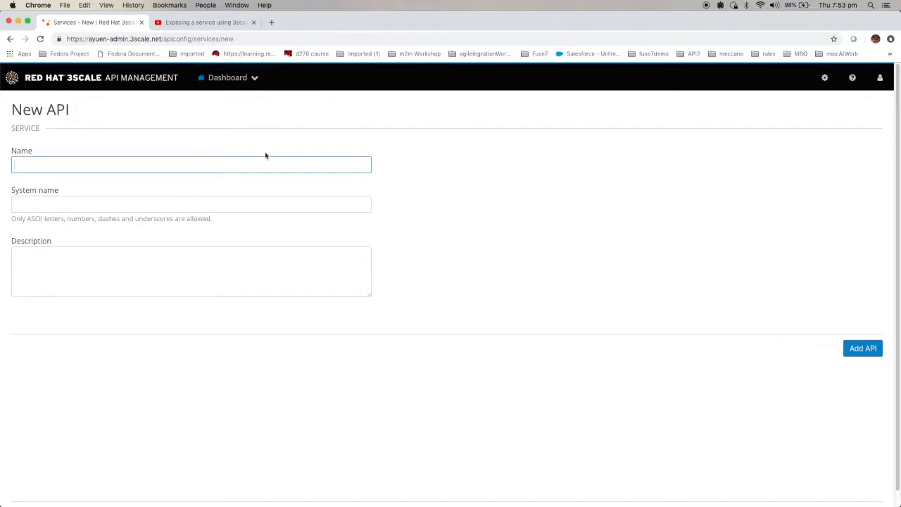
Step: Add an API named 'Demo API' with system name 'demo_api'
click(190, 164)
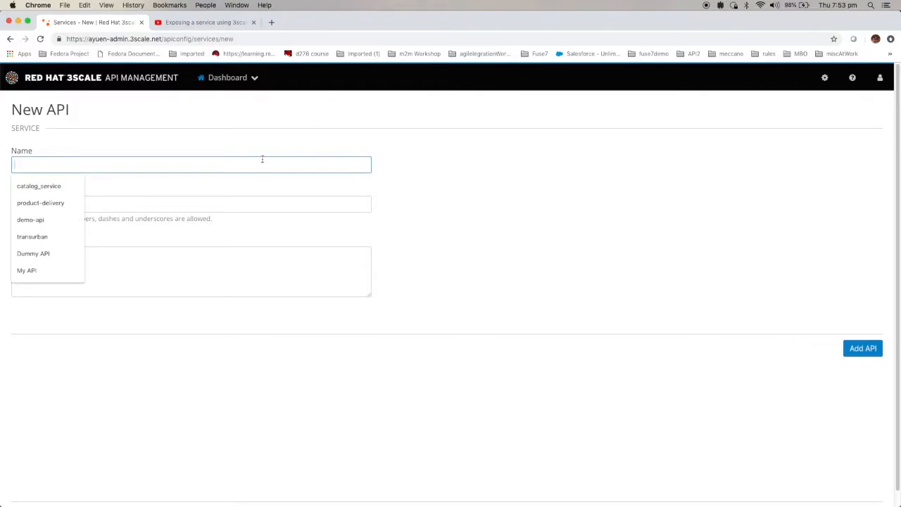
text(D)
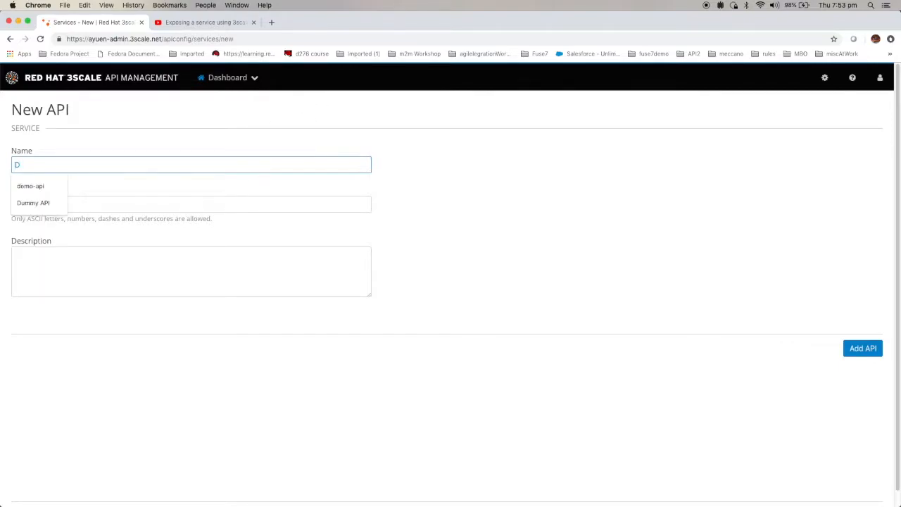
text(emo)
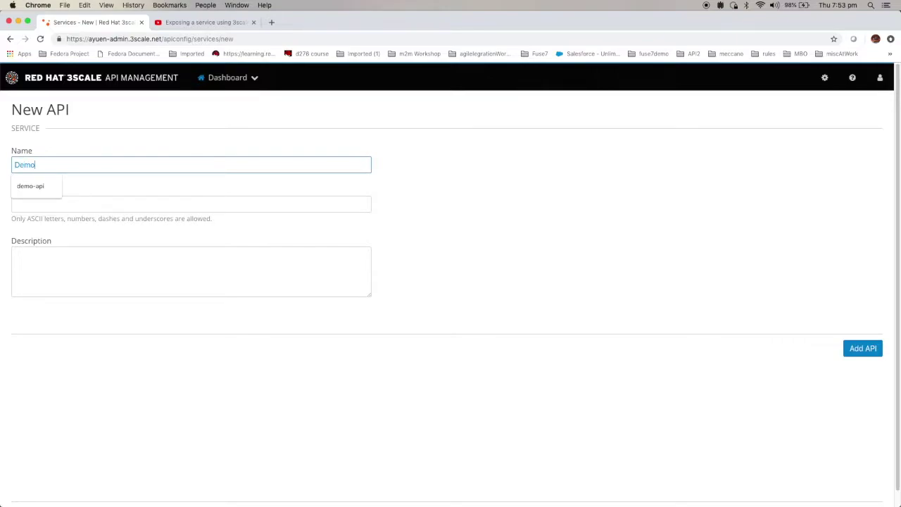
text(API)
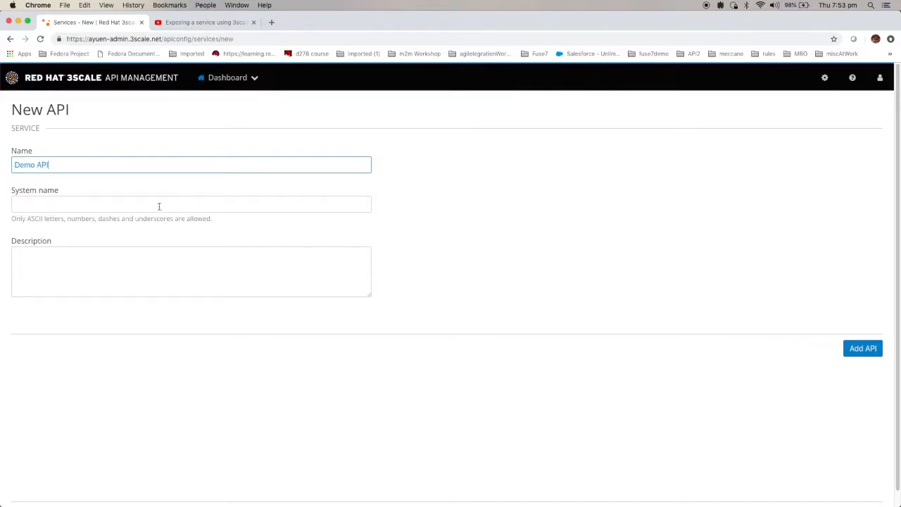
text(demo_api)
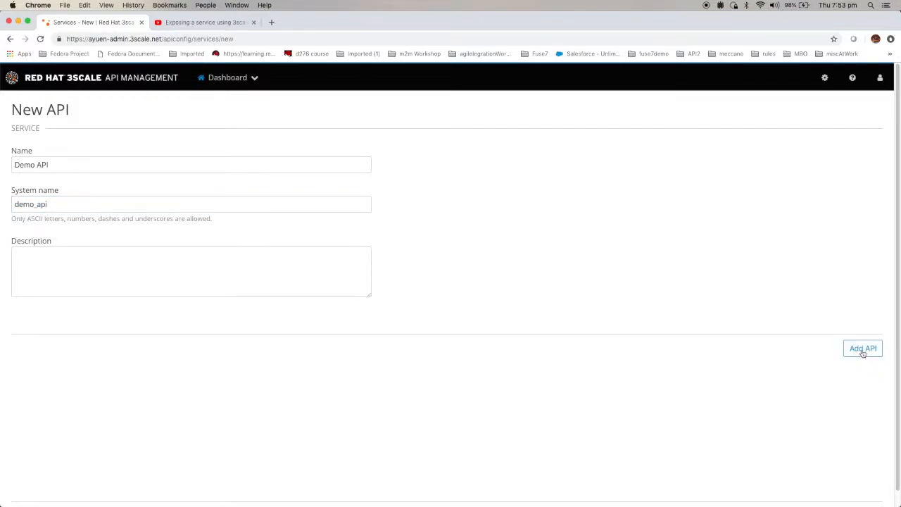
click(862, 348)
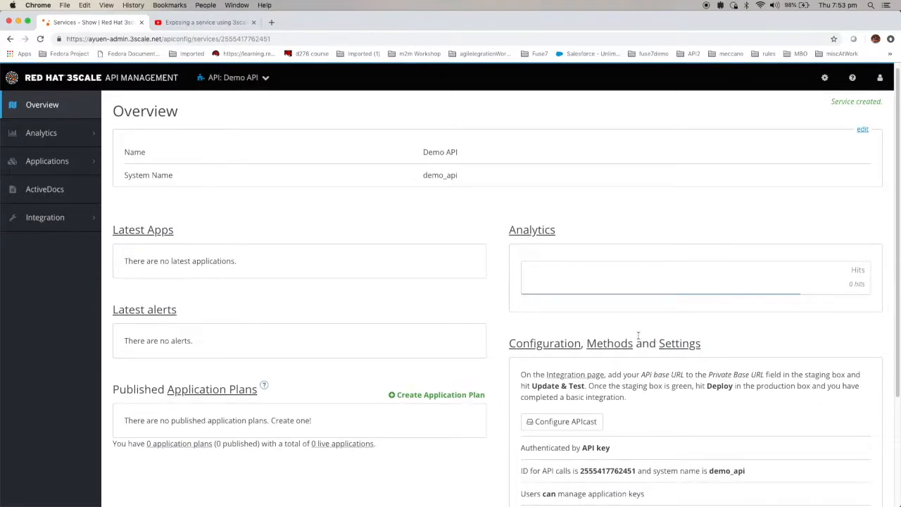
Step: Open Demo API's Configuration page showing APIcast with API key authentication
scroll(down, 3)
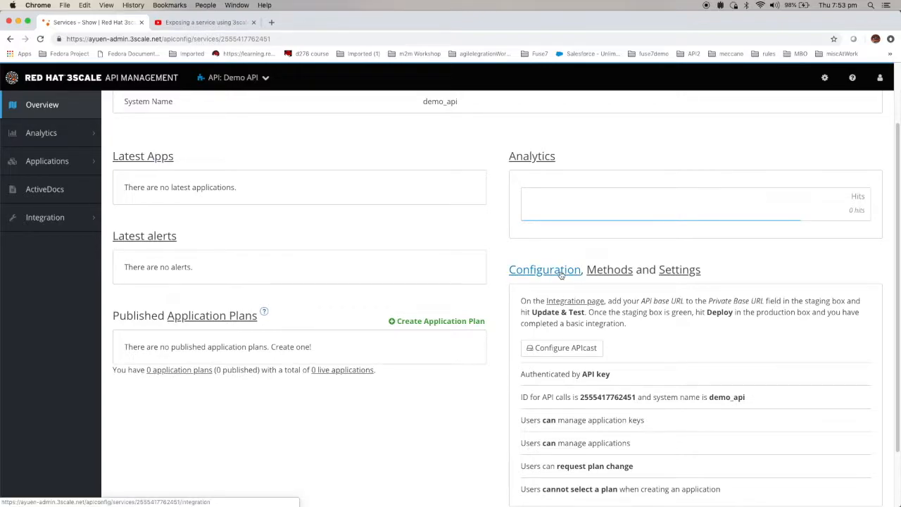
click(544, 269)
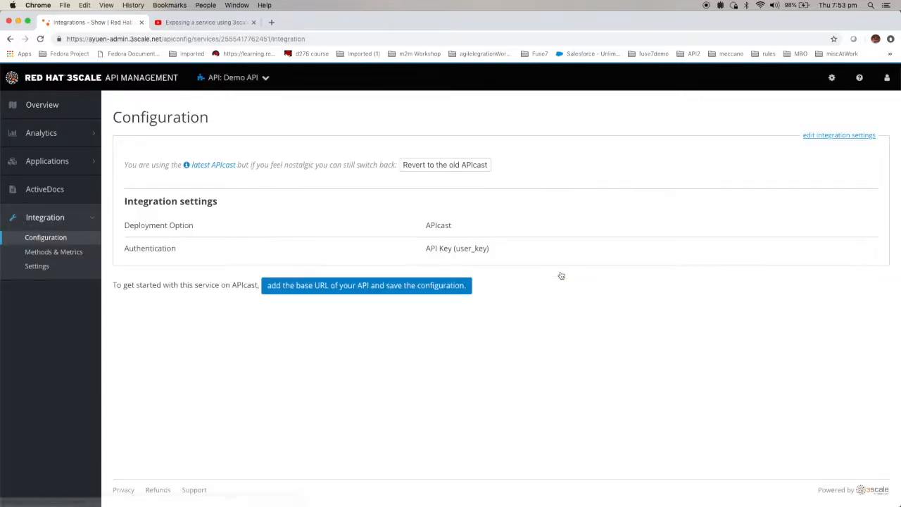
mouse_move(839, 135)
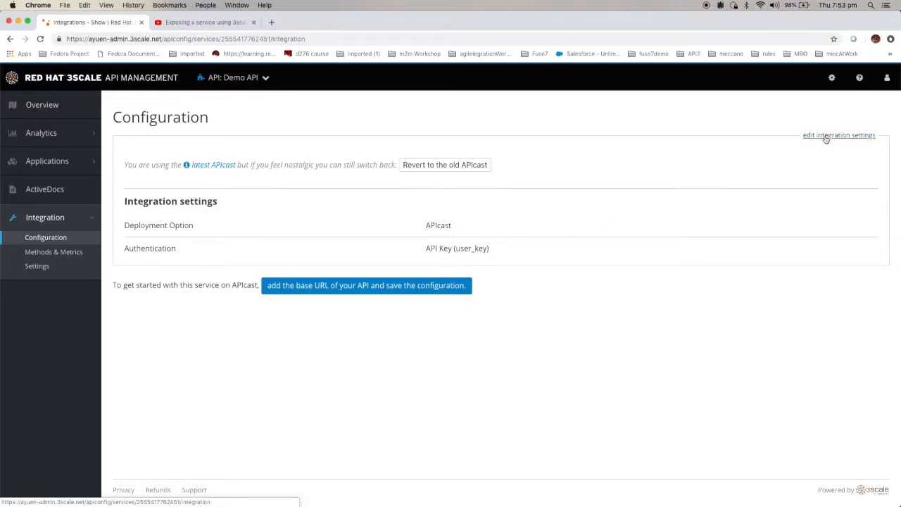
click(839, 134)
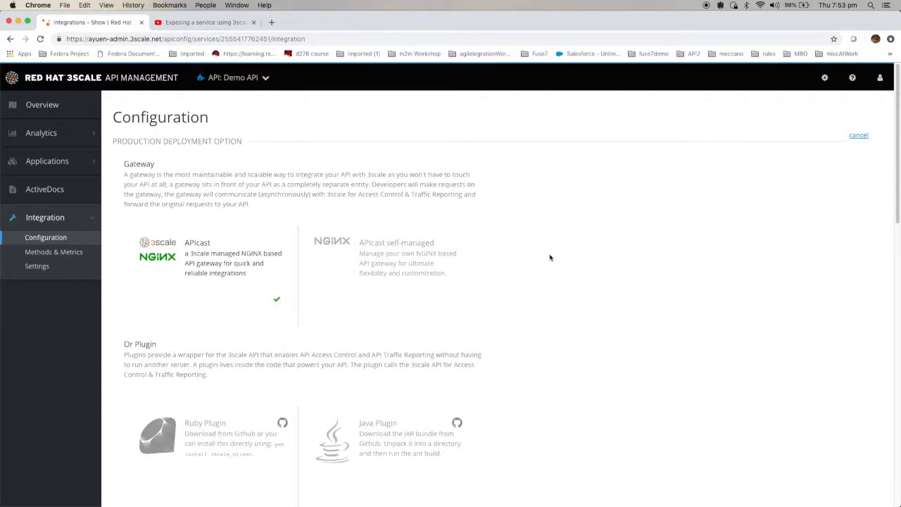
scroll(up, 3)
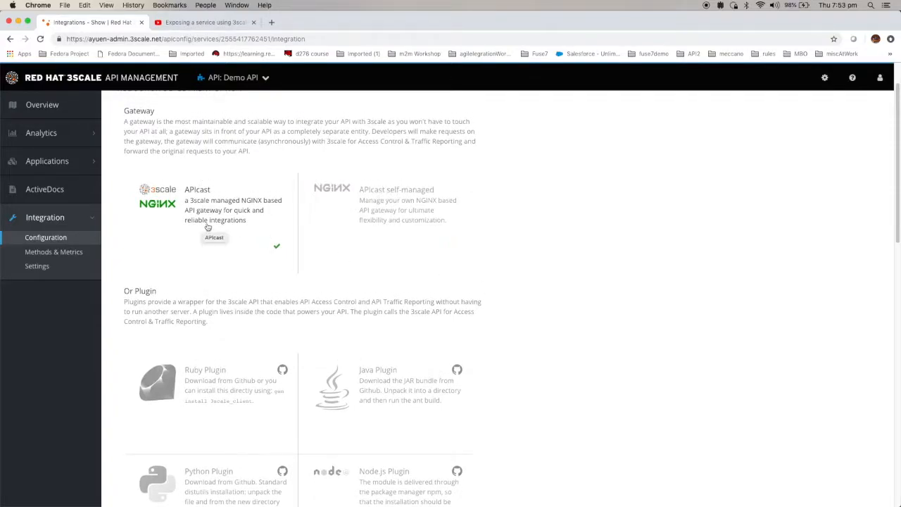
mouse_move(207, 224)
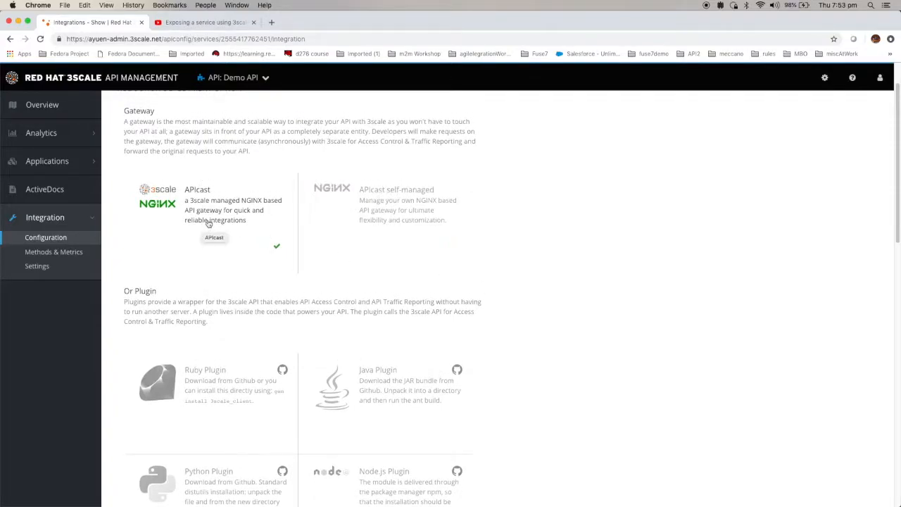
click(387, 204)
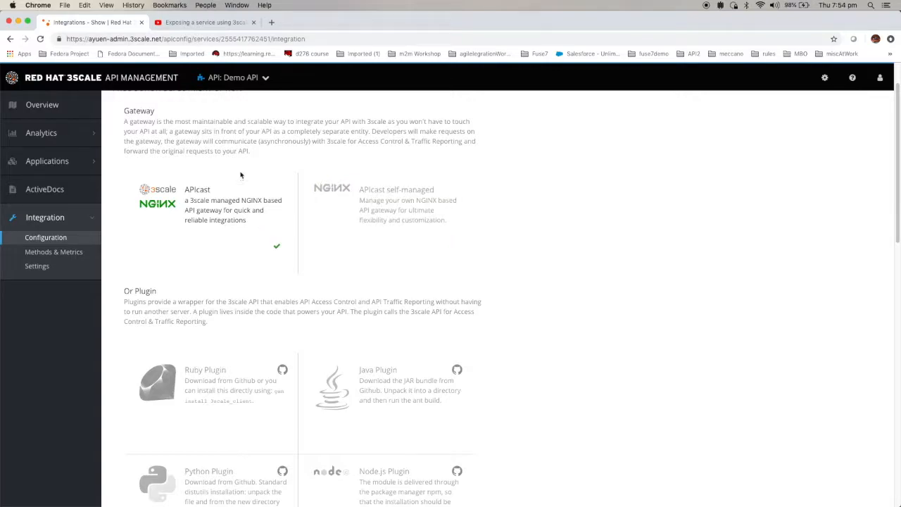
mouse_move(227, 210)
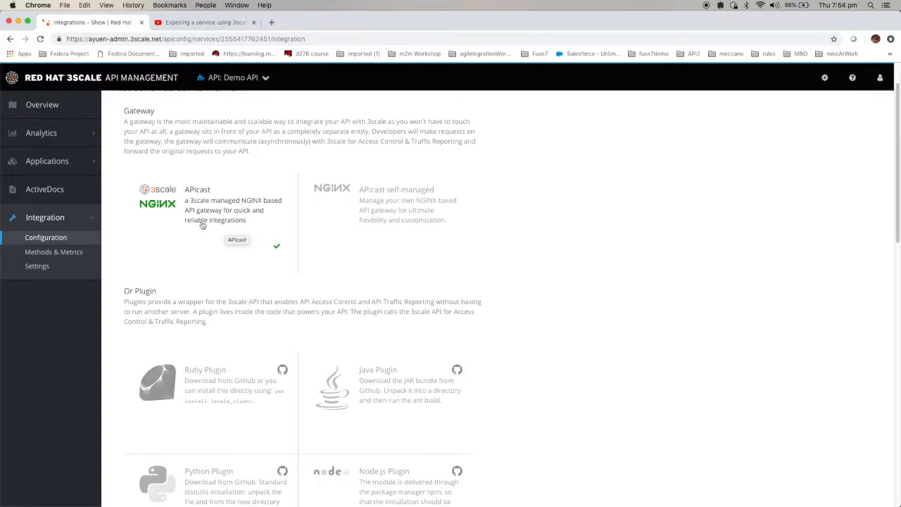
scroll(down, 3)
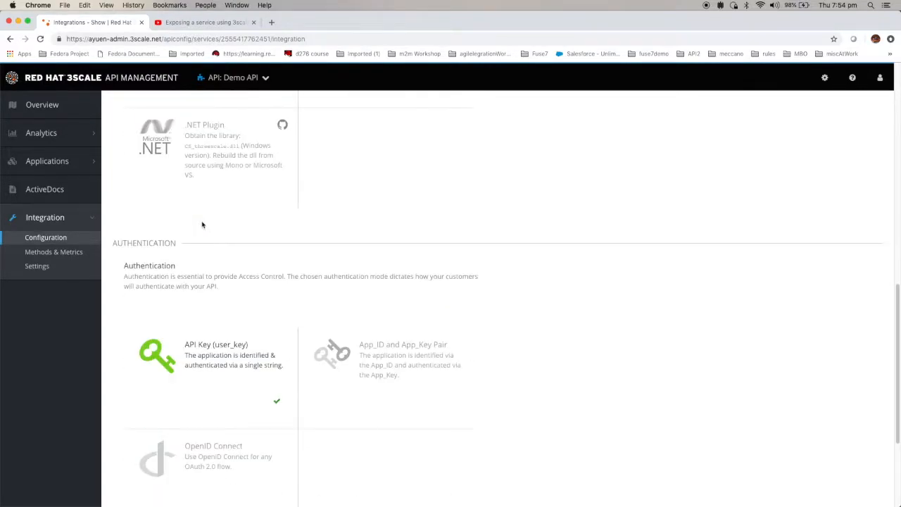
scroll(down, 3)
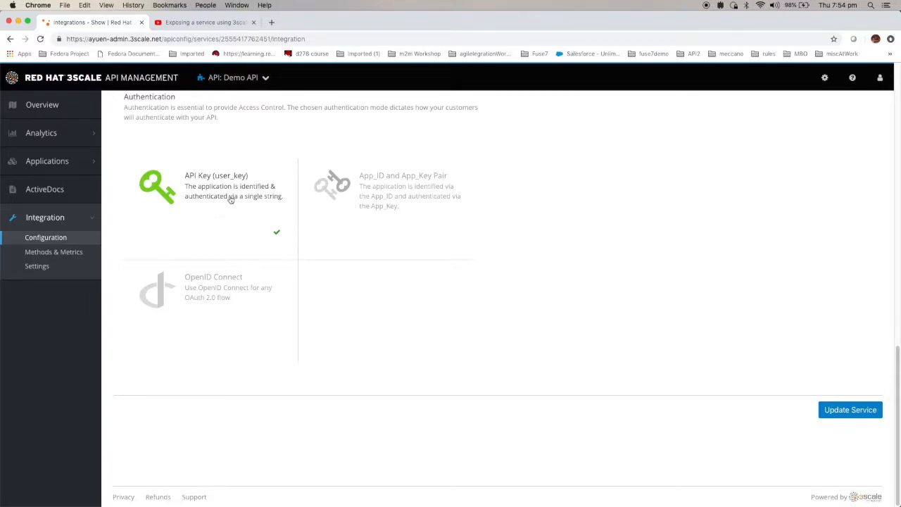
mouse_move(636, 313)
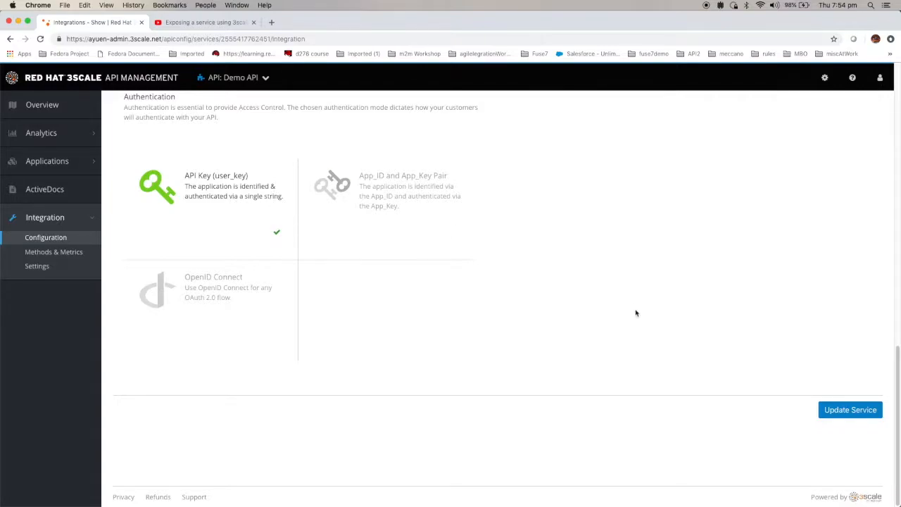
mouse_move(849, 409)
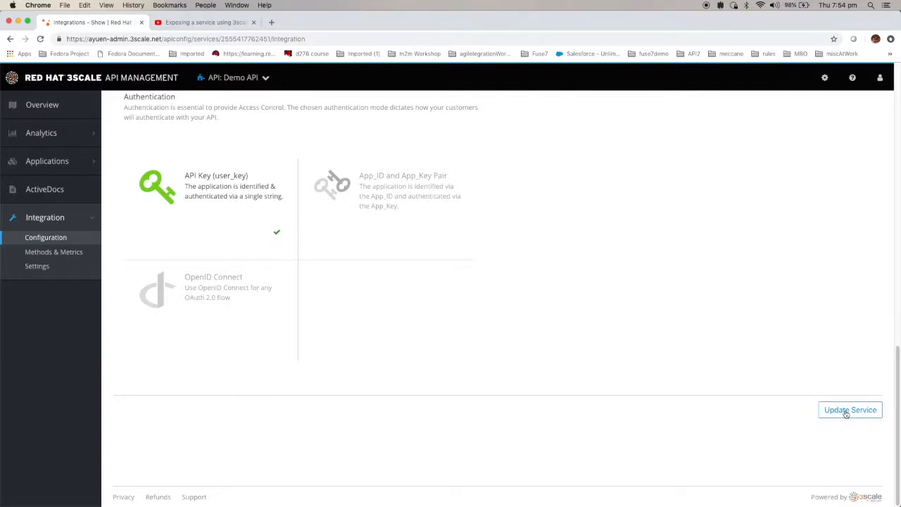
click(850, 409)
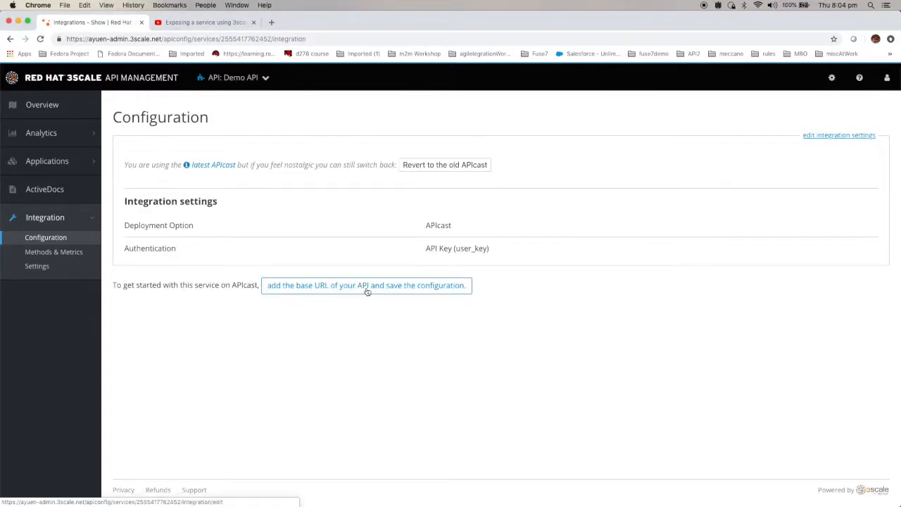
click(365, 285)
text(https://tc-apis.herokuapp.com:443)
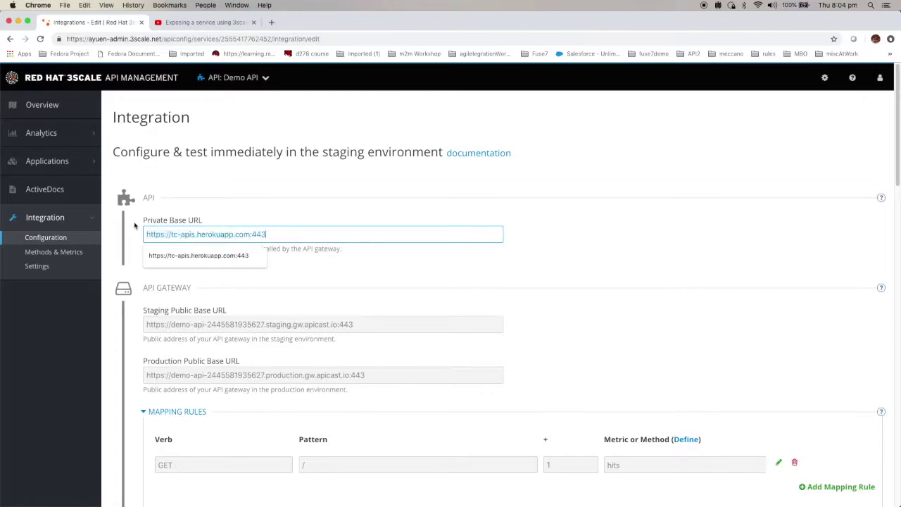
click(335, 199)
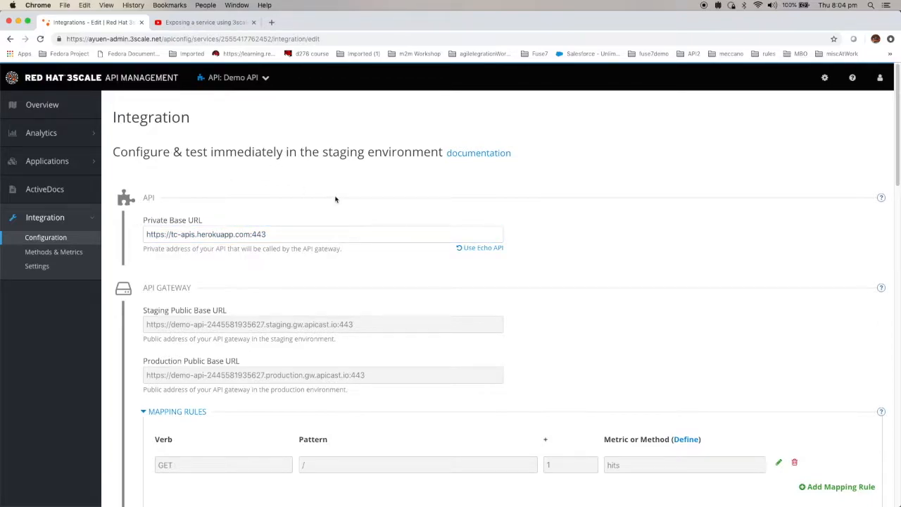
mouse_move(328, 194)
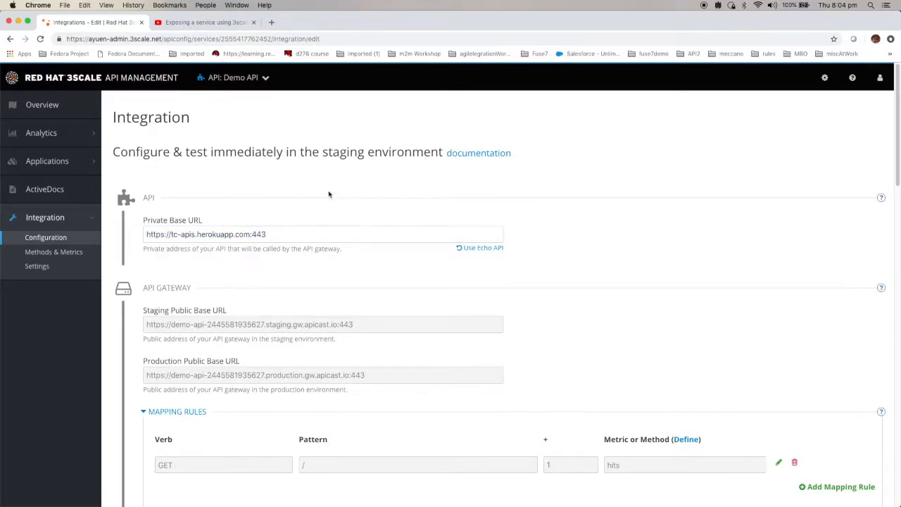
scroll(down, 3)
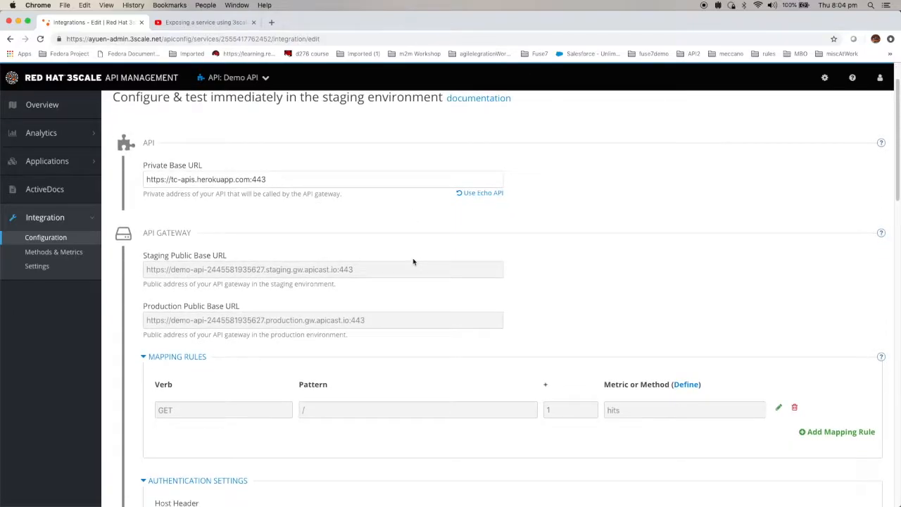
scroll(down, 3)
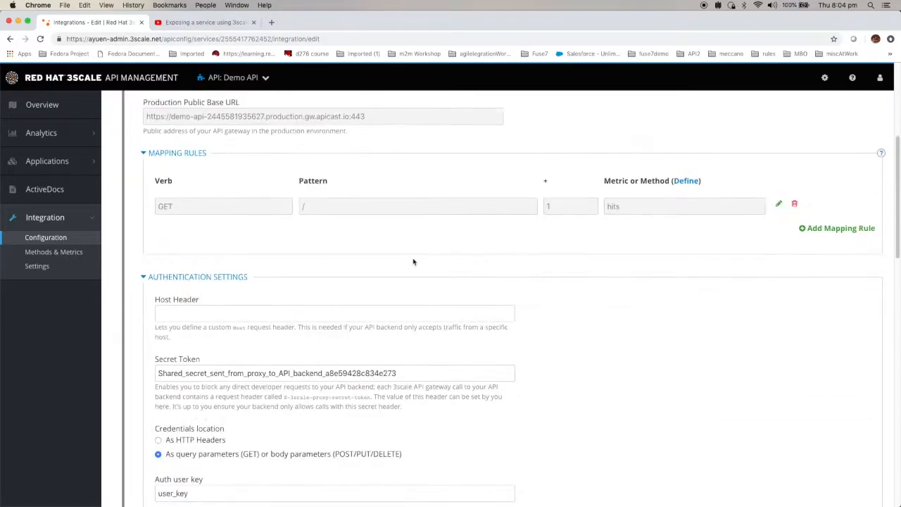
scroll(down, 3)
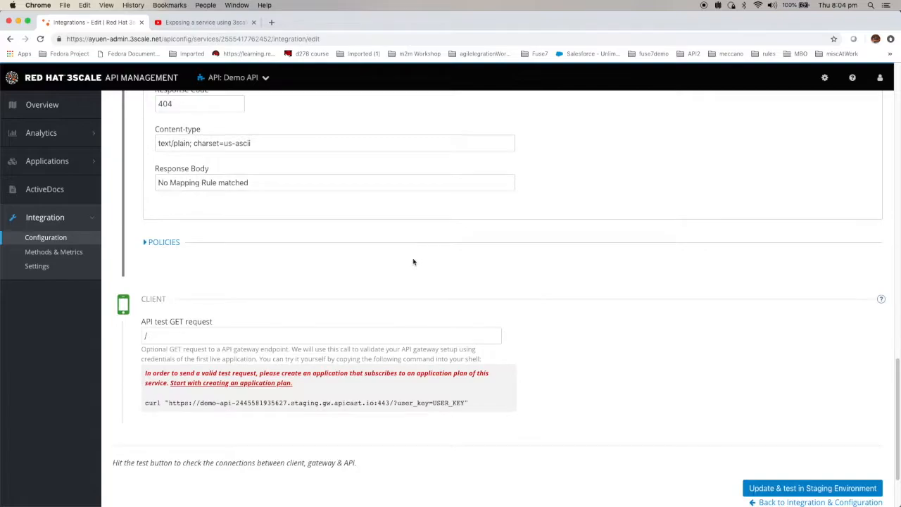
click(812, 488)
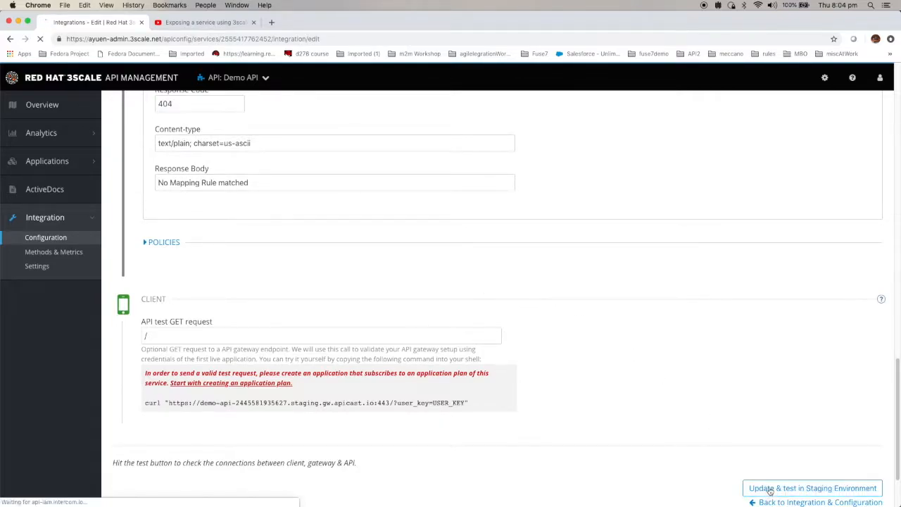
click(812, 488)
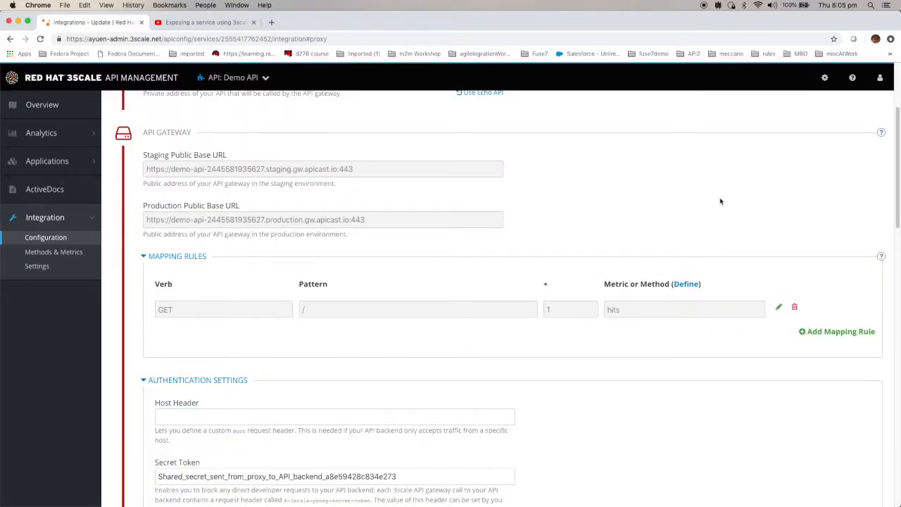
mouse_move(434, 322)
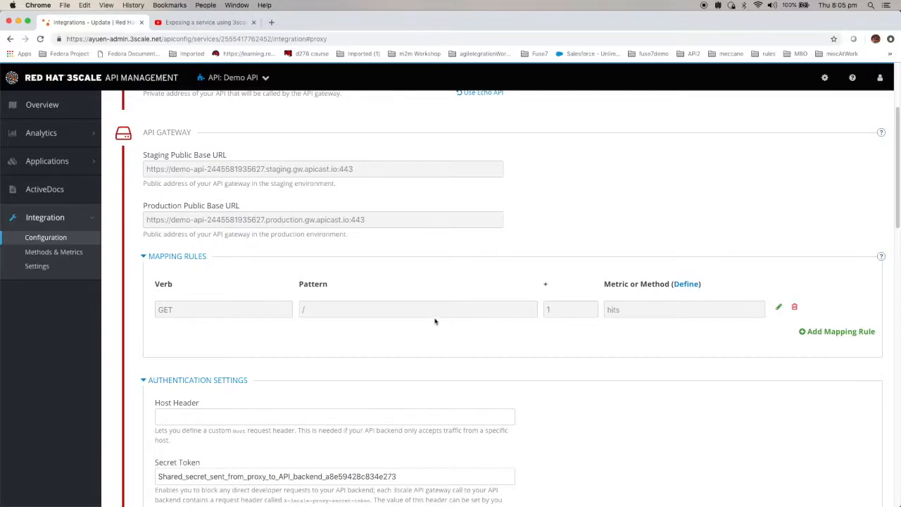
mouse_move(449, 314)
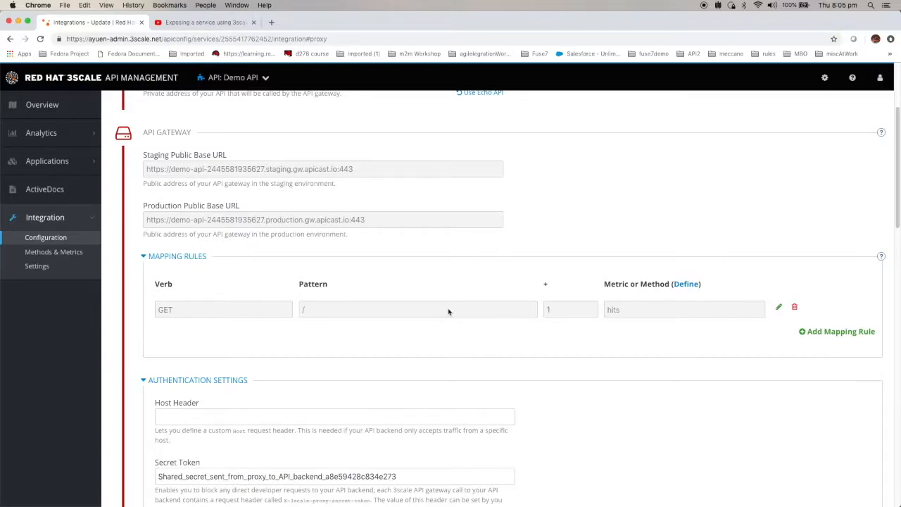
mouse_move(682, 285)
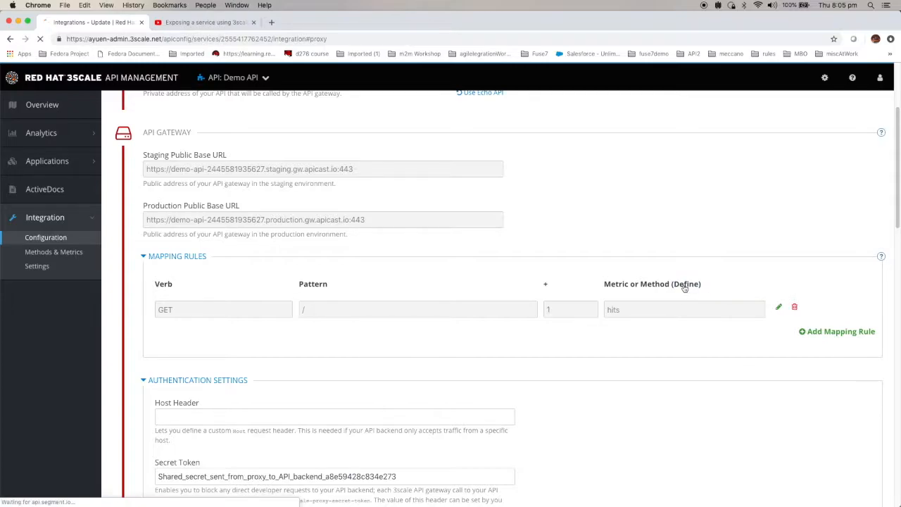
Step: Follow the Mapping Rules Define link to Demo API's Methods & Metrics page
click(54, 251)
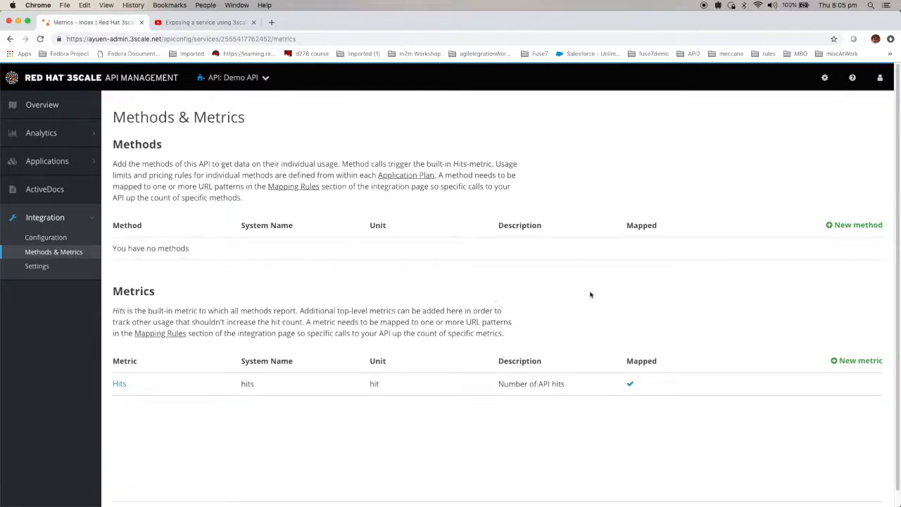
Step: Create a method with friendly and system name getFlights
click(853, 225)
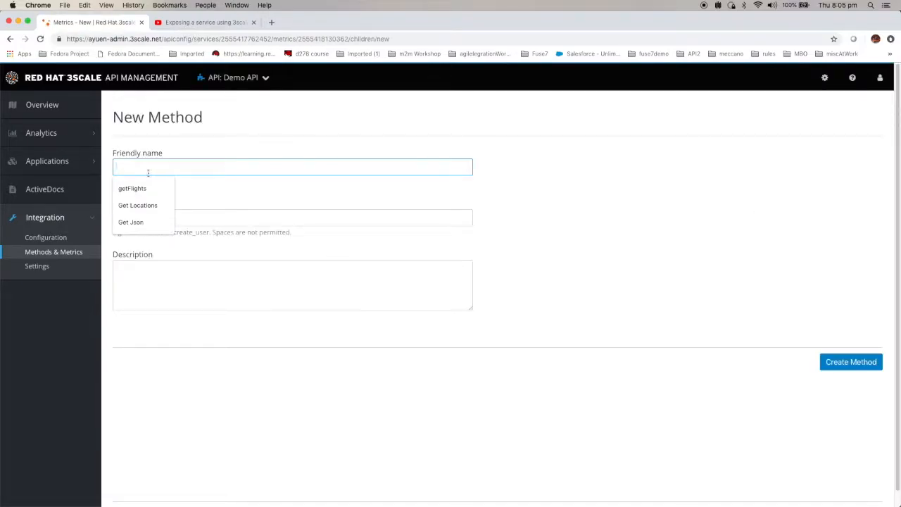
click(133, 188)
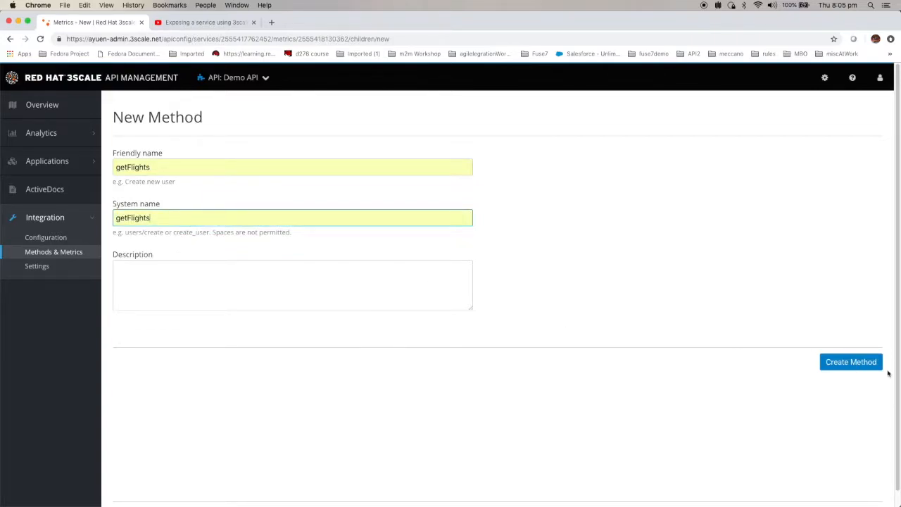
click(850, 361)
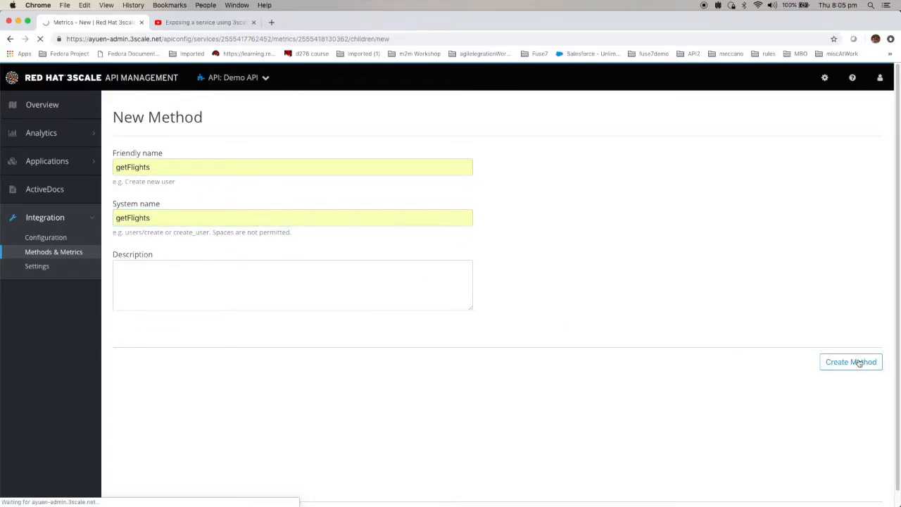
click(850, 361)
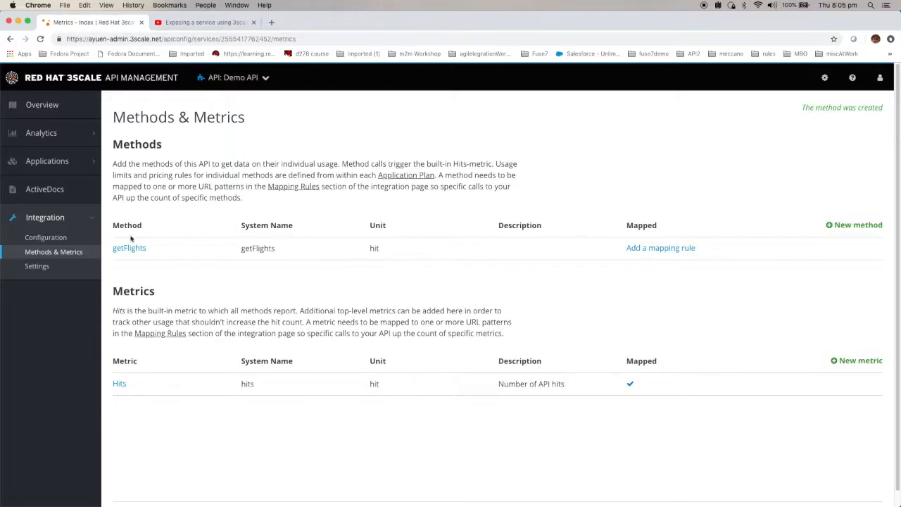
click(46, 238)
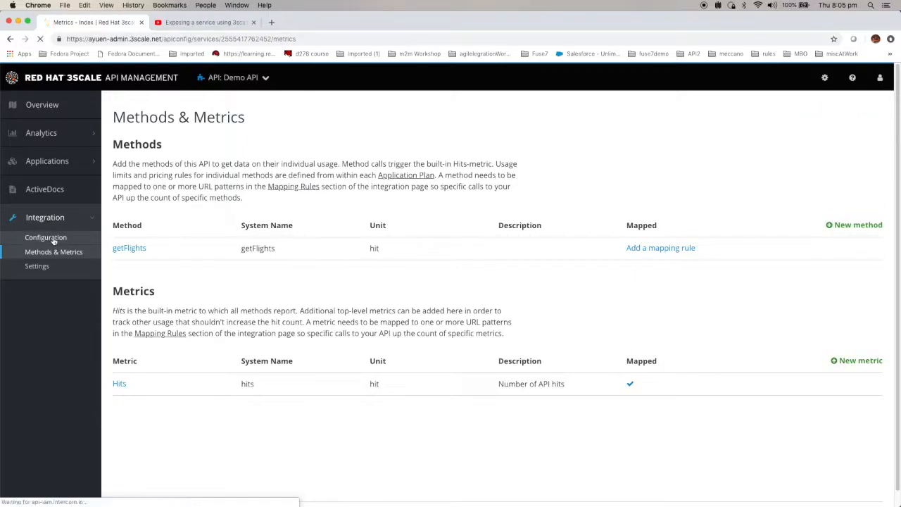
Step: Edit the APIcast configuration and add a GET /flights/intl/flights rule mapped to getFlights
click(46, 237)
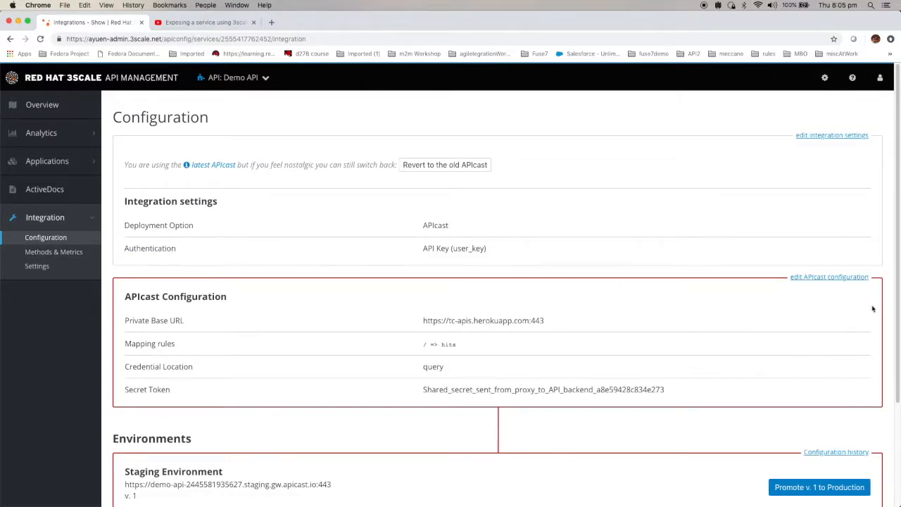
click(829, 277)
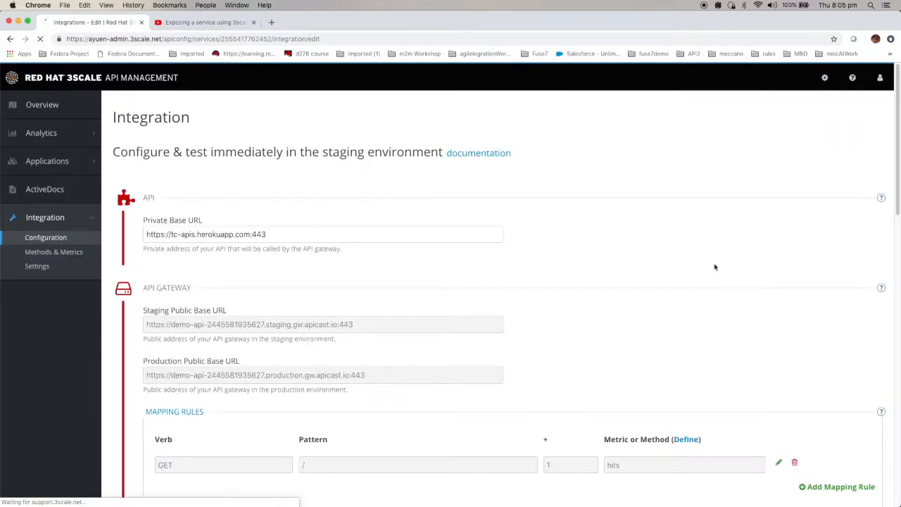
scroll(down, 3)
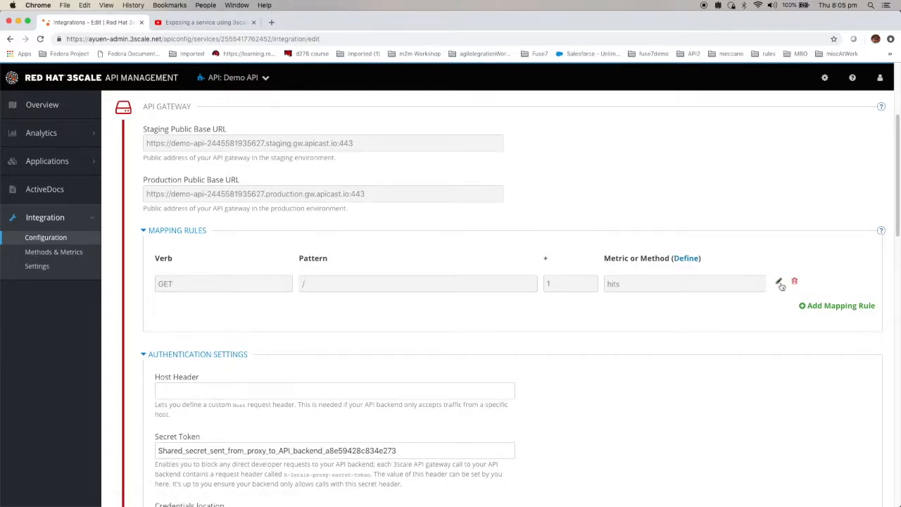
mouse_move(837, 305)
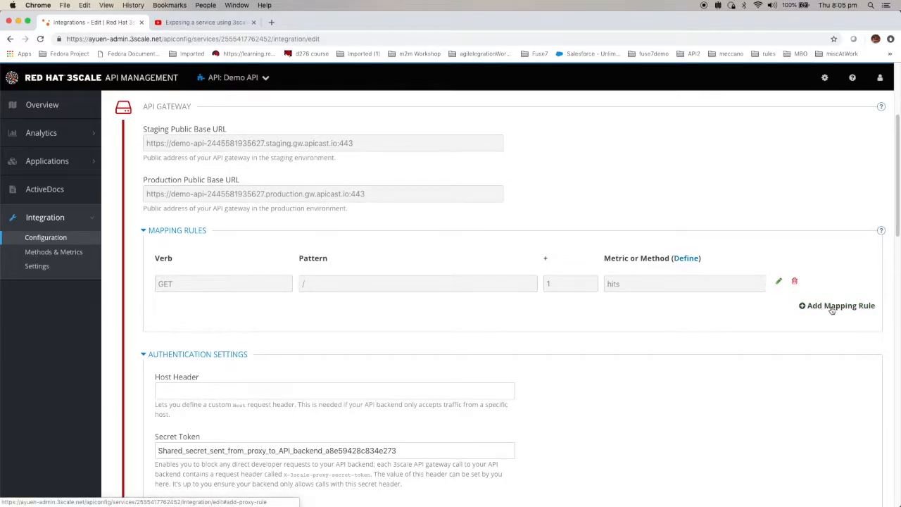
click(835, 304)
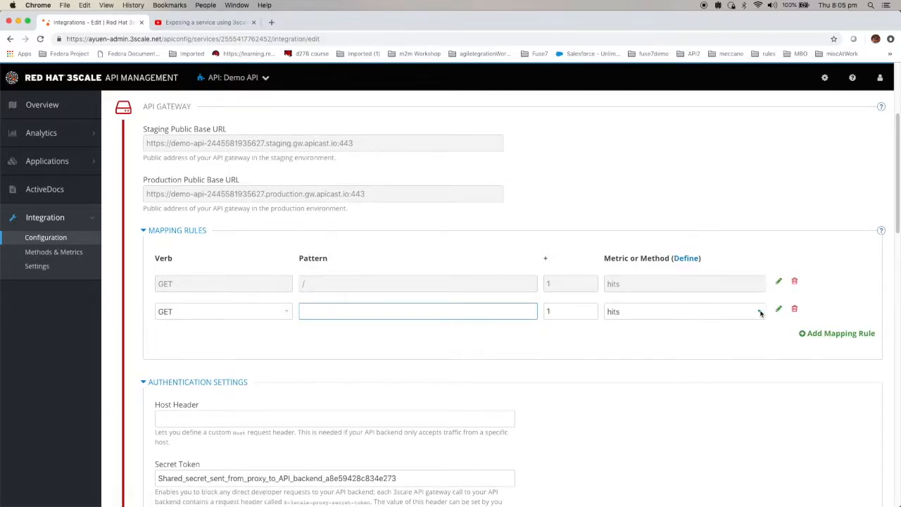
click(684, 311)
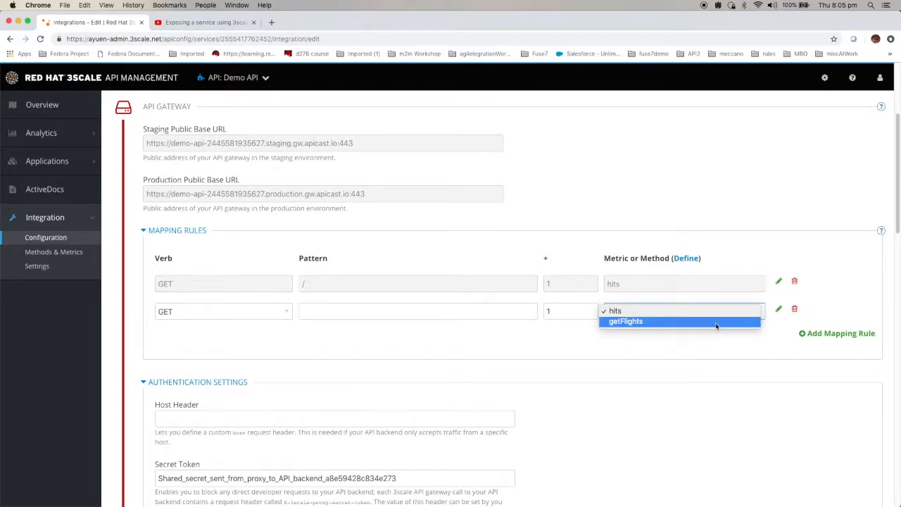
click(626, 321)
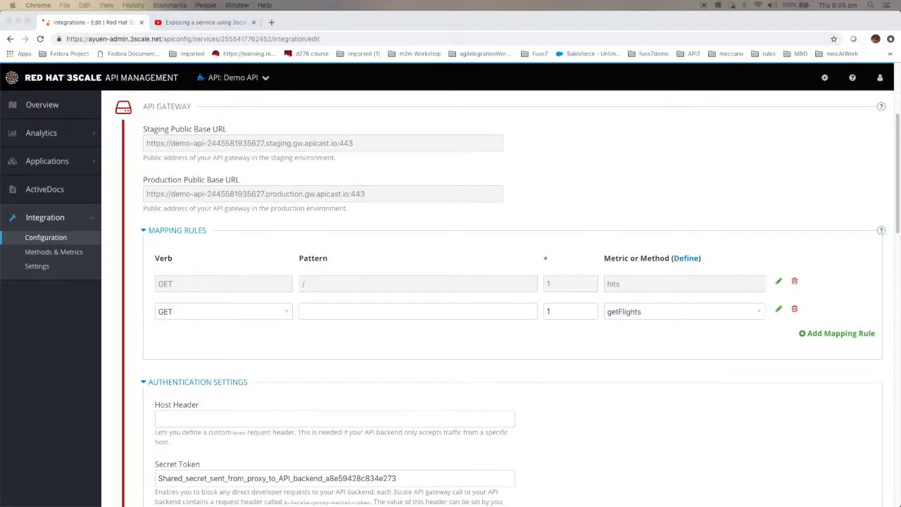
mouse_move(238, 282)
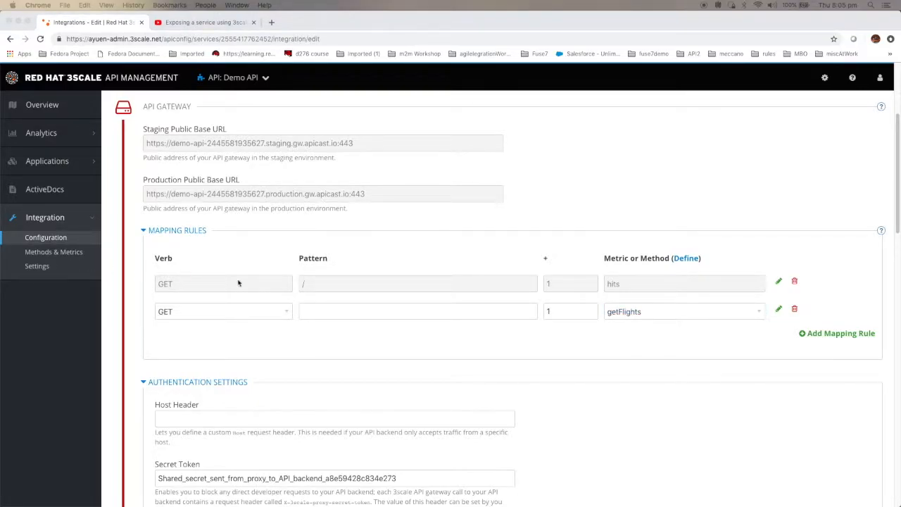
click(417, 310)
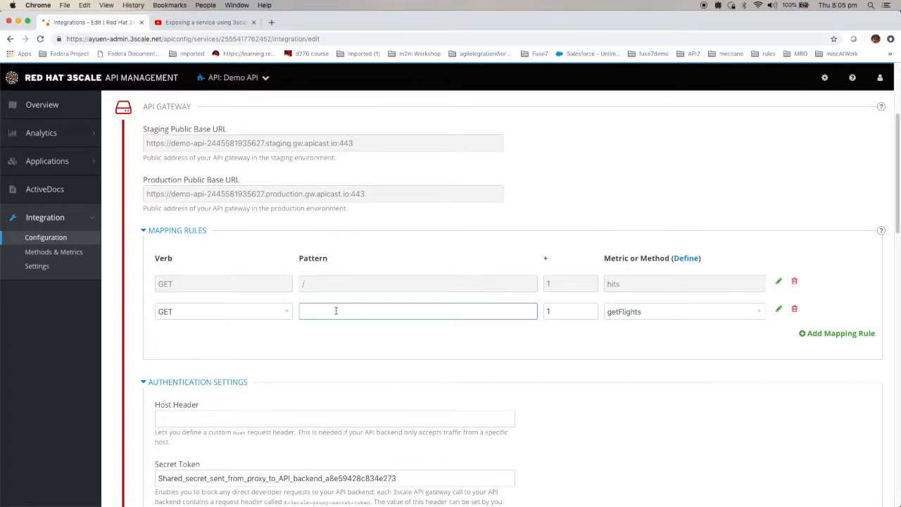
text(/flights/intl/flights)
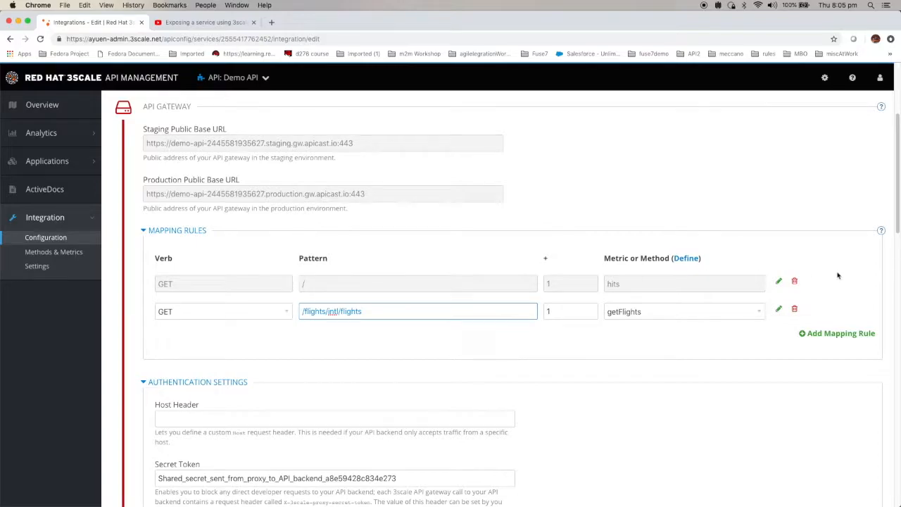
mouse_move(605, 282)
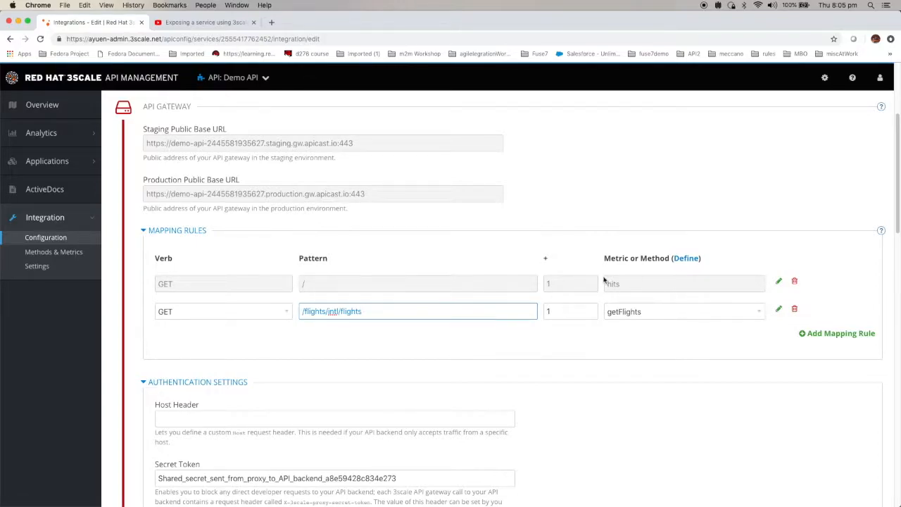
mouse_move(572, 225)
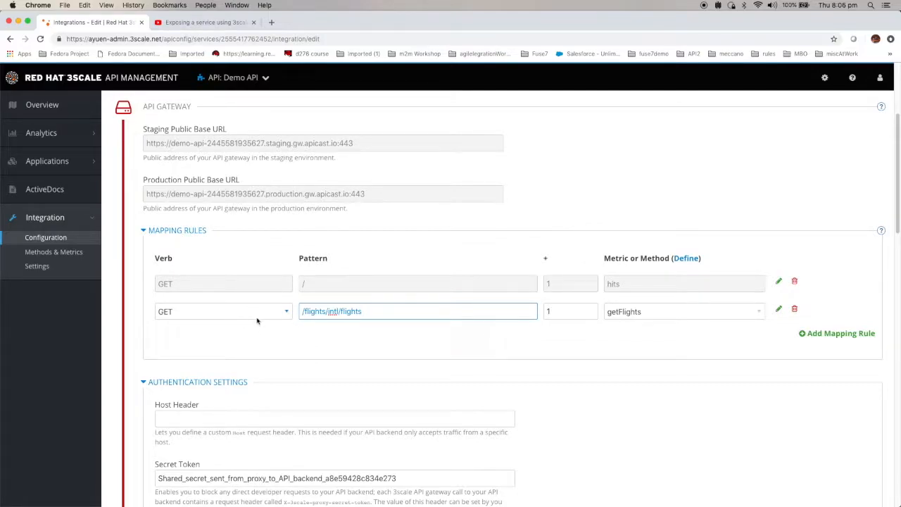
mouse_move(302, 336)
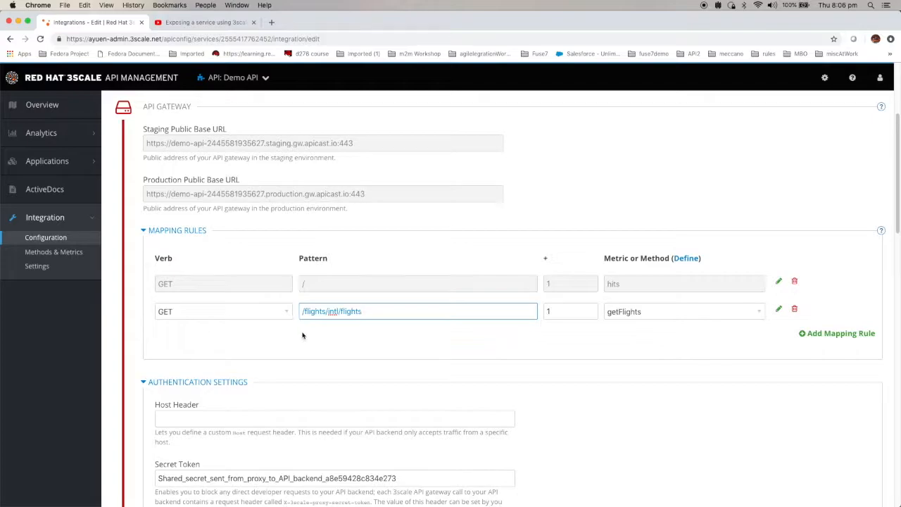
mouse_move(721, 330)
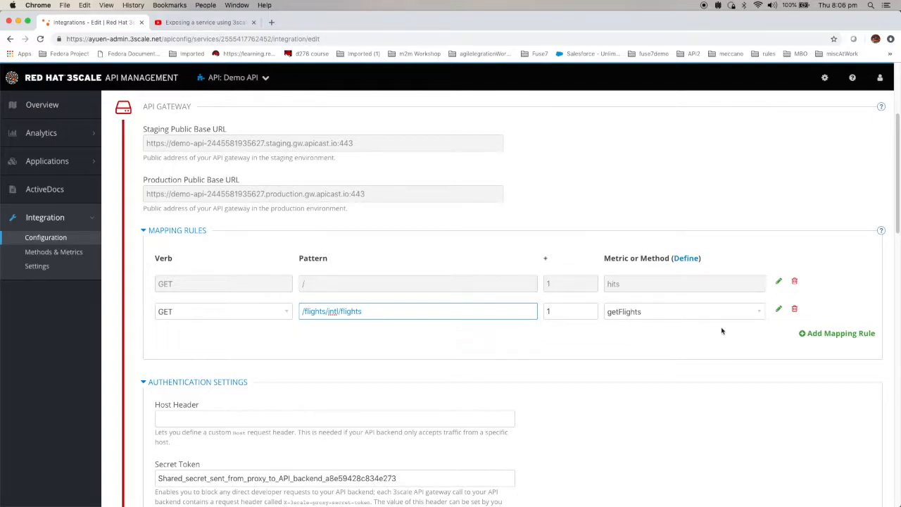
mouse_move(750, 317)
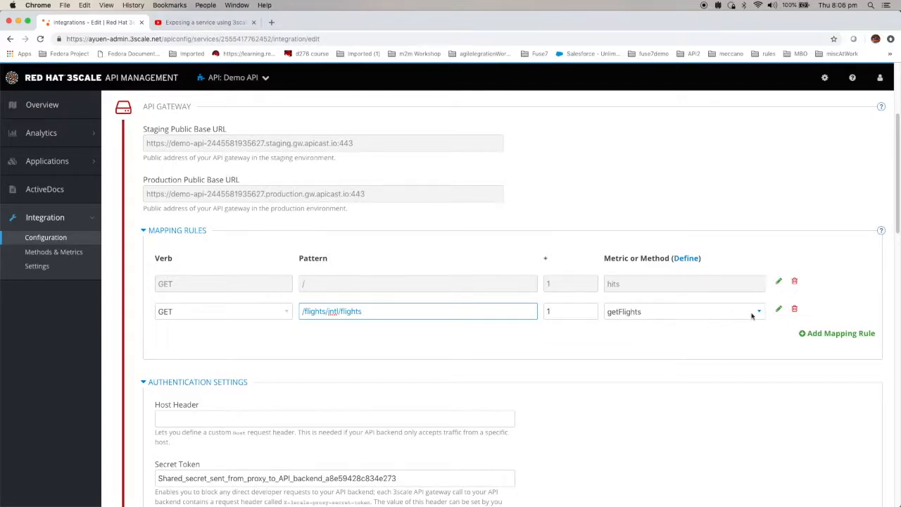
mouse_move(679, 316)
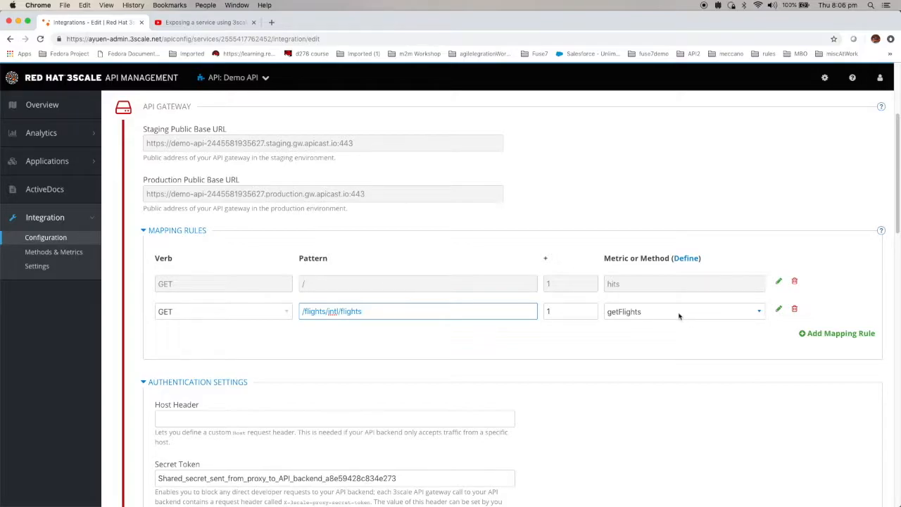
mouse_move(745, 308)
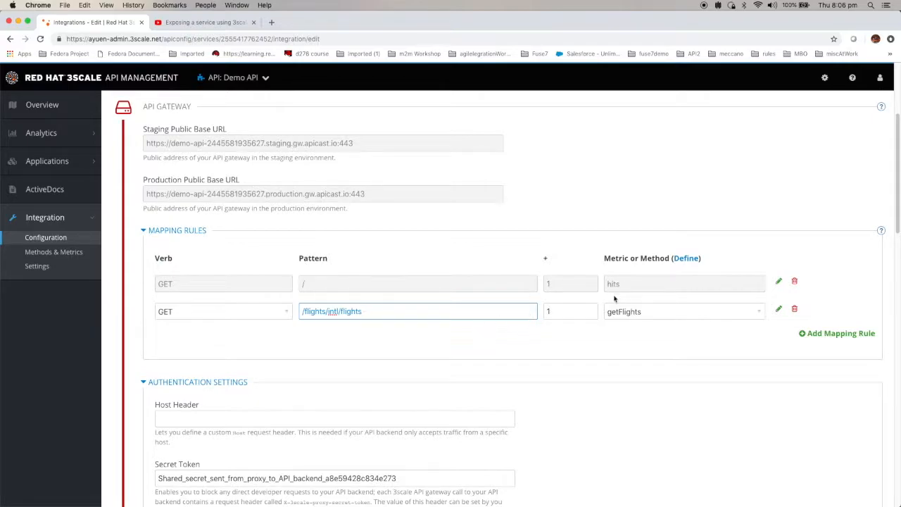
mouse_move(600, 289)
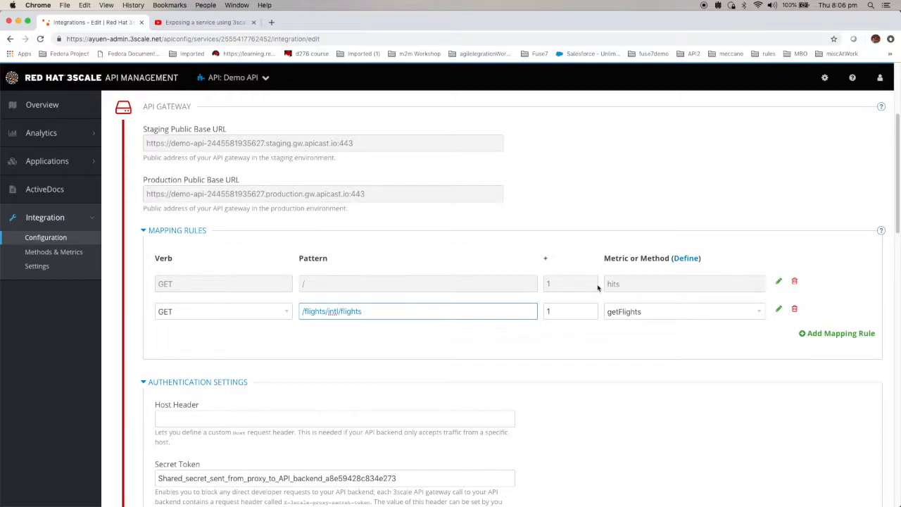
Step: Scroll to the Client section and follow 'Start with creating an application plan'
scroll(down, 3)
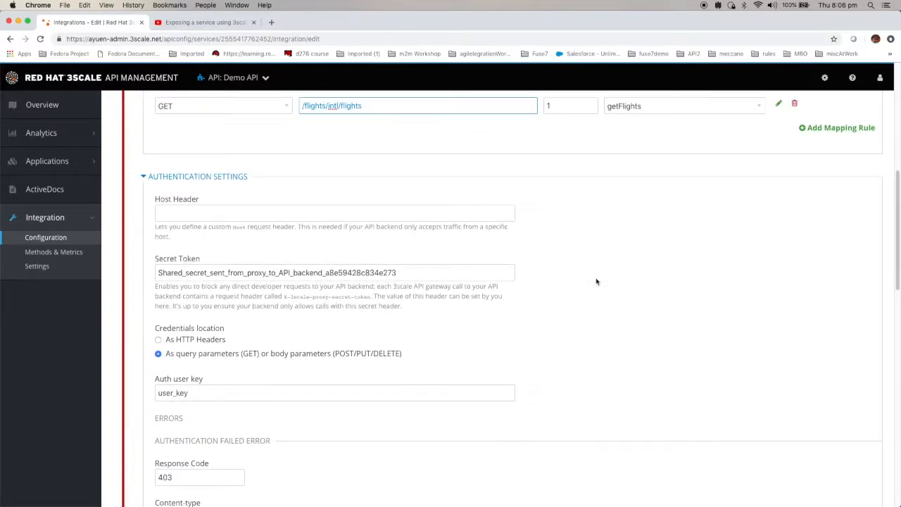
scroll(down, 3)
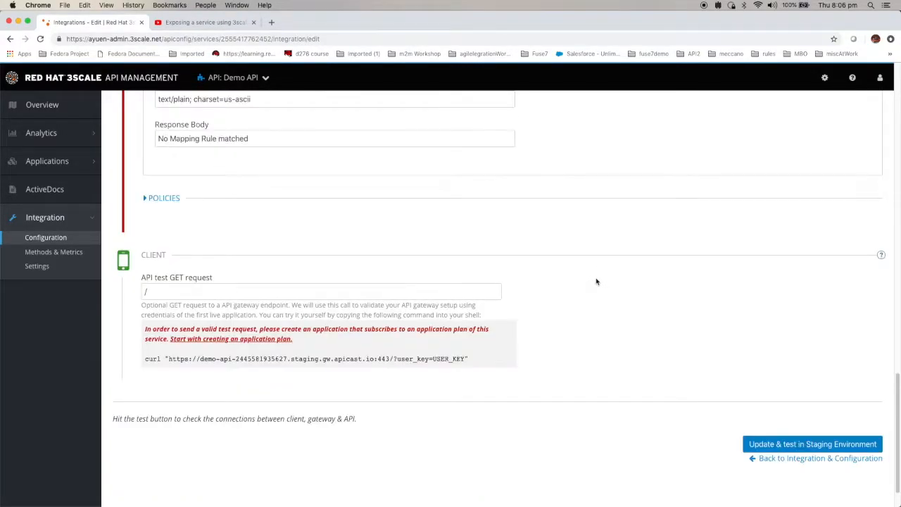
scroll(down, 3)
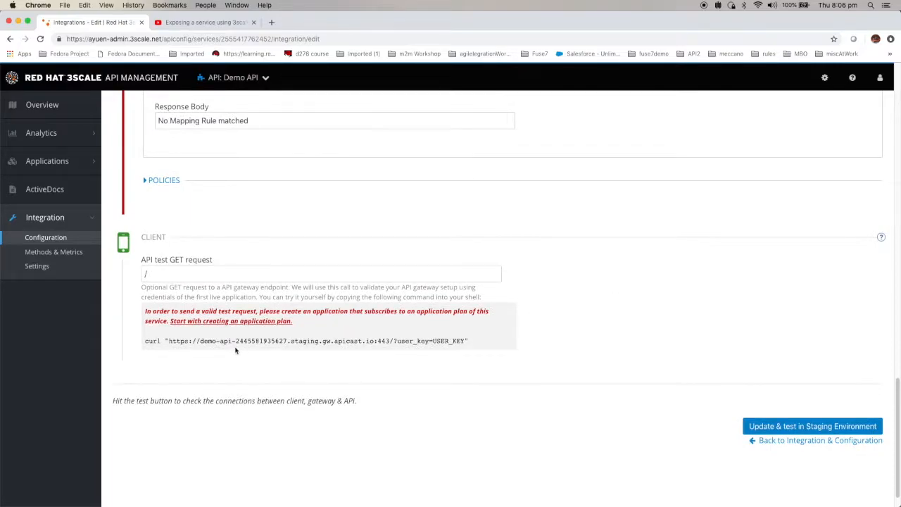
mouse_move(190, 348)
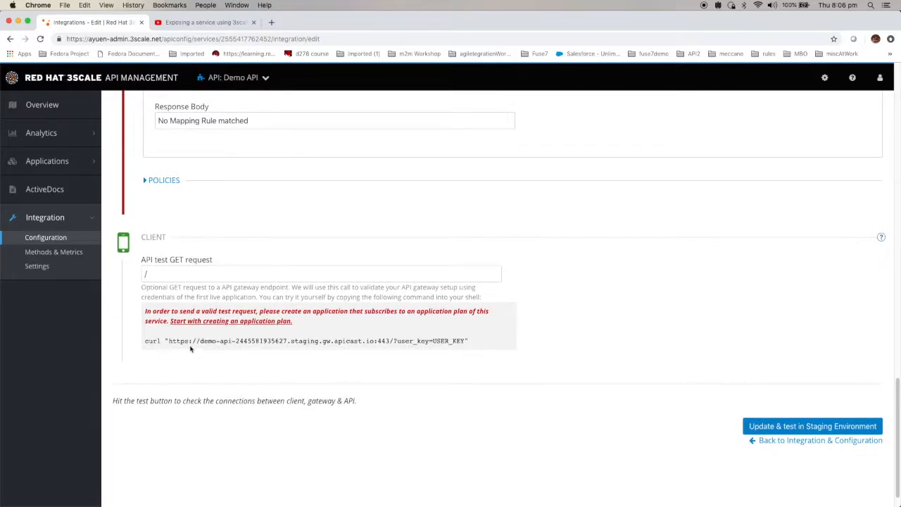
mouse_move(431, 354)
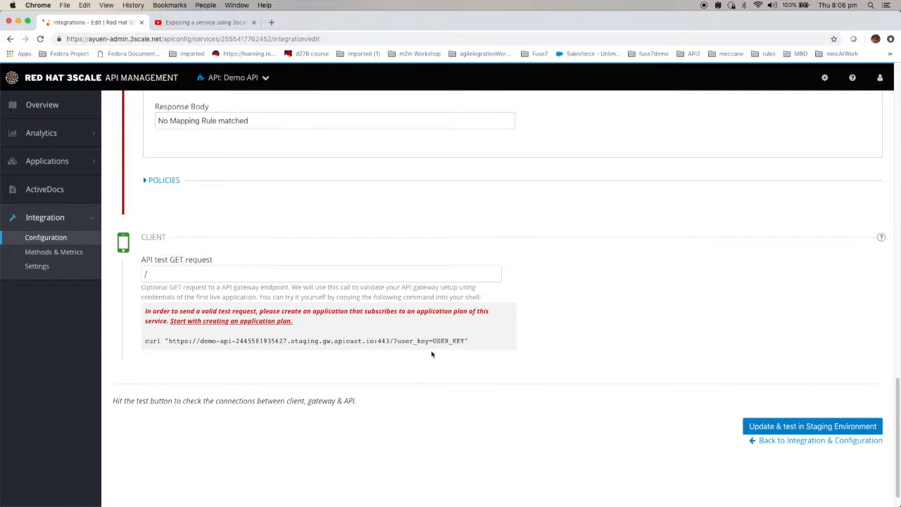
mouse_move(437, 344)
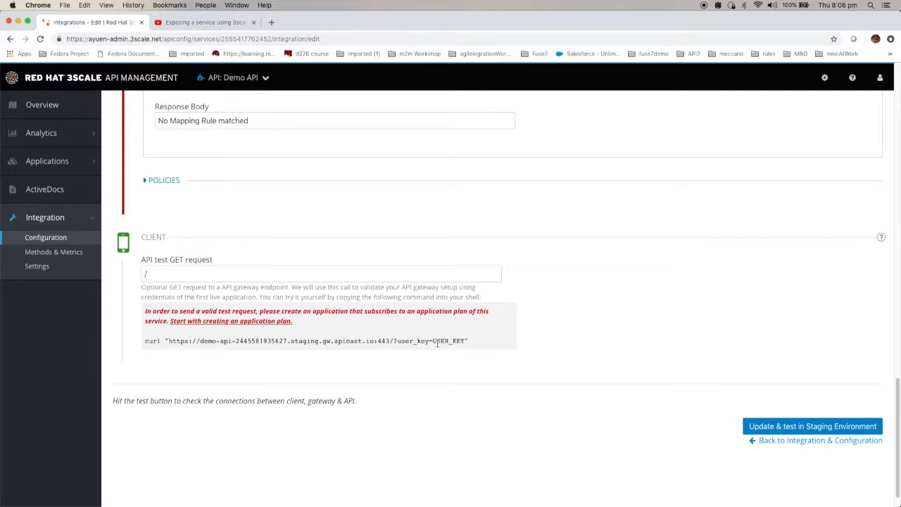
mouse_move(429, 340)
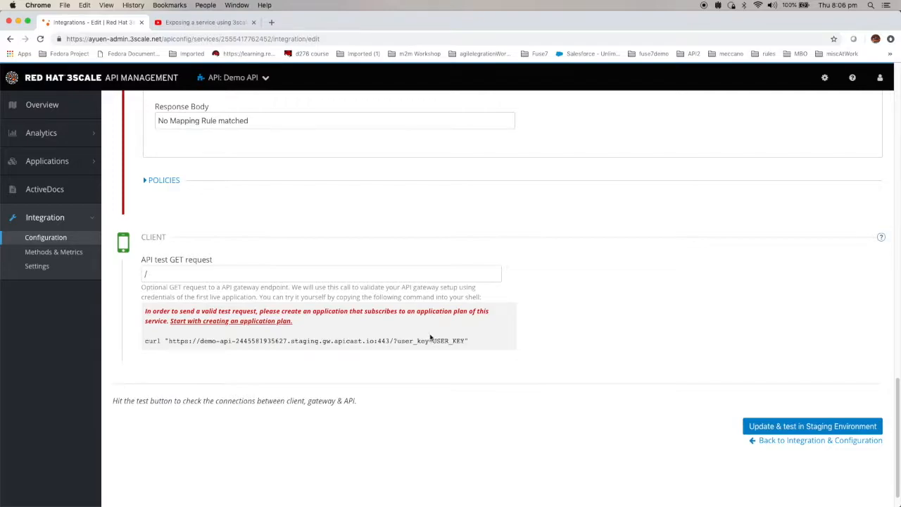
mouse_move(404, 282)
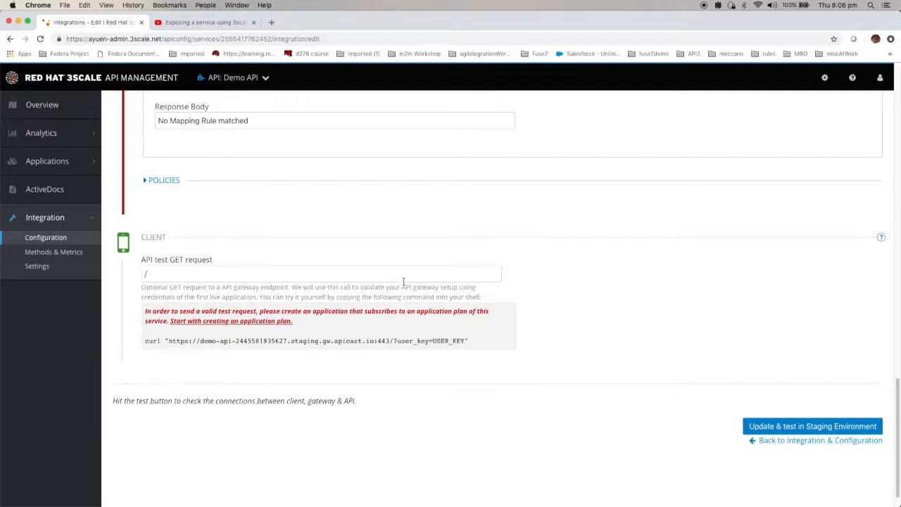
mouse_move(405, 278)
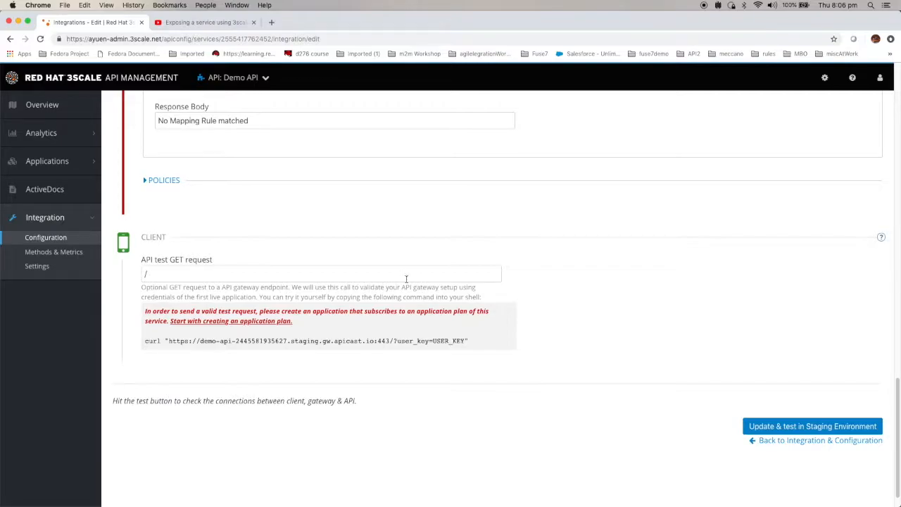
mouse_move(485, 146)
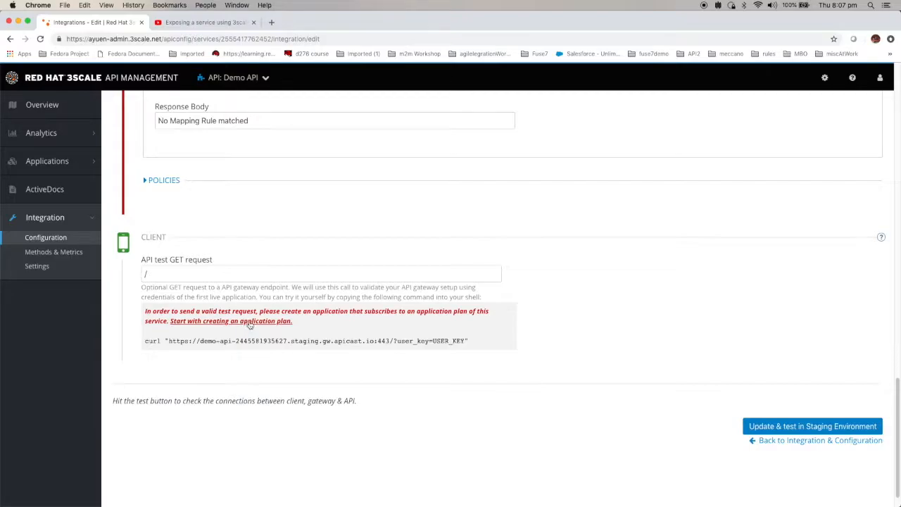
click(230, 320)
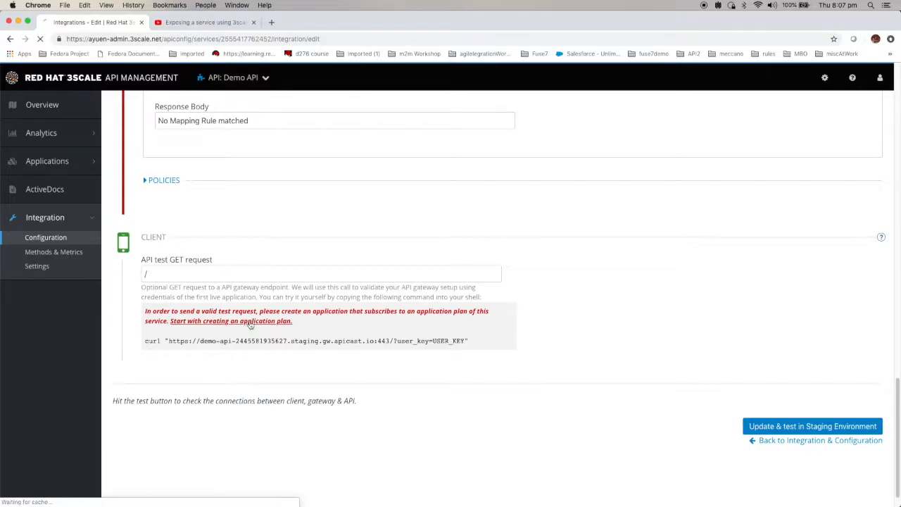
click(231, 321)
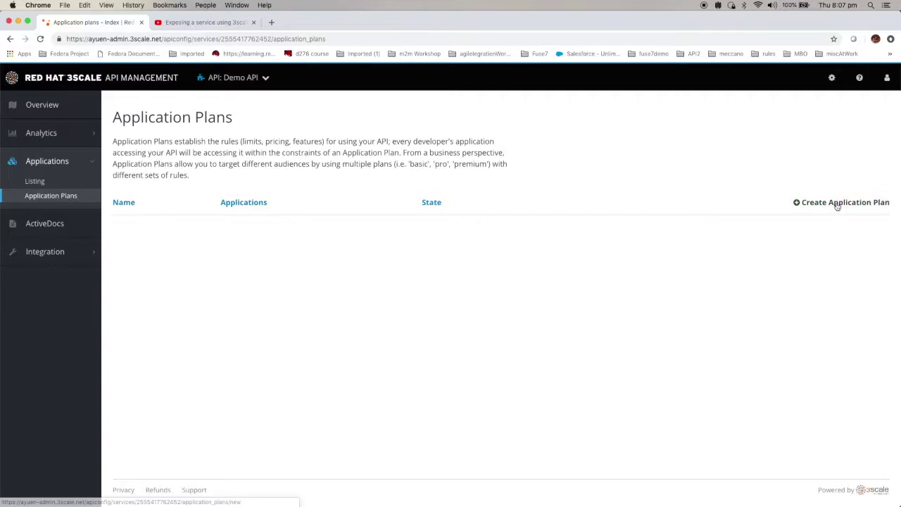
Step: Start a new plan with name 'My Limited Plan' and system name 'my_limited_plan'
click(840, 202)
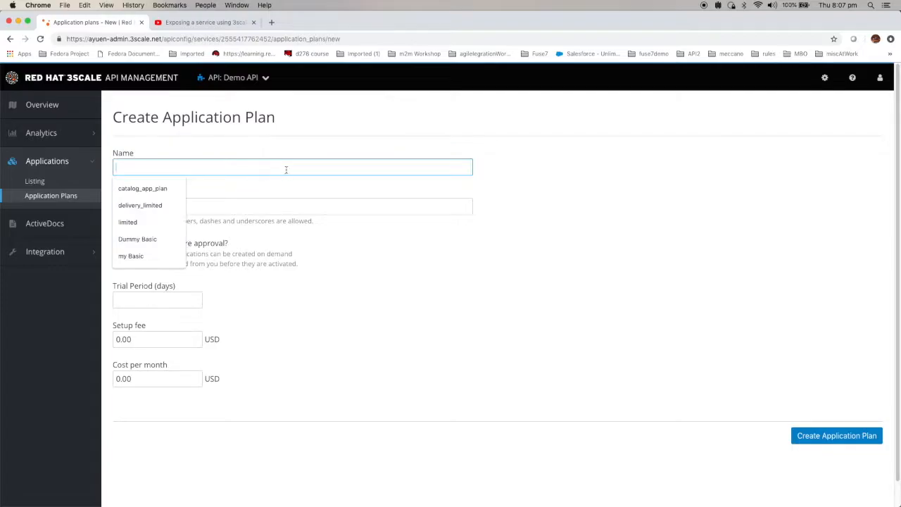
mouse_move(318, 167)
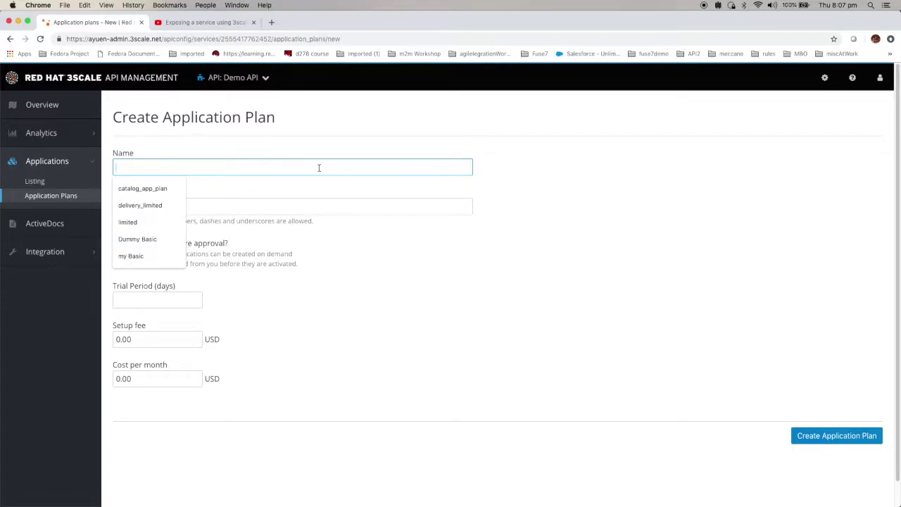
text(My)
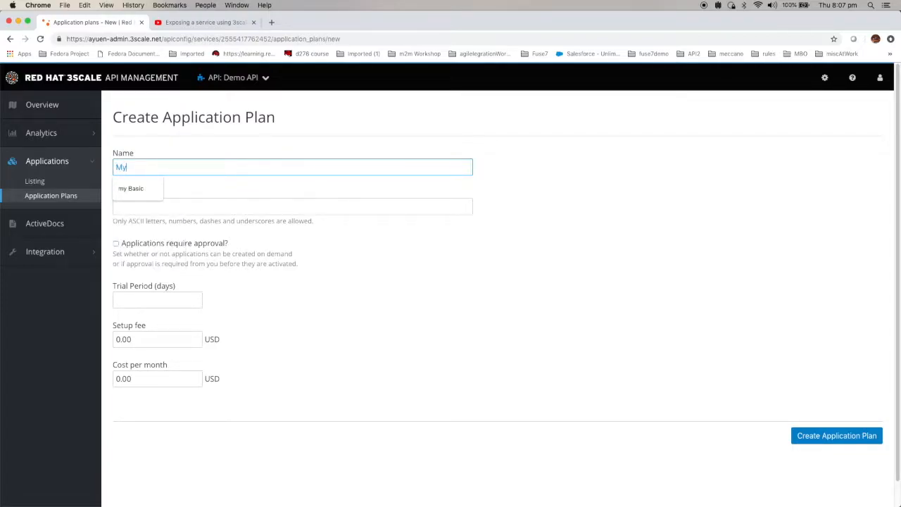
text(L)
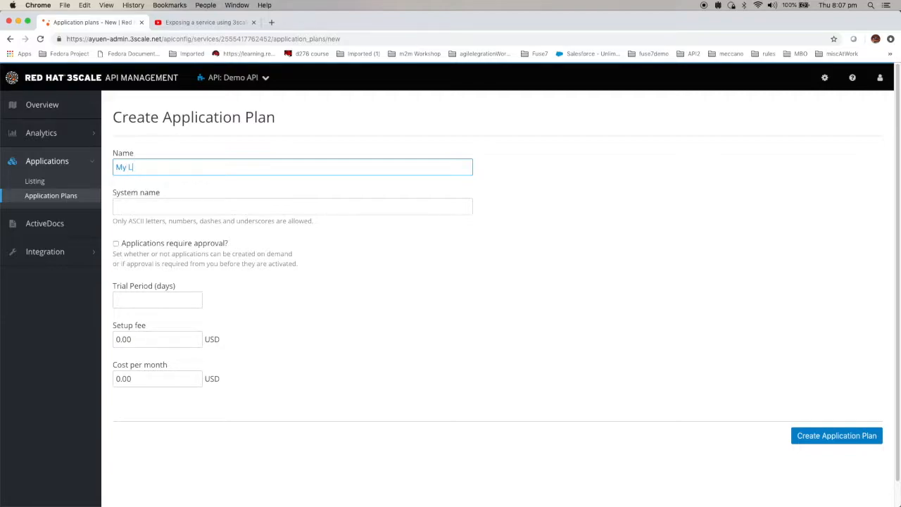
text(imited)
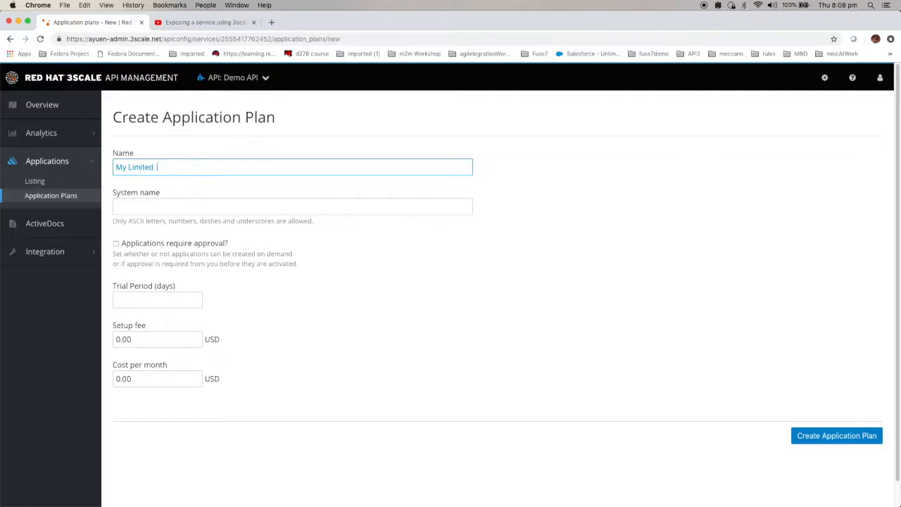
text(Plan)
click(292, 206)
text(m)
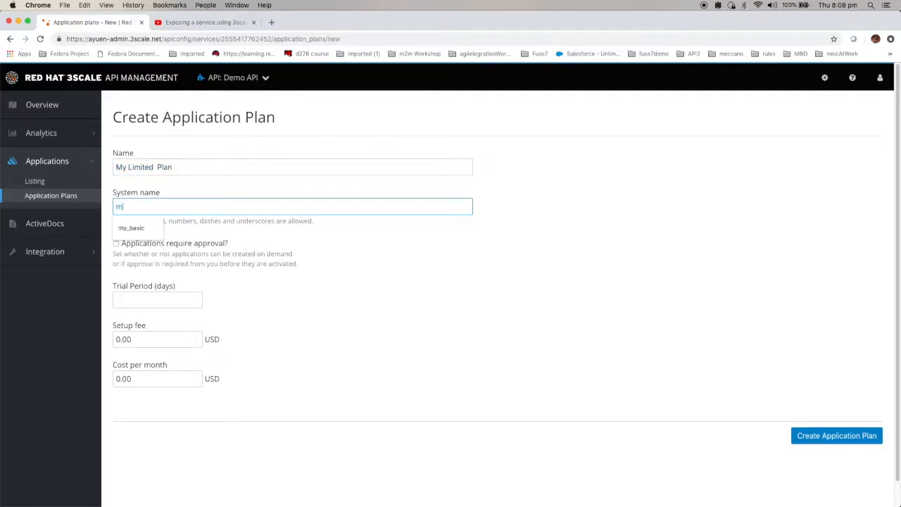
text(y_)
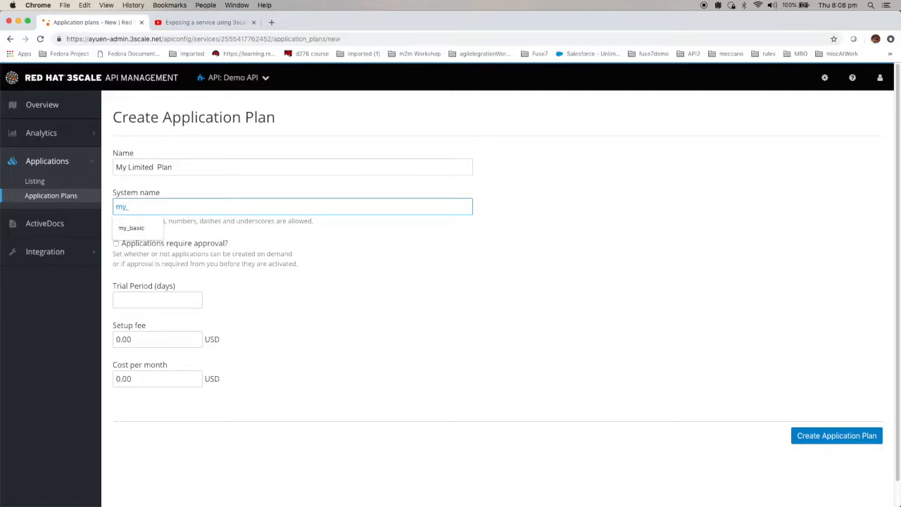
text(limited_)
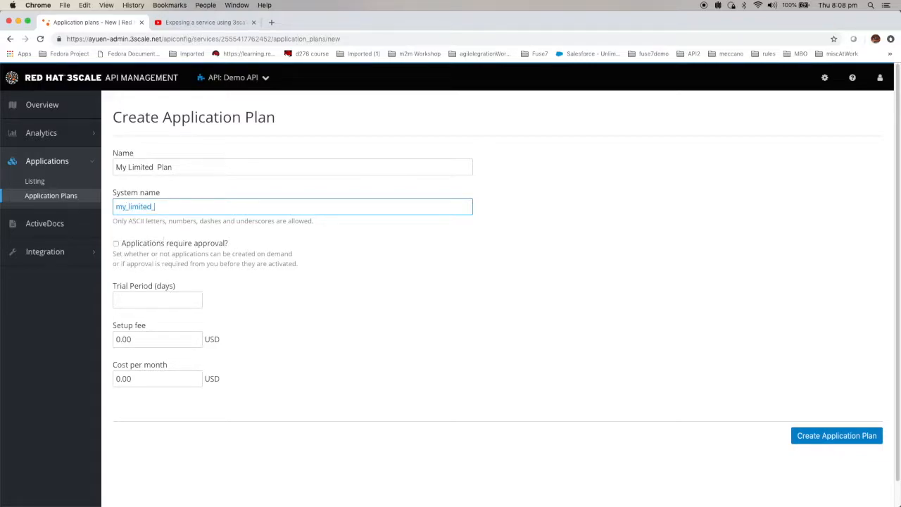
text(plan)
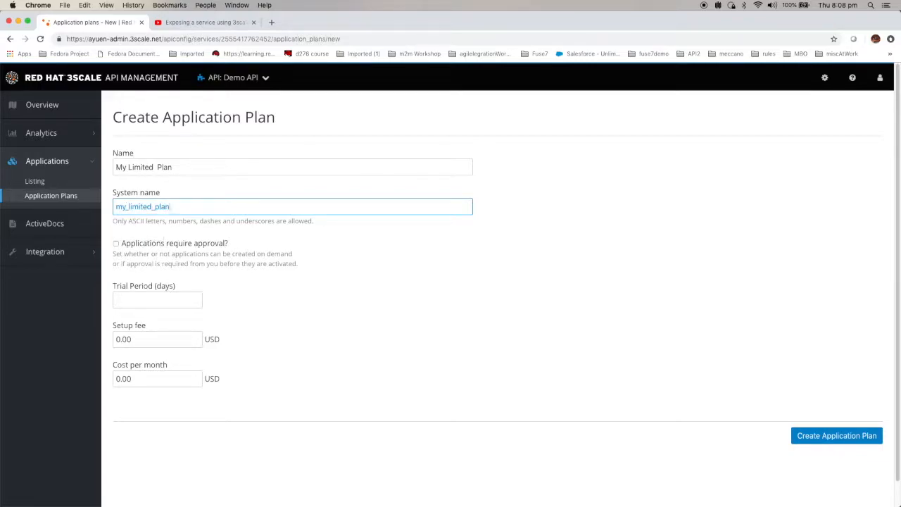
mouse_move(386, 373)
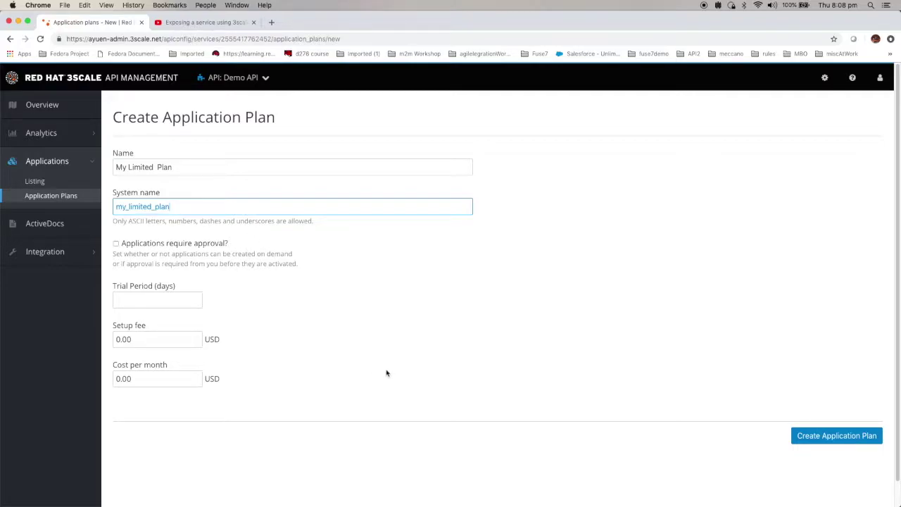
click(836, 435)
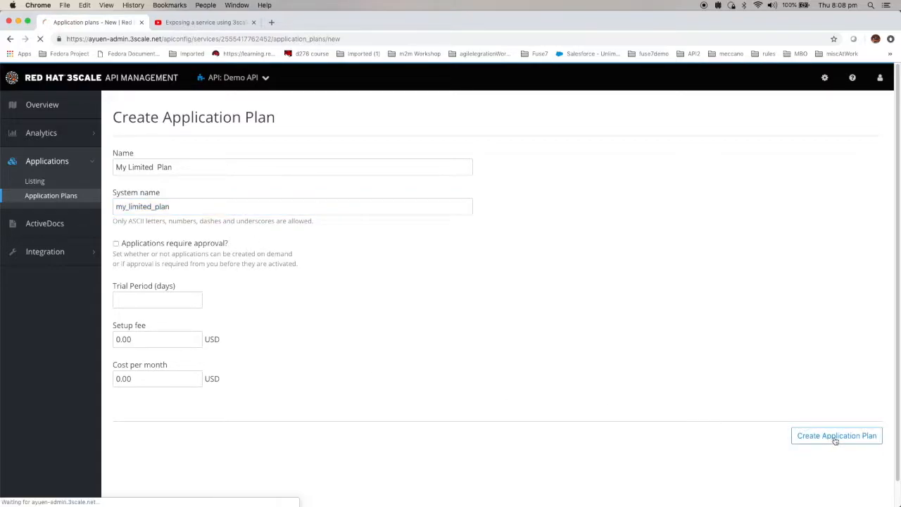
Step: Create My Limited Plan and give getFlights a usage limit of 5 calls per minute
click(836, 434)
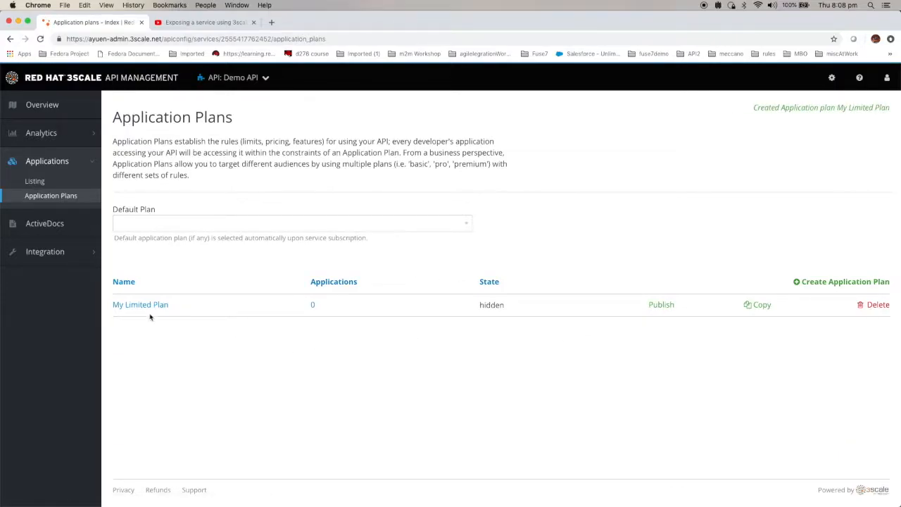
click(140, 304)
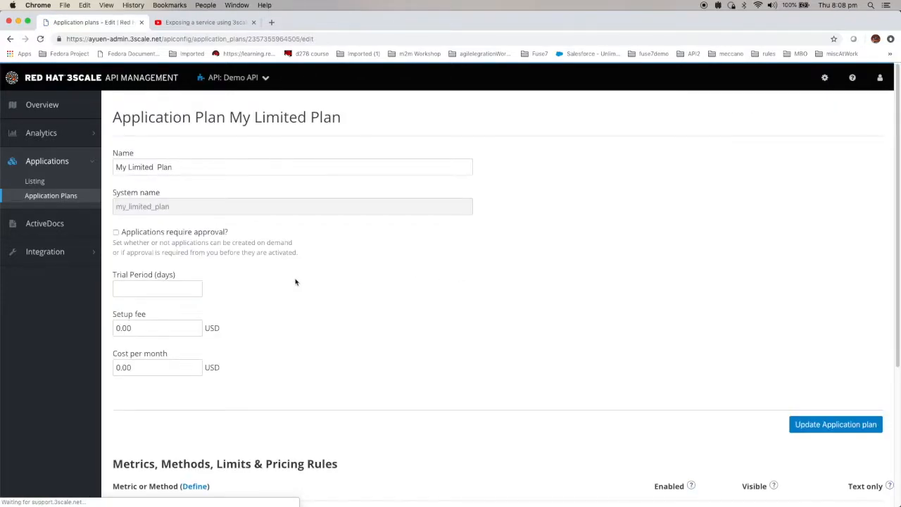
scroll(down, 3)
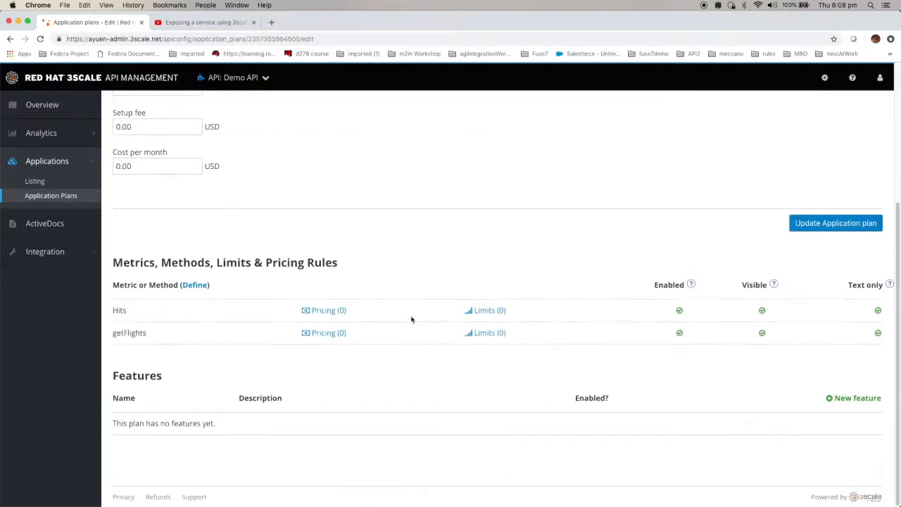
mouse_move(435, 347)
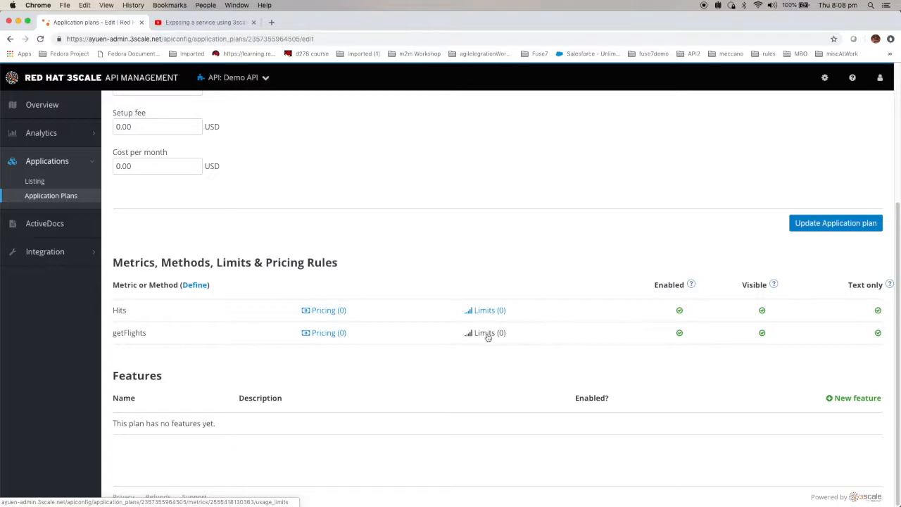
click(484, 332)
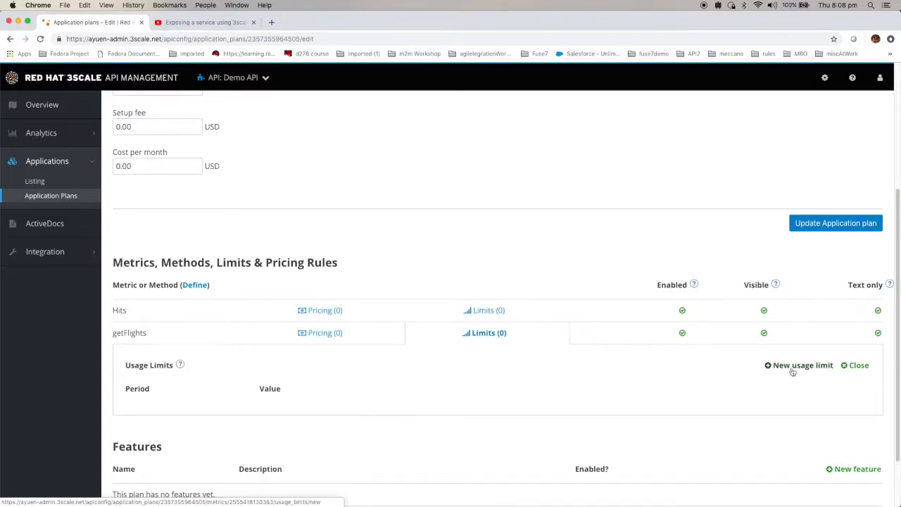
click(798, 365)
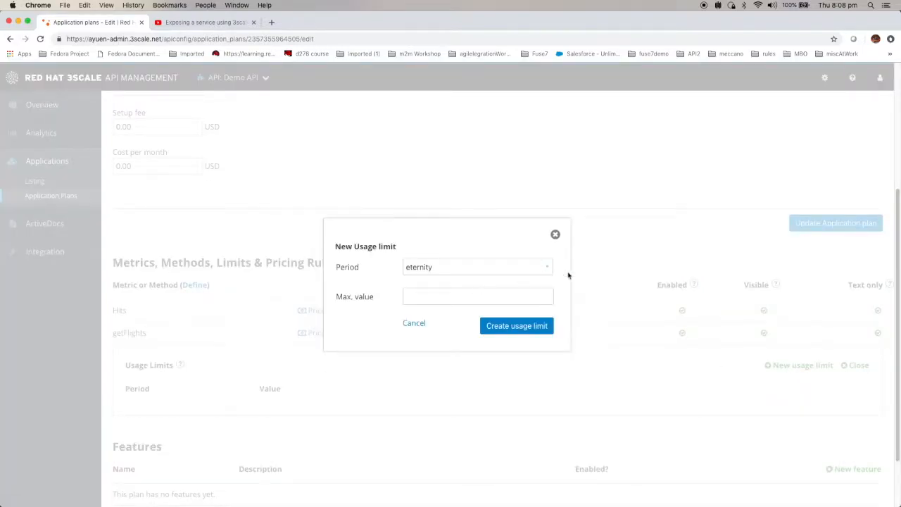
click(477, 266)
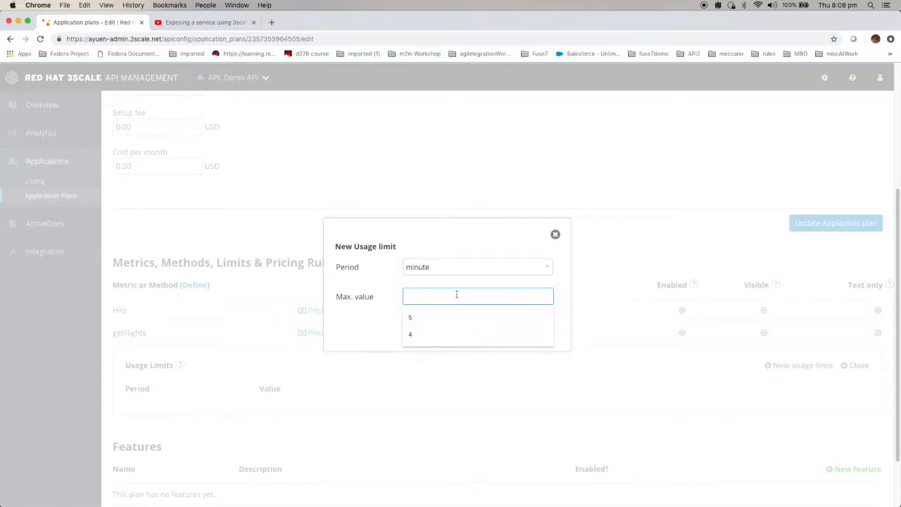
click(410, 317)
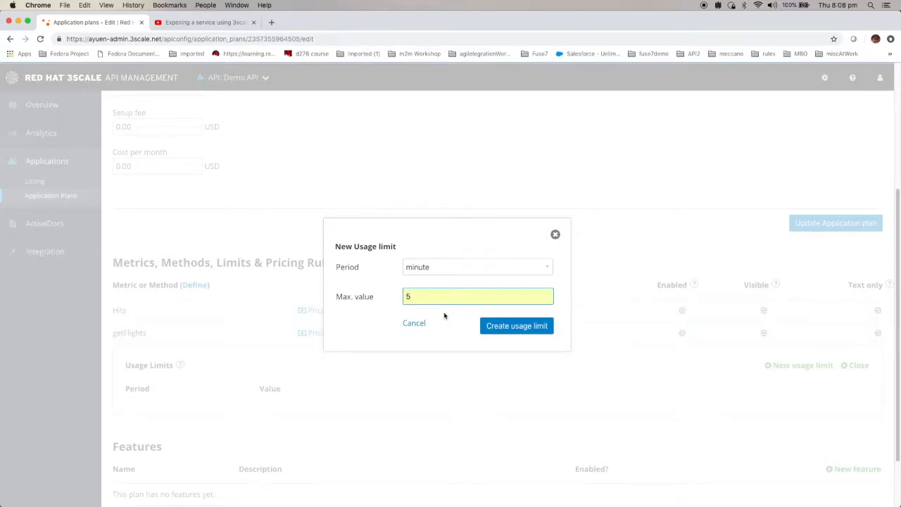
mouse_move(516, 325)
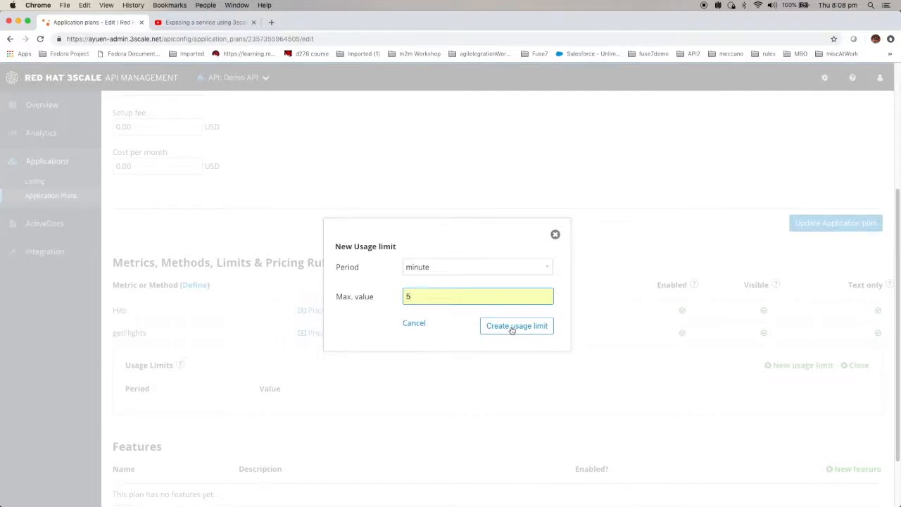
click(515, 325)
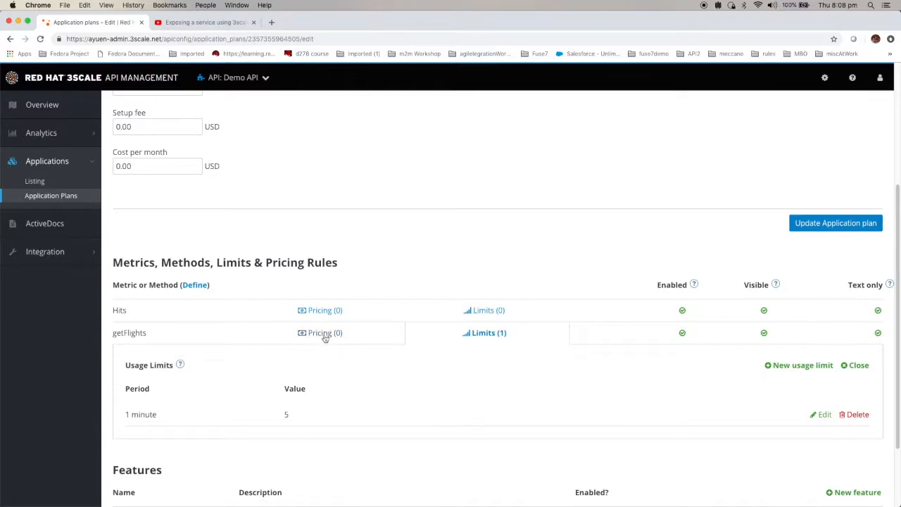
Step: Add a getFlights pricing rule making hits 1–100 free
click(325, 332)
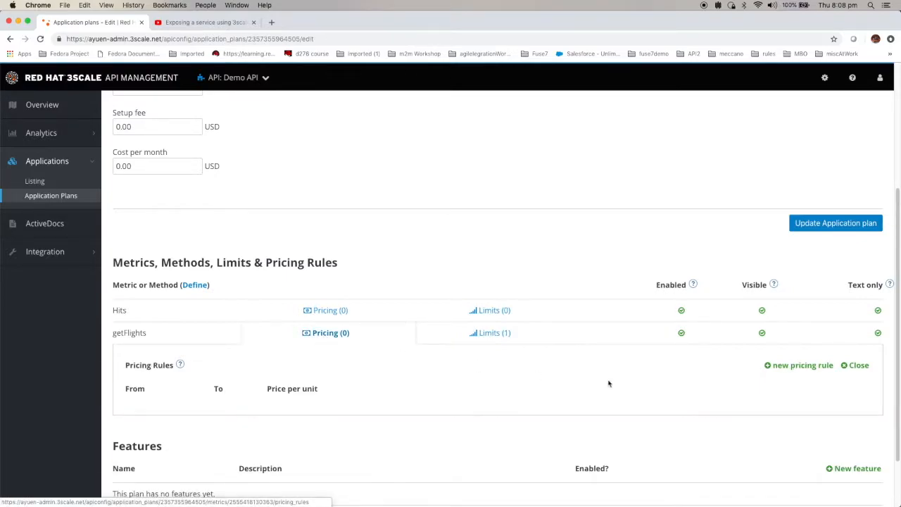
click(802, 364)
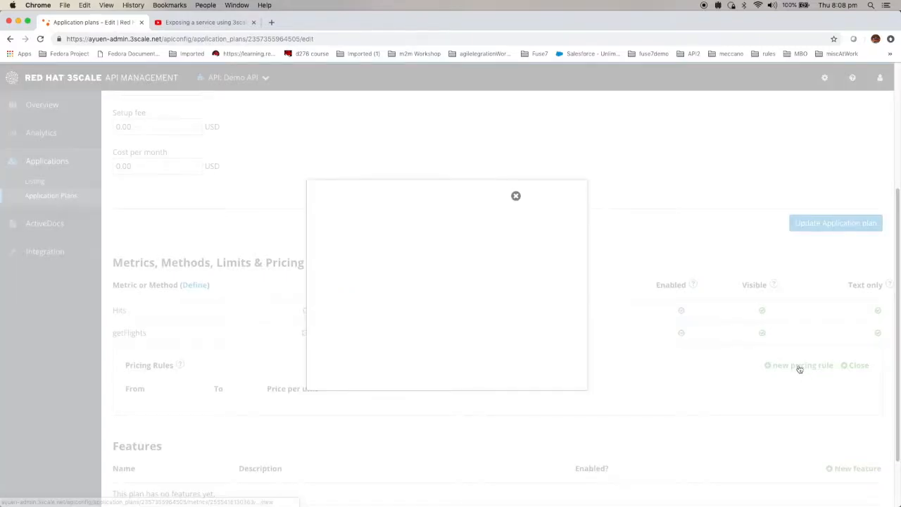
click(802, 365)
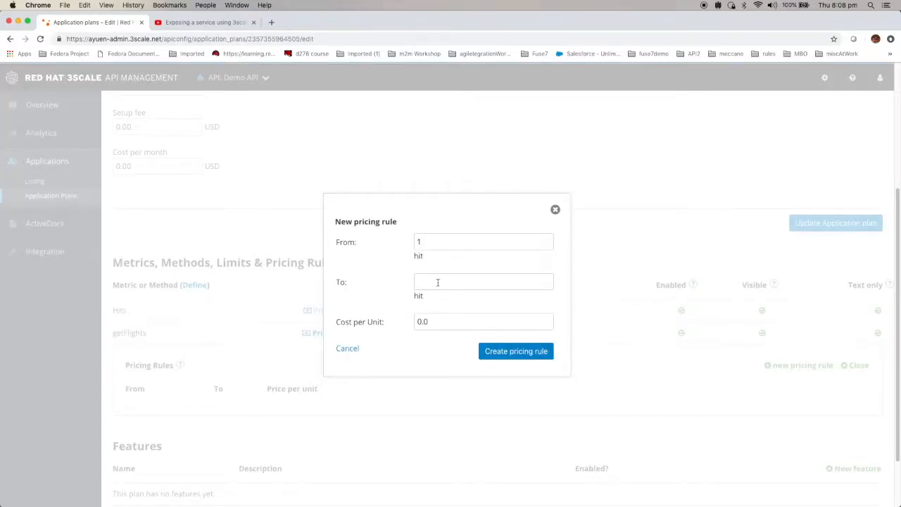
text(100)
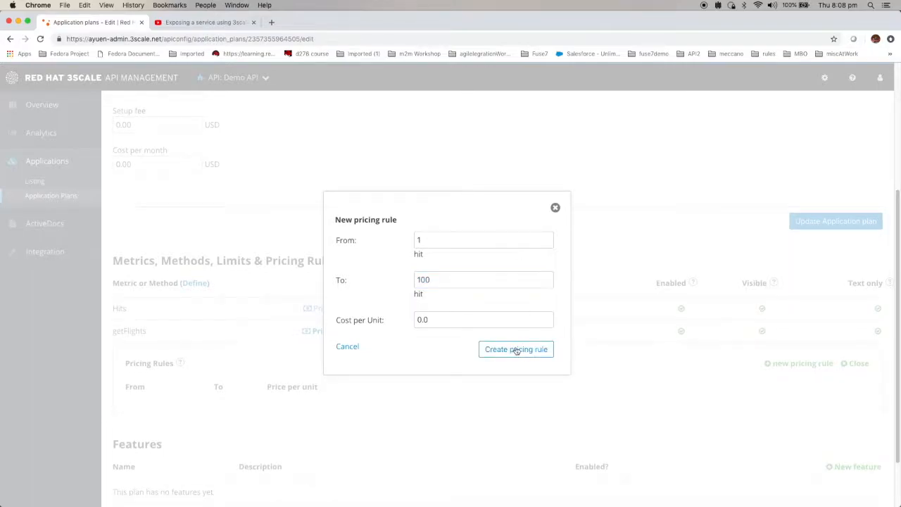
click(516, 349)
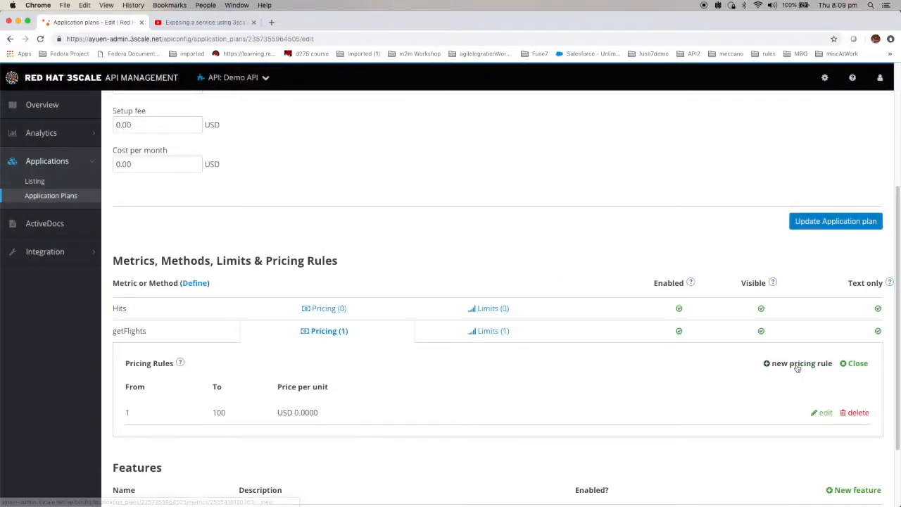
Step: Add a second getFlights pricing rule charging USD 0.0001 per hit from 101
click(801, 362)
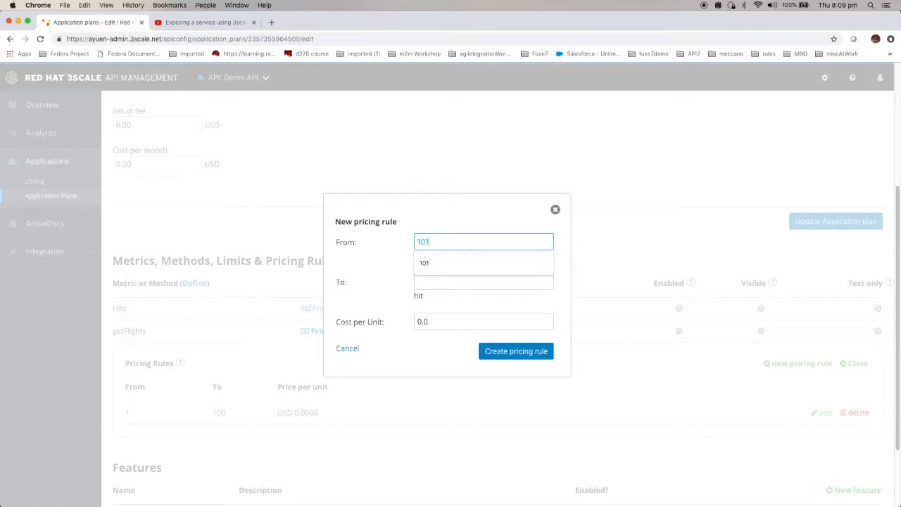
click(484, 321)
text(001)
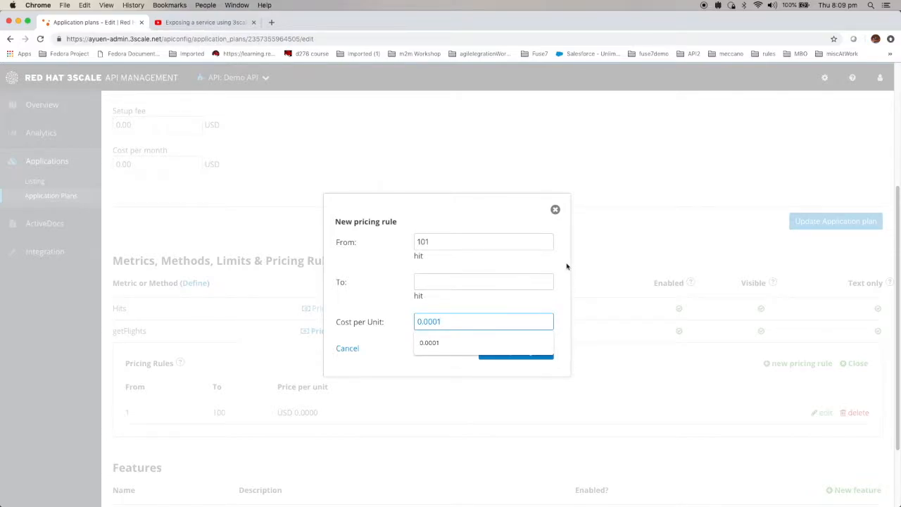
click(516, 352)
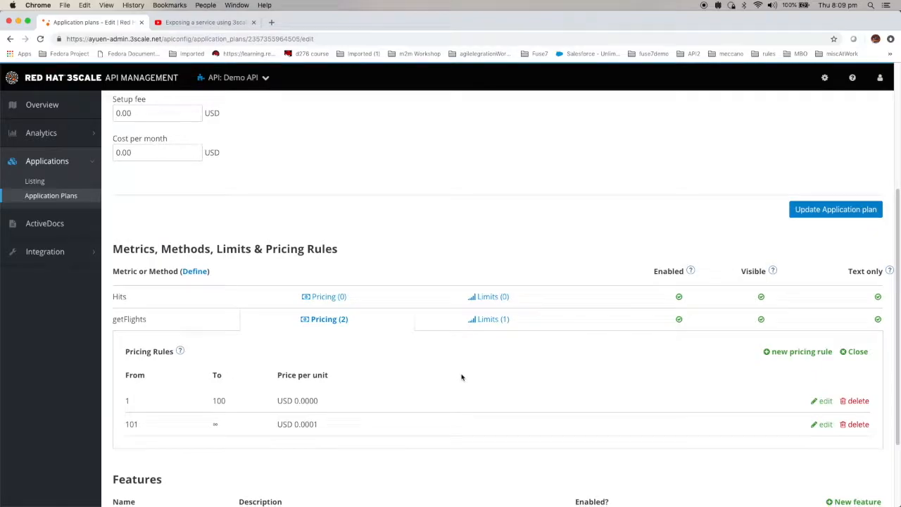
scroll(down, 3)
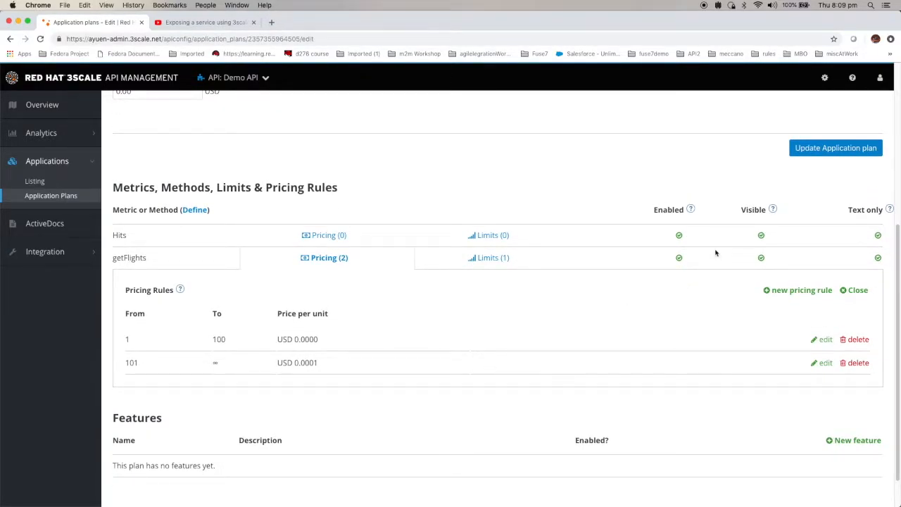
click(835, 148)
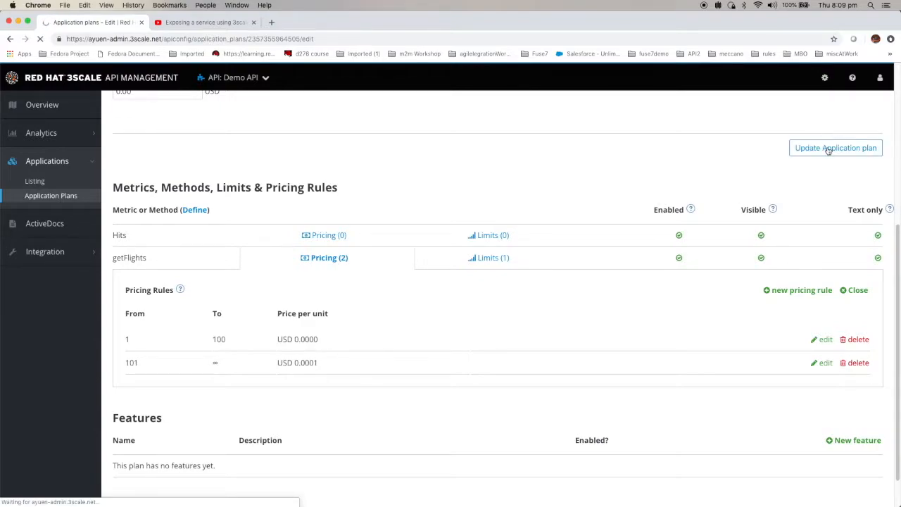
Step: Update My Limited Plan and publish it from the Application Plans list
click(835, 148)
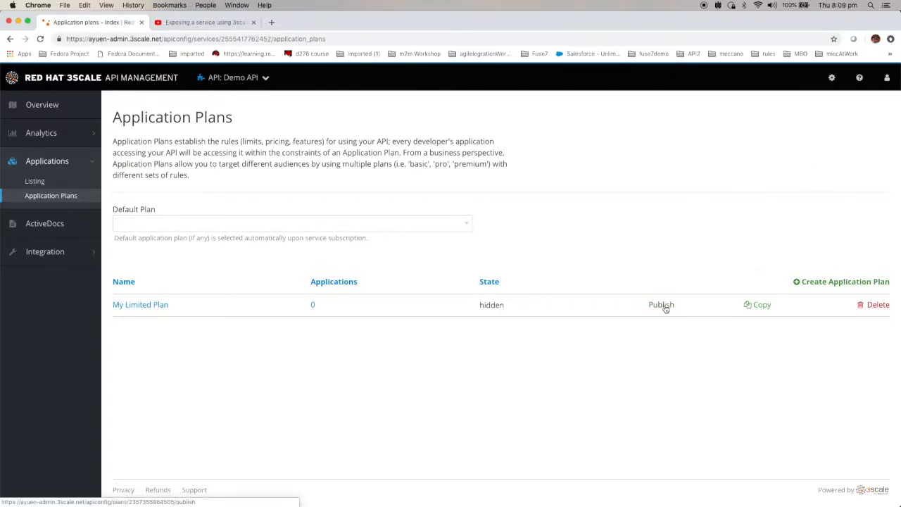
click(661, 304)
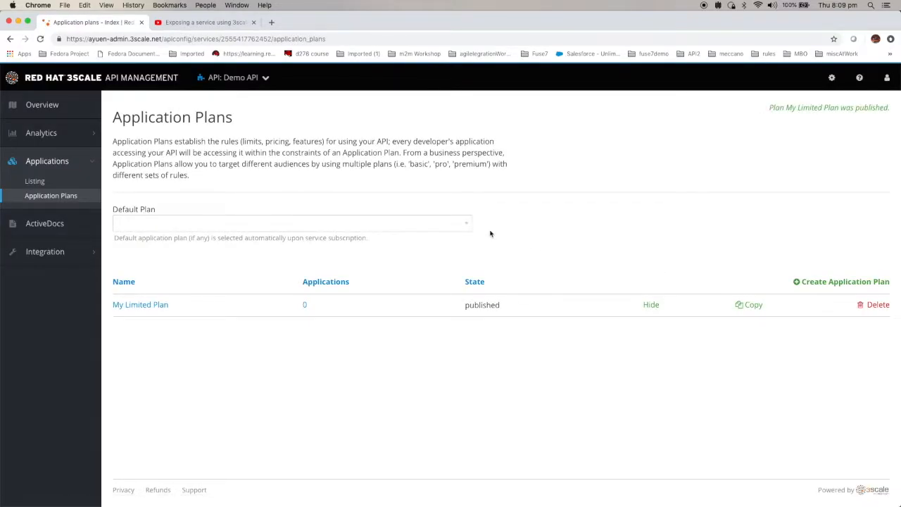
mouse_move(476, 221)
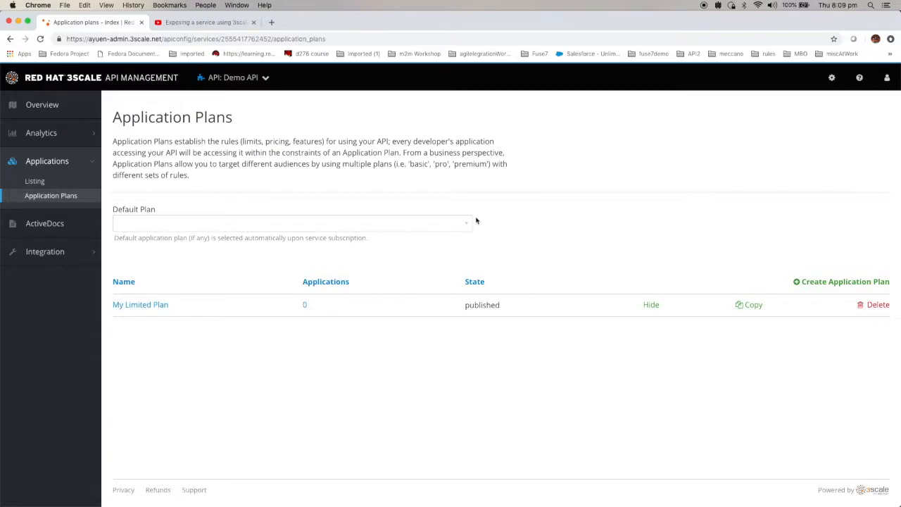
mouse_move(688, 11)
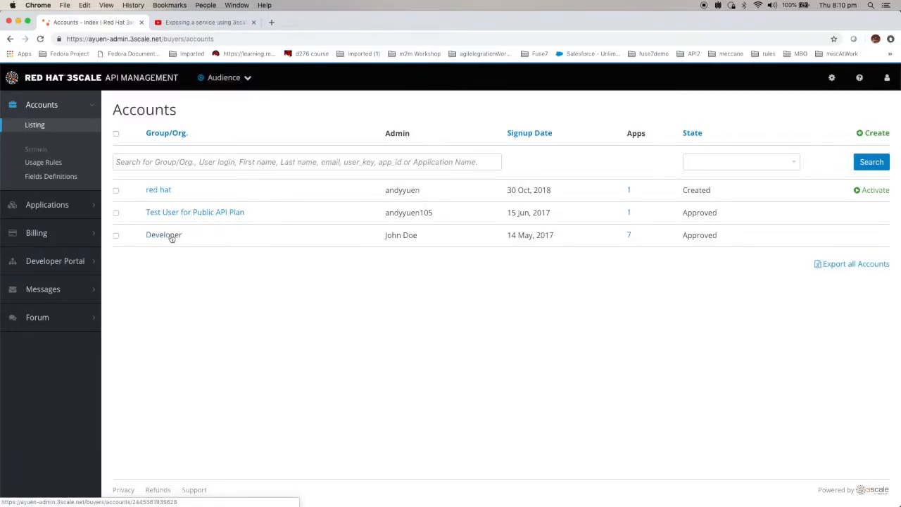
Step: Open Developer's '7 Applications' list and start a new application
click(163, 234)
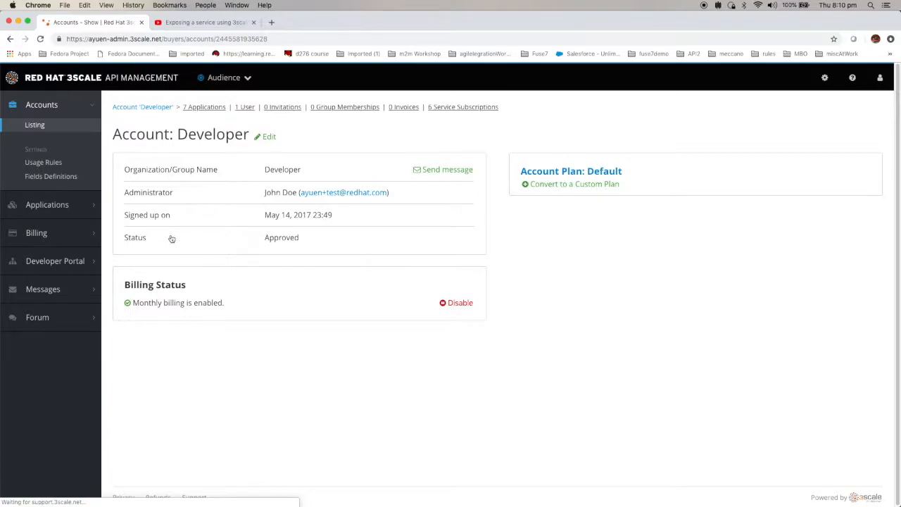
mouse_move(204, 107)
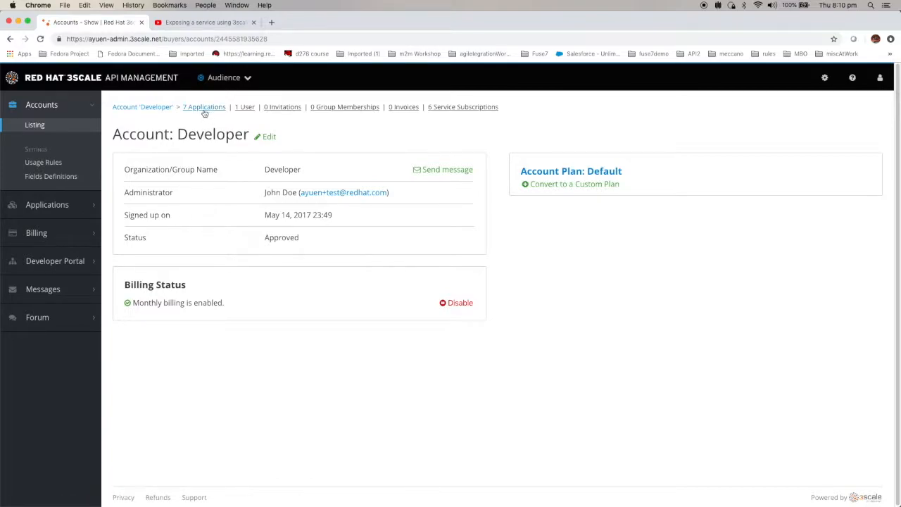
mouse_move(204, 107)
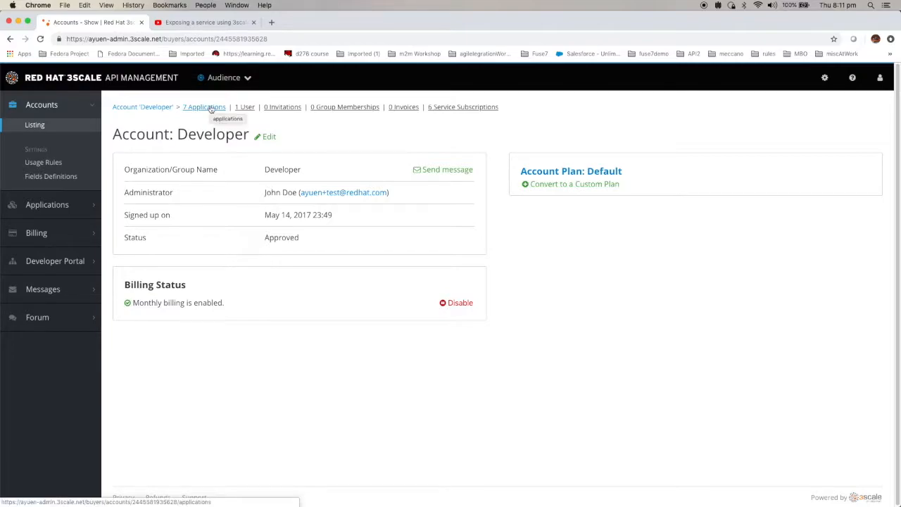
click(204, 106)
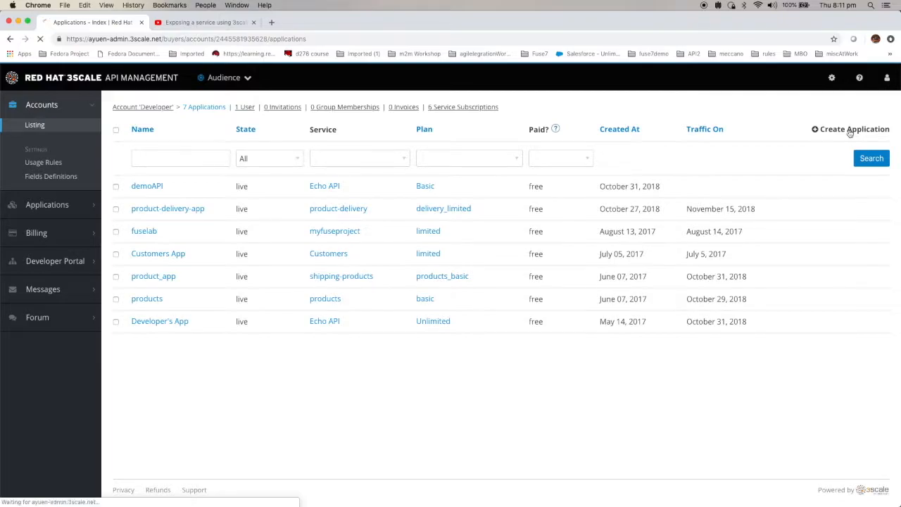
click(853, 129)
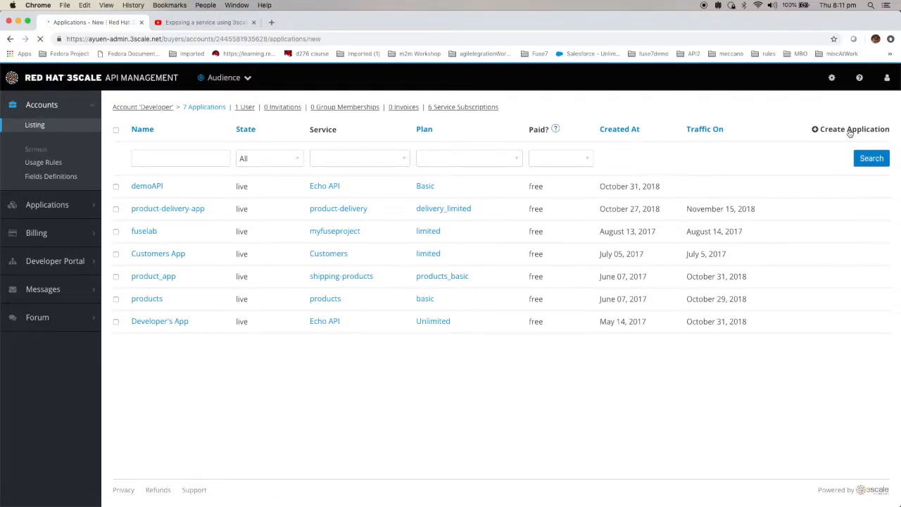
Step: Select My Limited Plan as the new application's plan
click(854, 128)
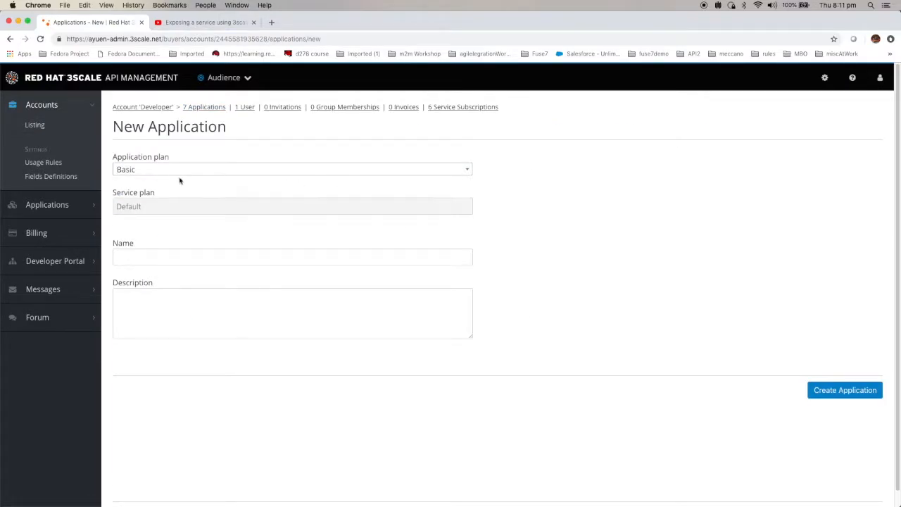
mouse_move(483, 198)
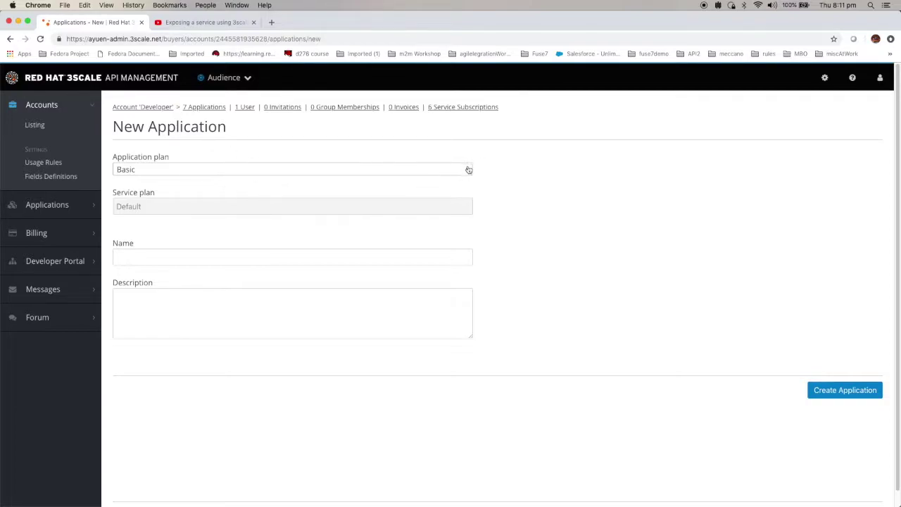
click(292, 169)
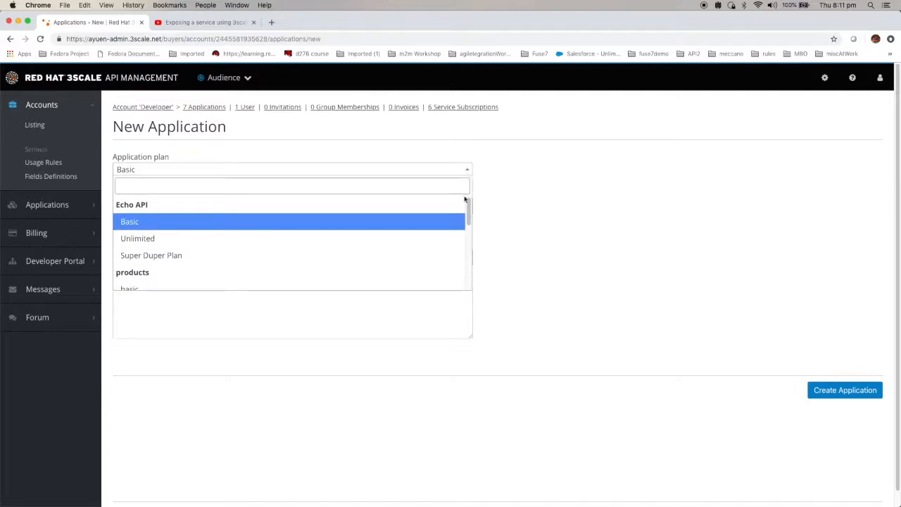
scroll(down, 3)
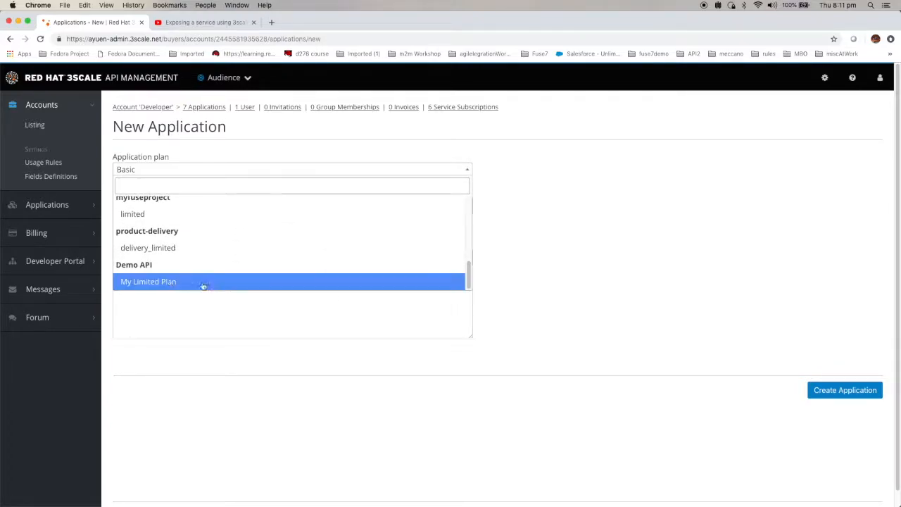
click(149, 281)
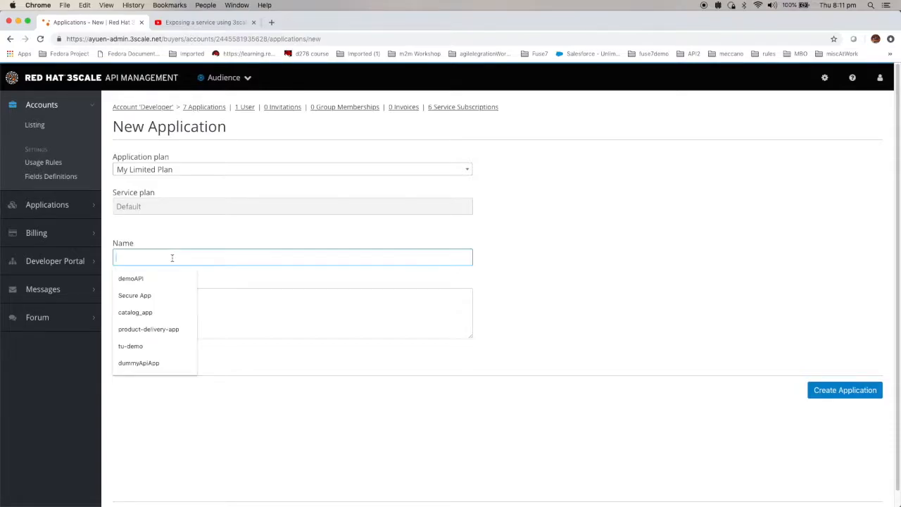
mouse_move(196, 254)
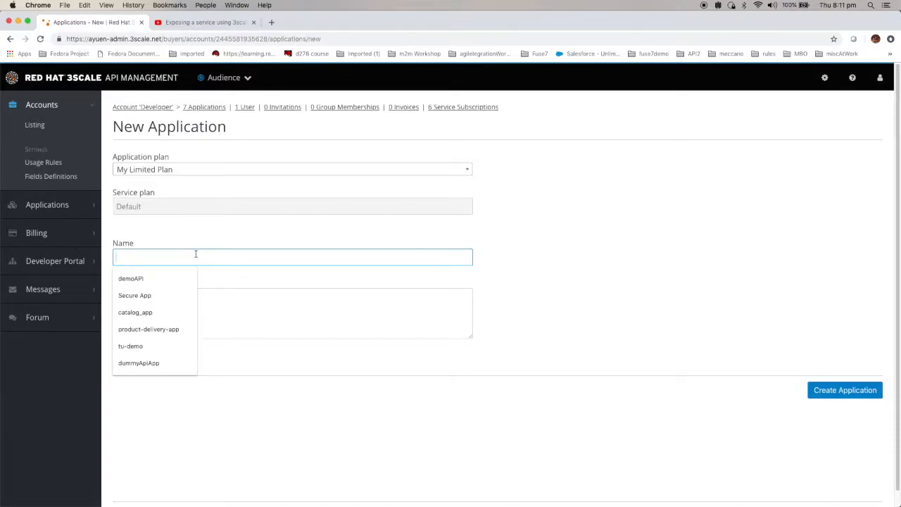
Step: Name the application 'My Demo API', create it, and go to Integration configuration
text(M)
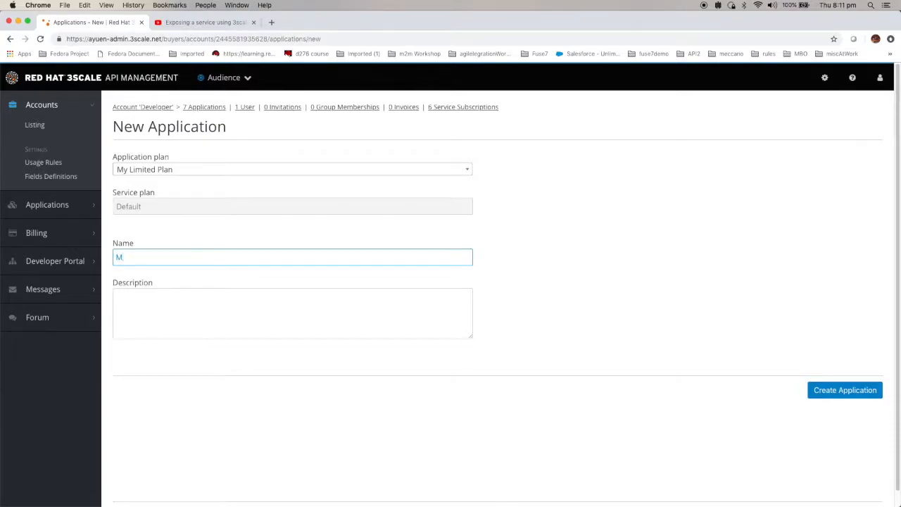
text(y)
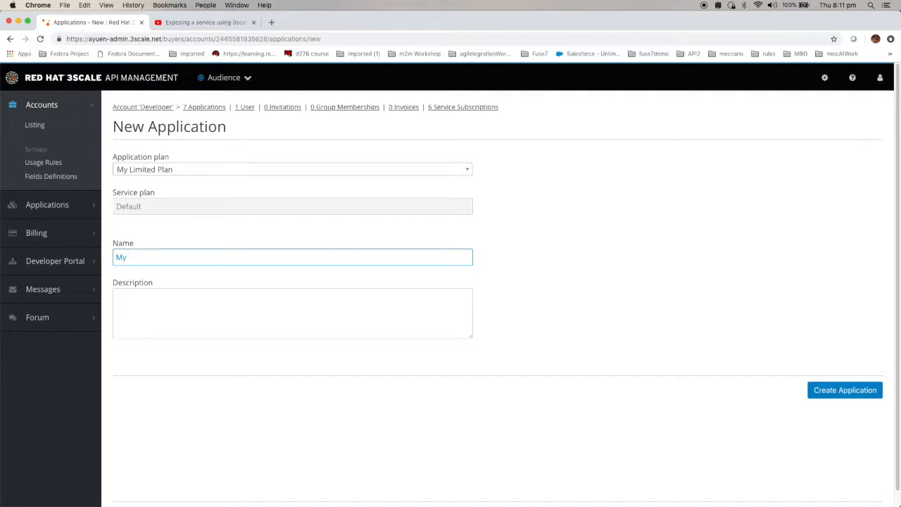
text(Dem)
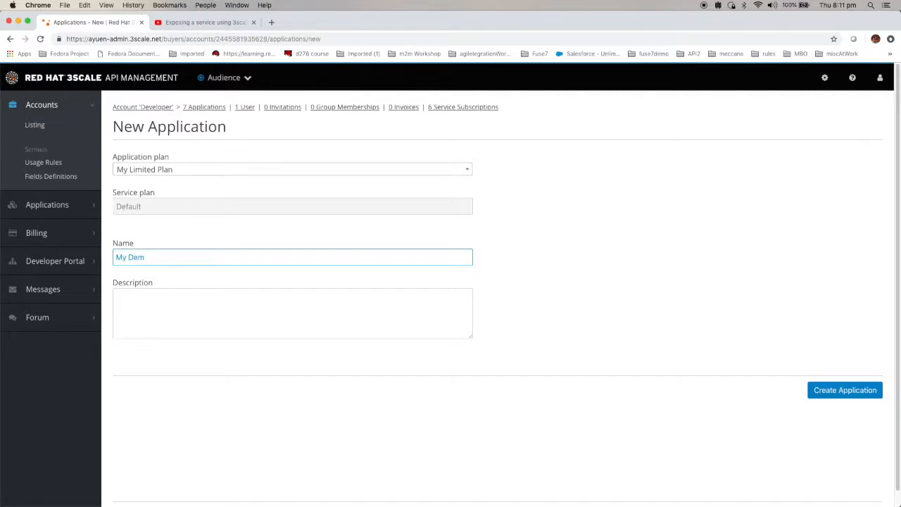
key(Backspace)
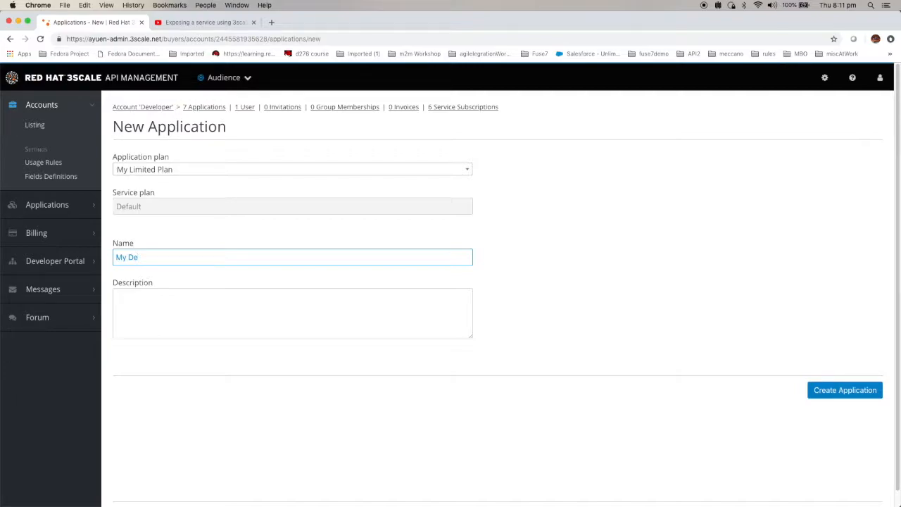
text(mo API)
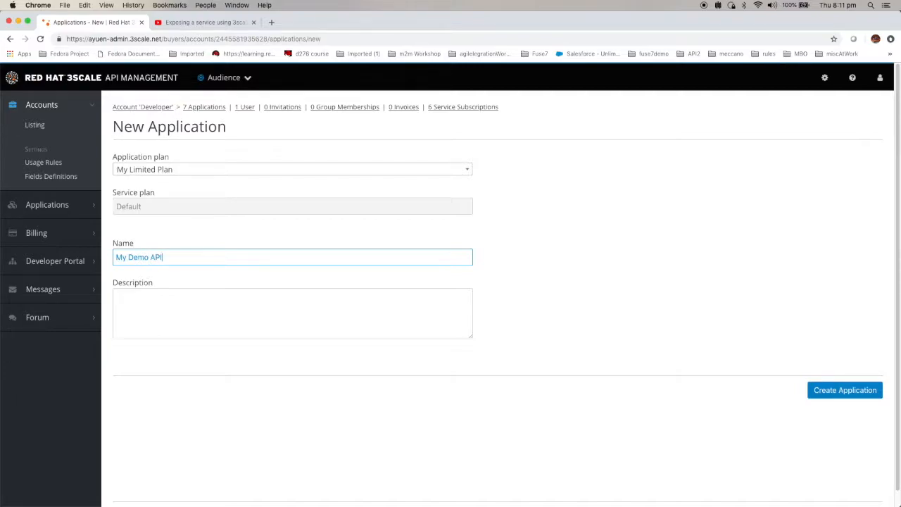
click(844, 390)
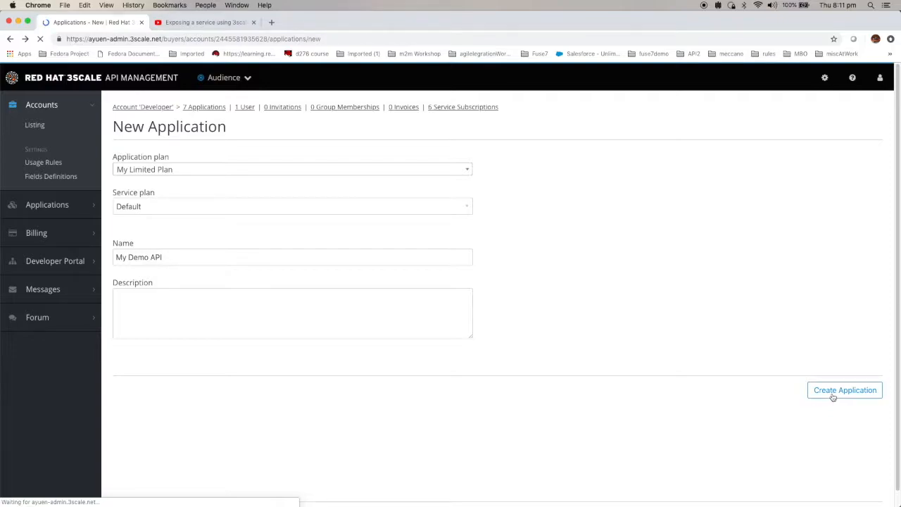
click(844, 390)
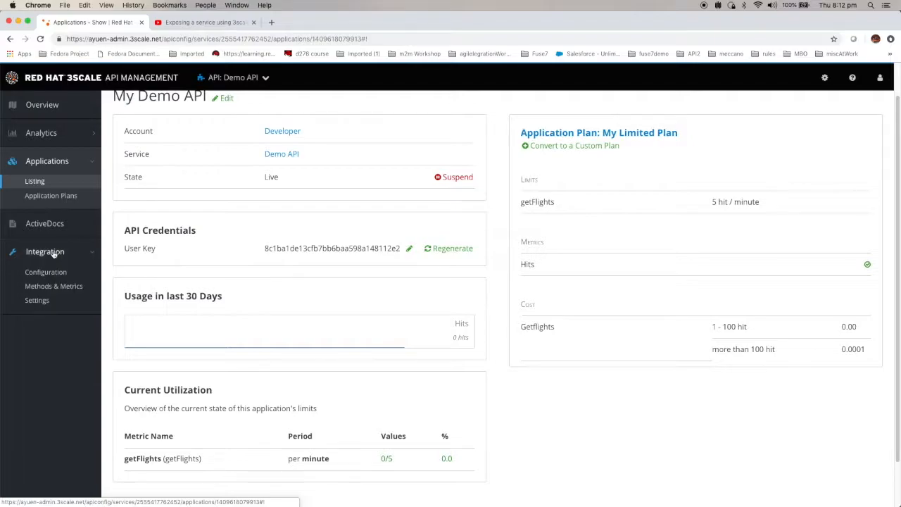
click(46, 272)
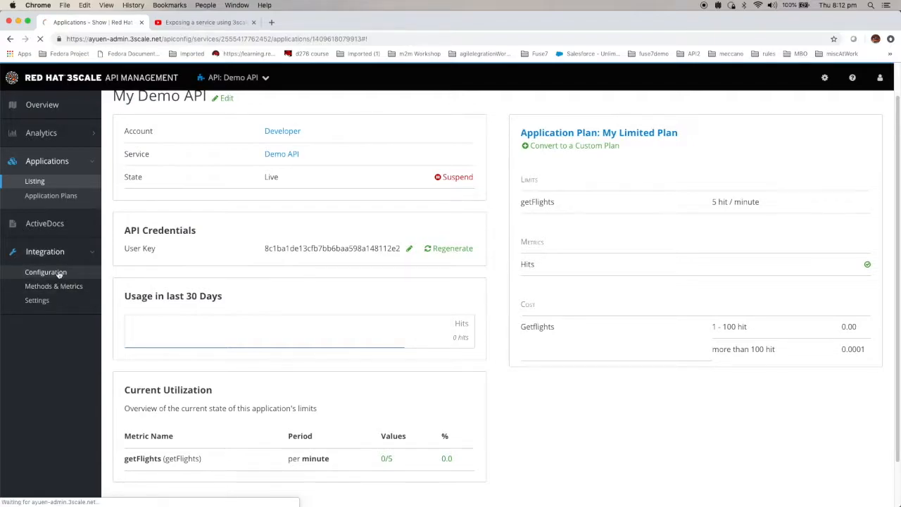
Step: Add a GET /flights/intl/flights mapping rule counting getFlights in the APIcast configuration
click(45, 272)
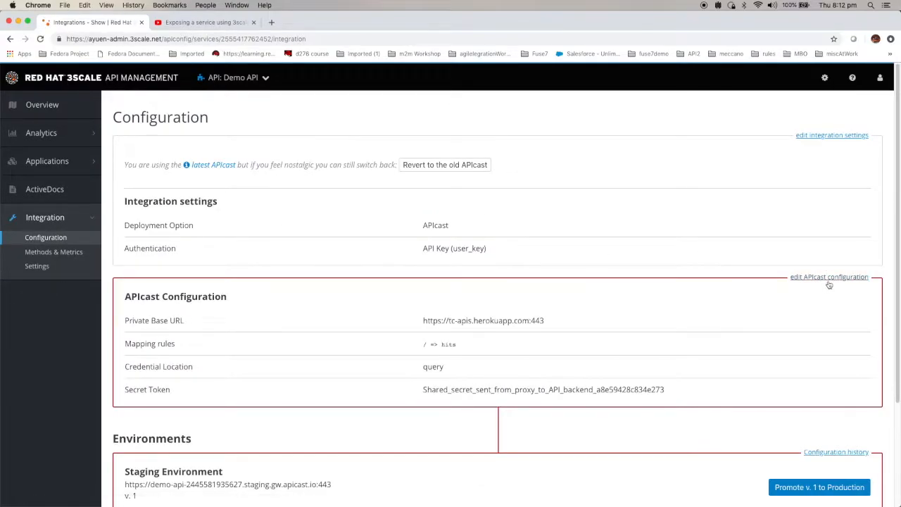
click(829, 276)
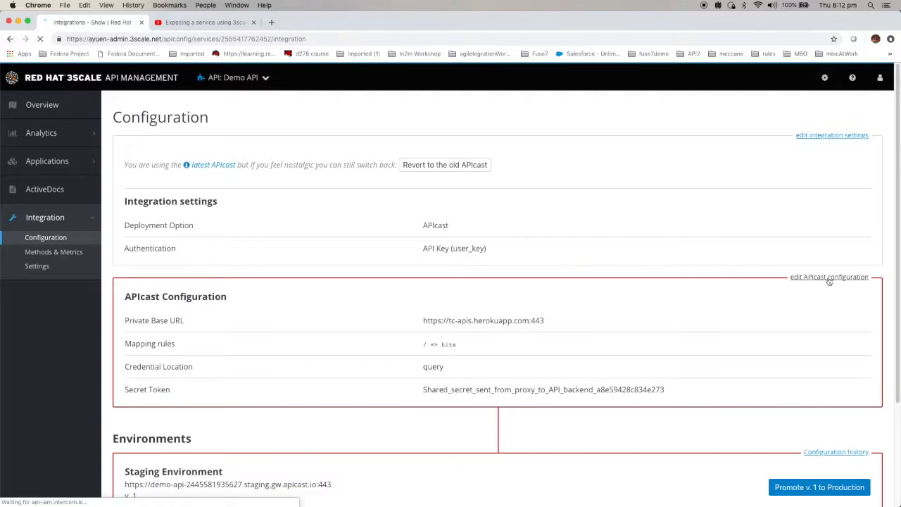
click(829, 276)
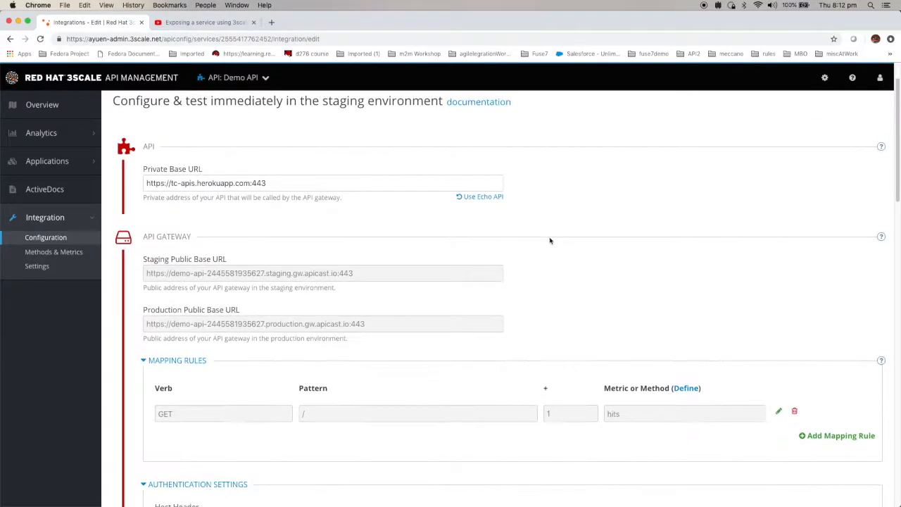
scroll(down, 3)
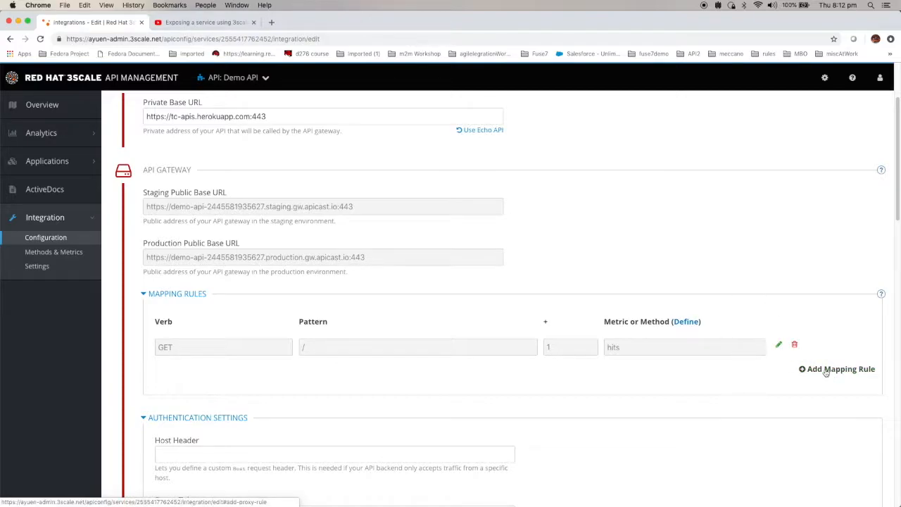
click(837, 368)
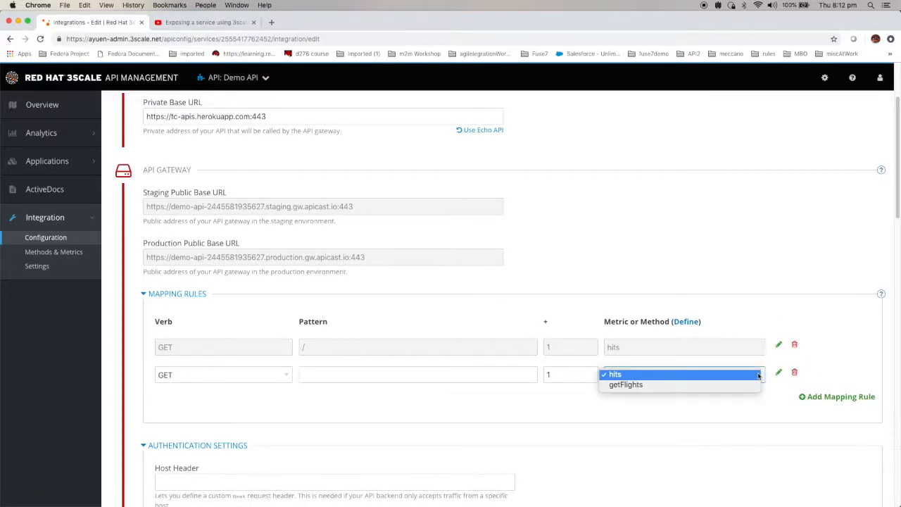
click(624, 384)
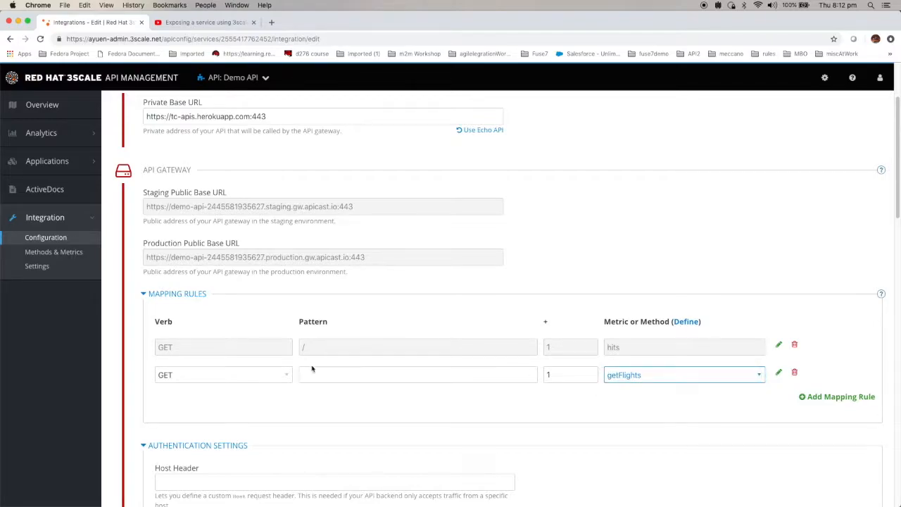
text(/flights/intl/flights)
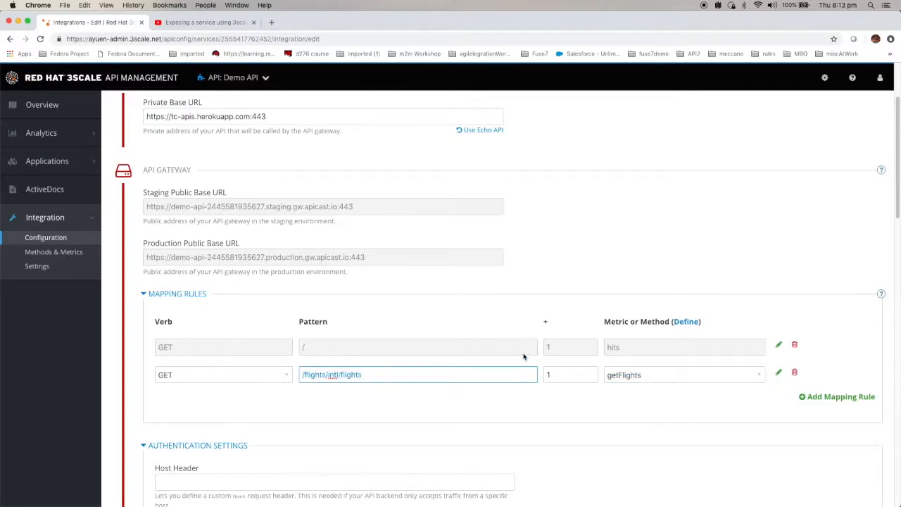
scroll(down, 3)
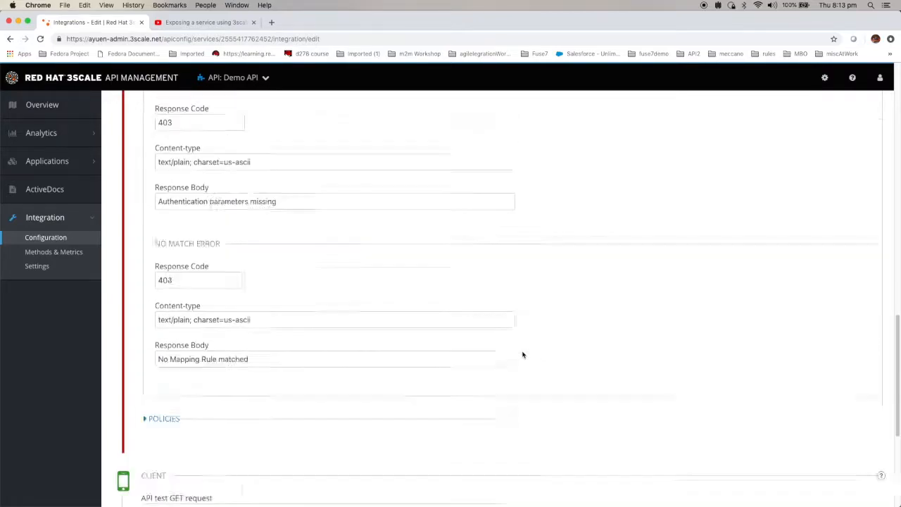
scroll(down, 3)
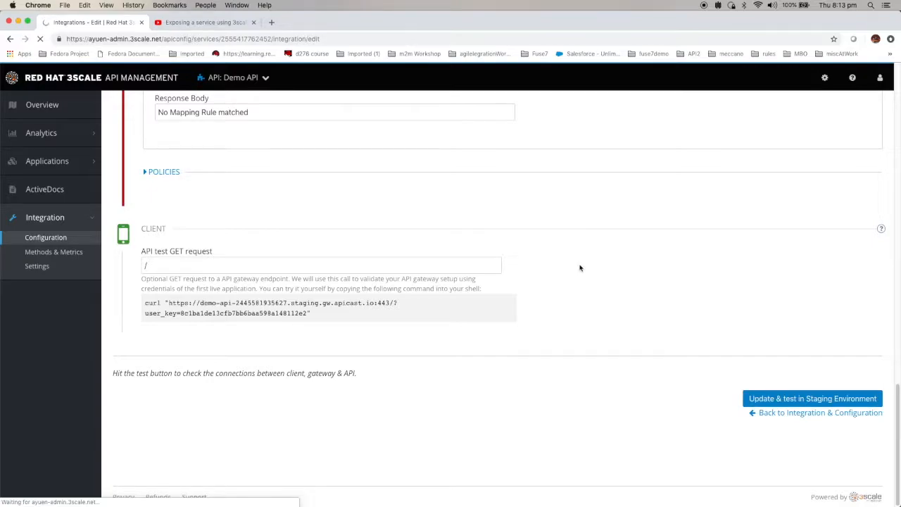
Step: Set the test request to /flights/intl/flights and run the staging test successfully
click(812, 399)
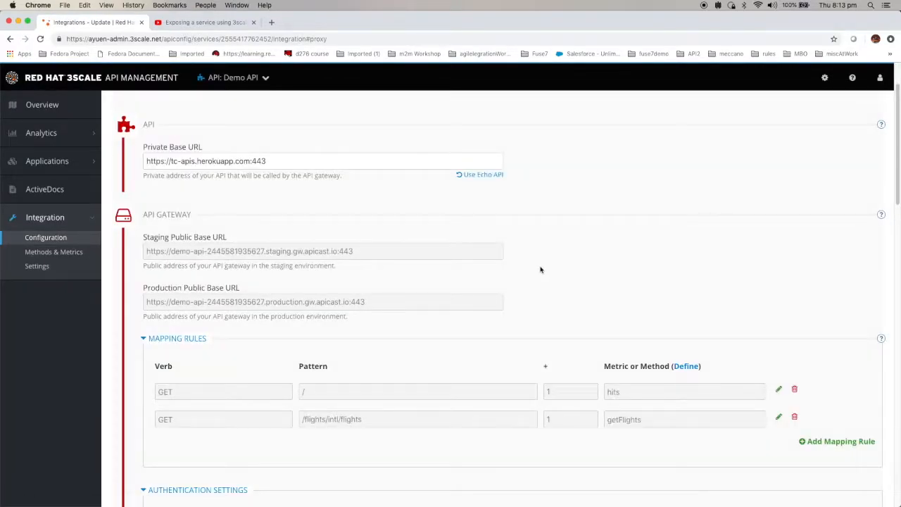
scroll(down, 3)
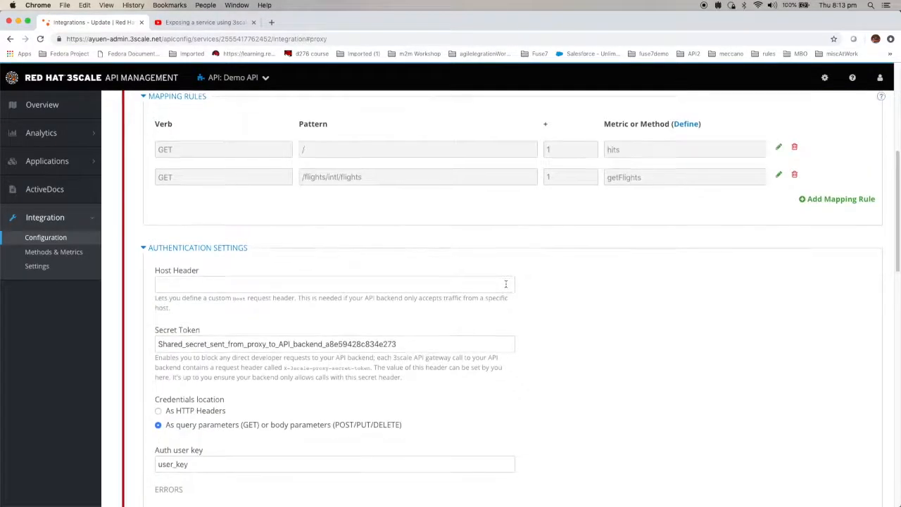
scroll(down, 3)
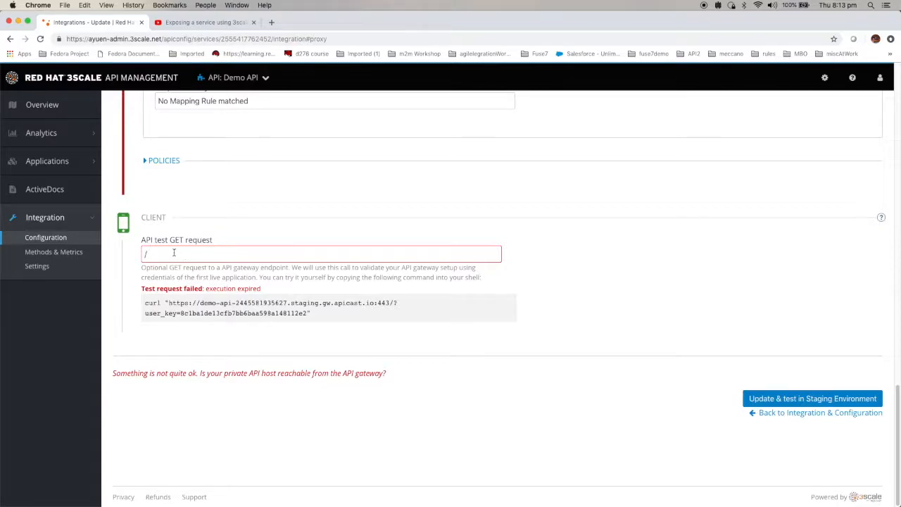
text(/flights/intl/flights)
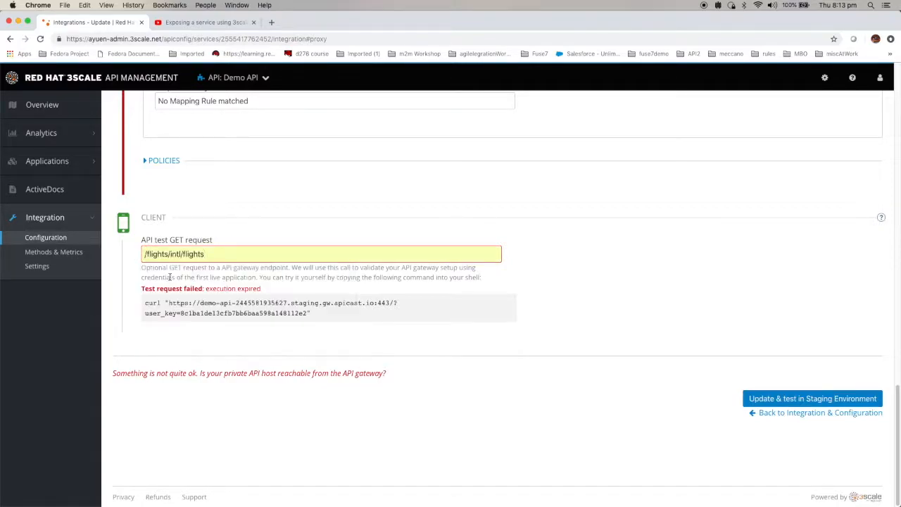
click(811, 398)
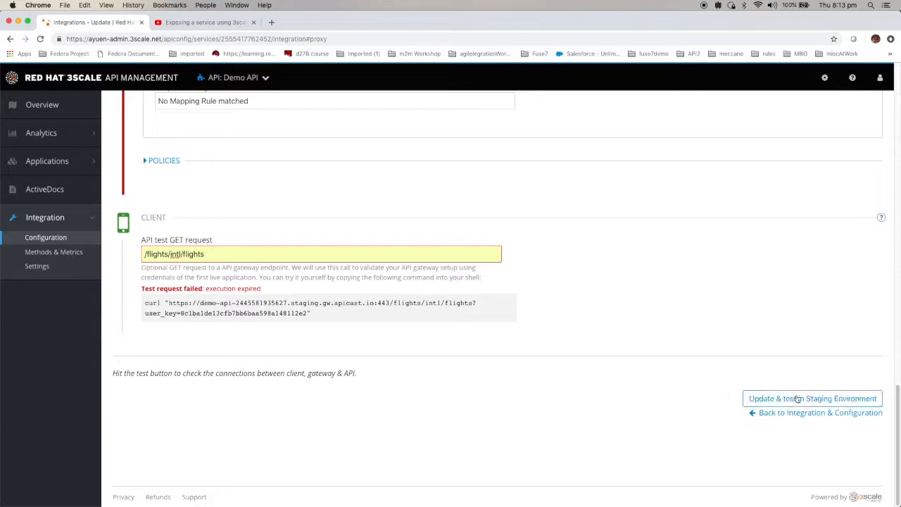
click(811, 399)
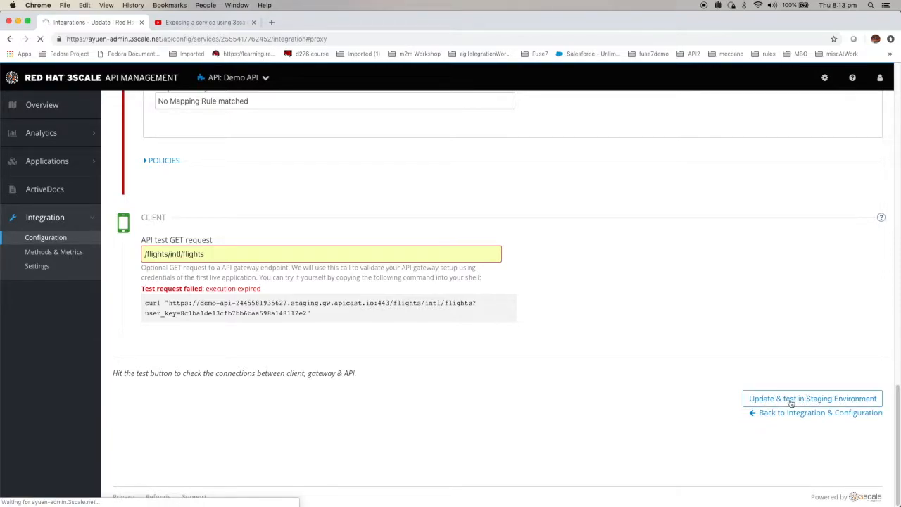
click(820, 413)
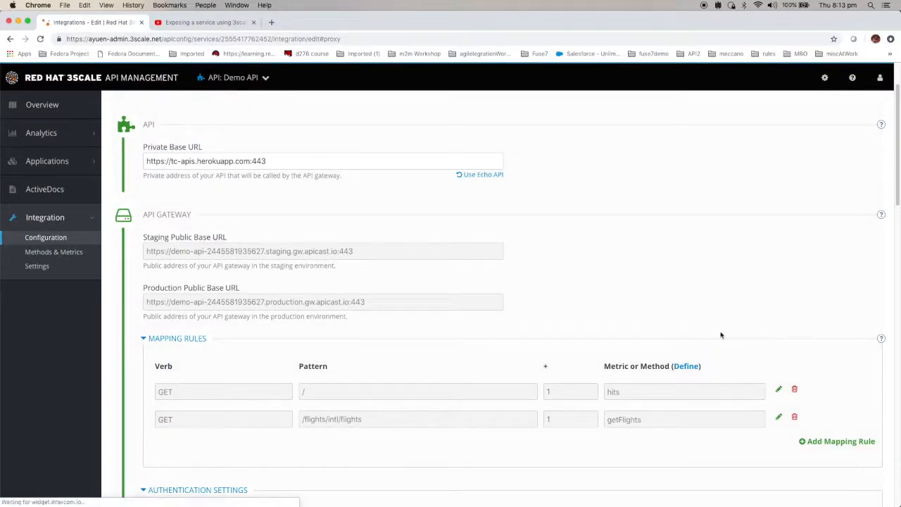
scroll(down, 3)
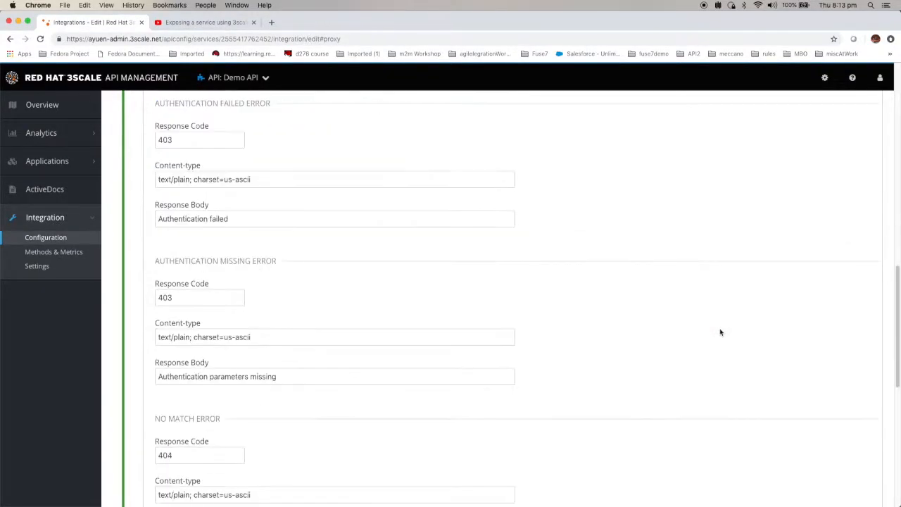
scroll(down, 3)
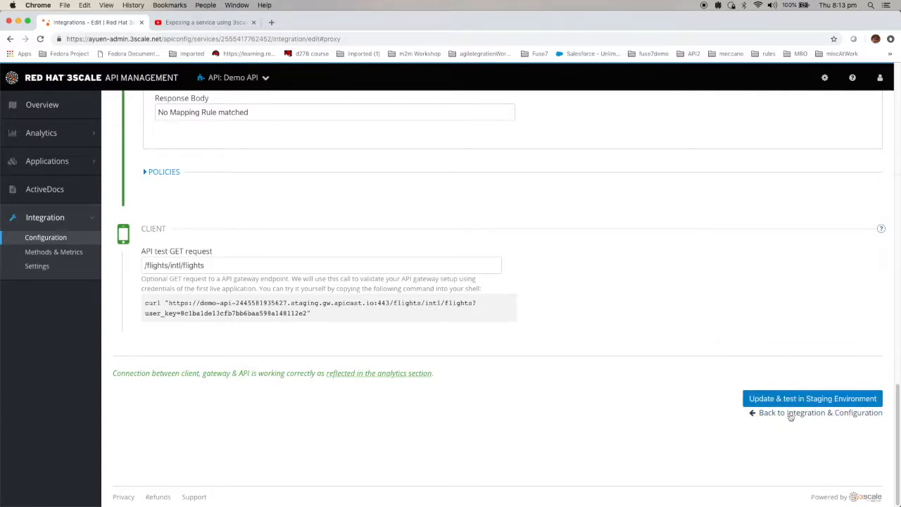
mouse_move(816, 412)
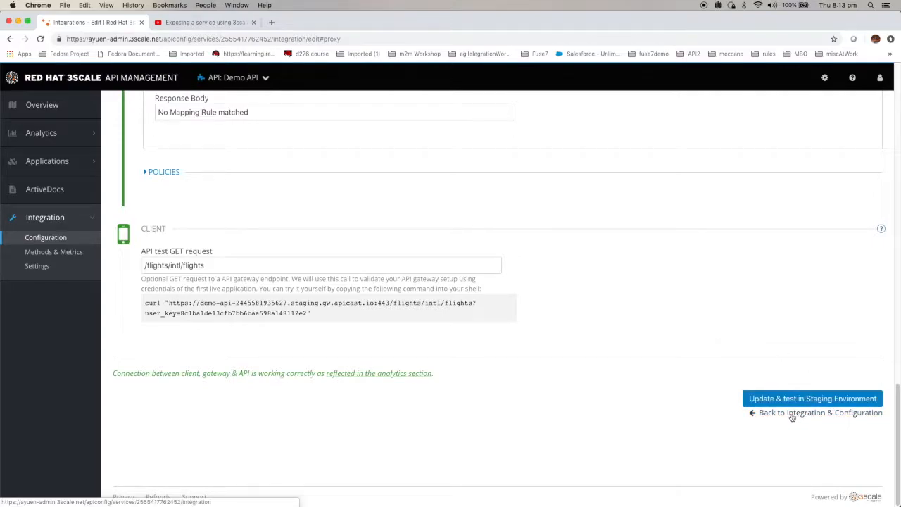
Step: Return to the integration overview and promote configuration v. 3 to production
click(820, 412)
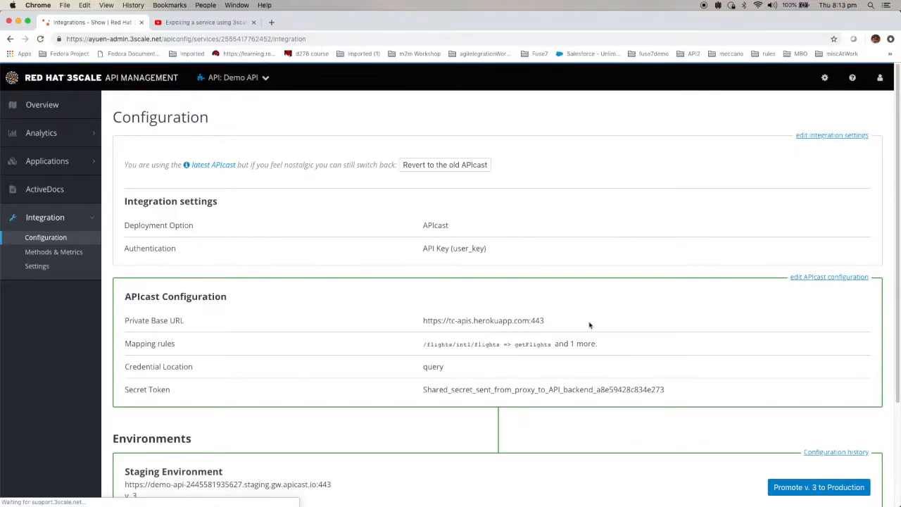
scroll(down, 3)
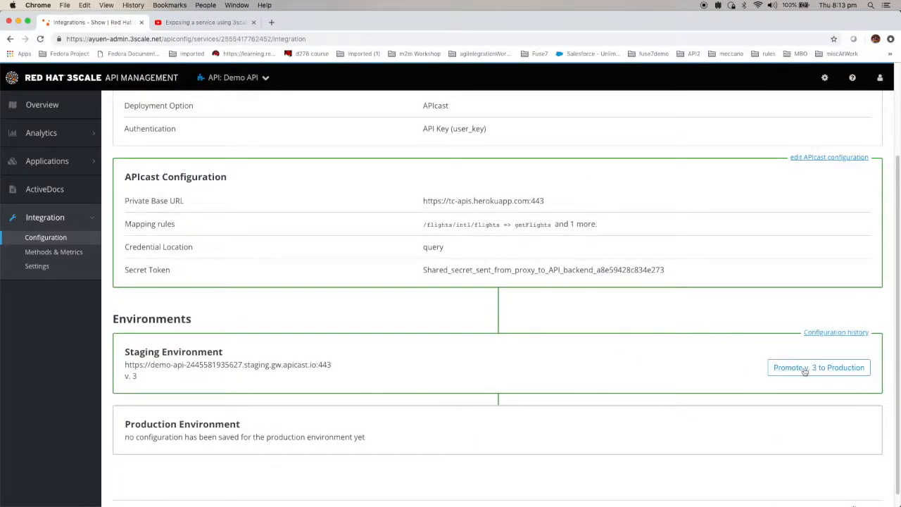
click(818, 367)
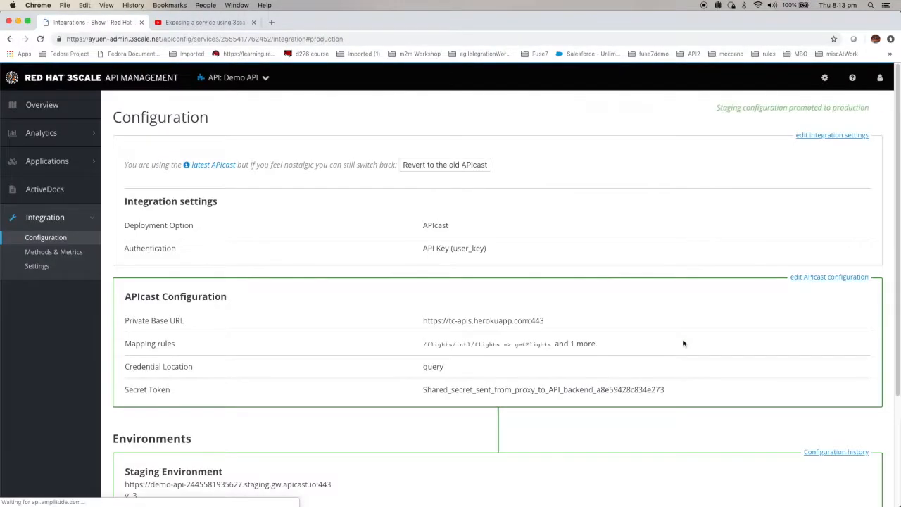
scroll(down, 3)
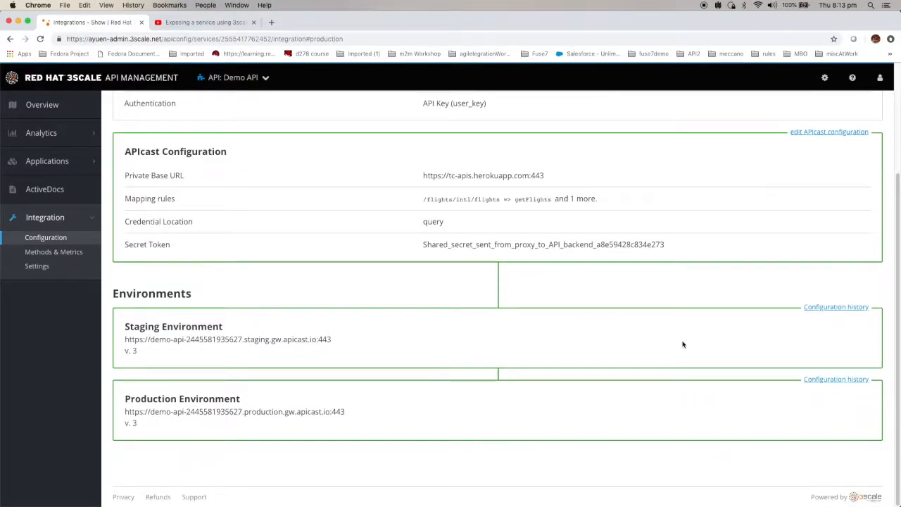
mouse_move(800, 400)
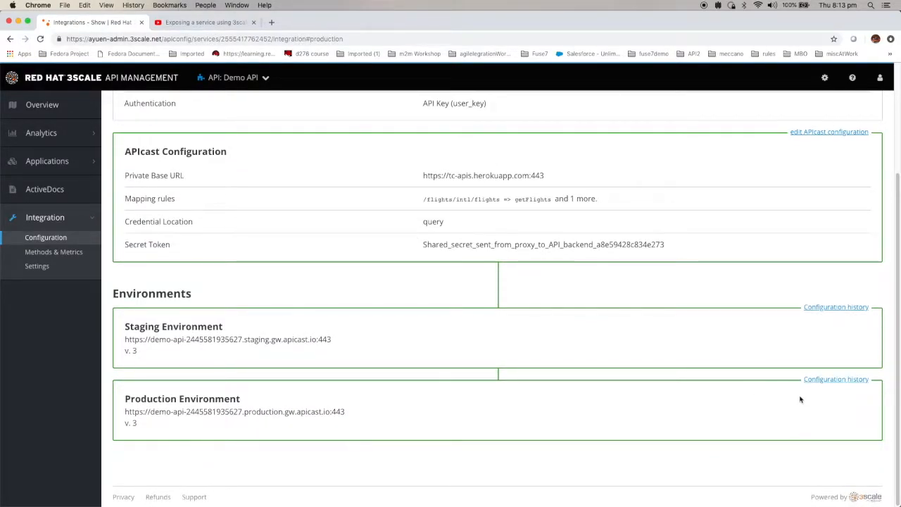
mouse_move(686, 396)
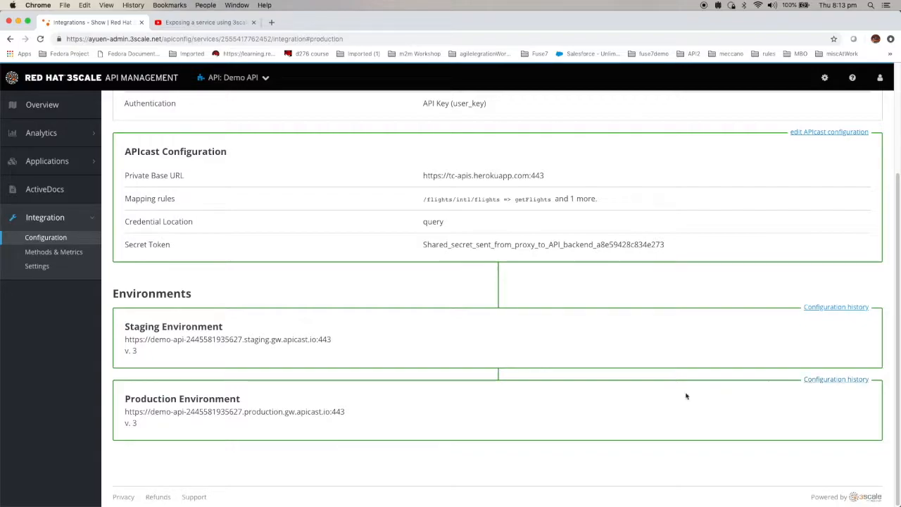
scroll(up, 3)
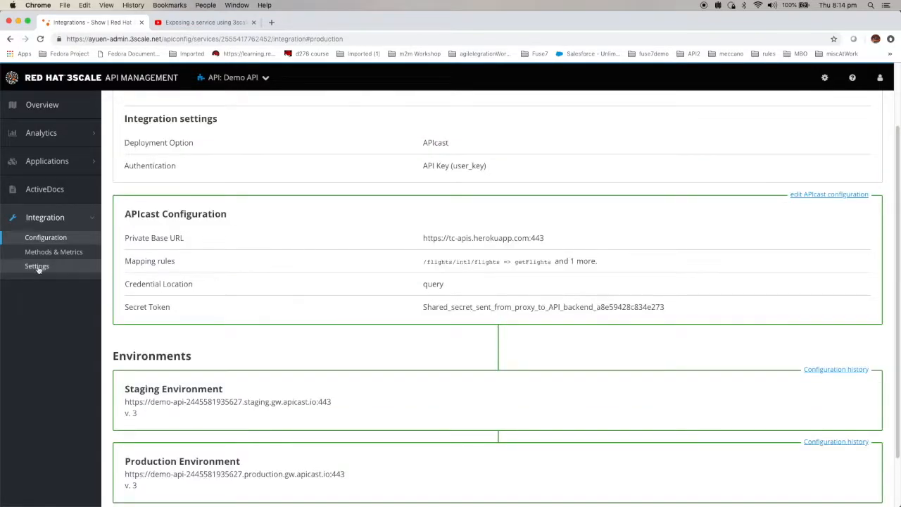
Step: Reopen Demo API's APIcast configuration and copy the staging curl command with the user key
click(46, 237)
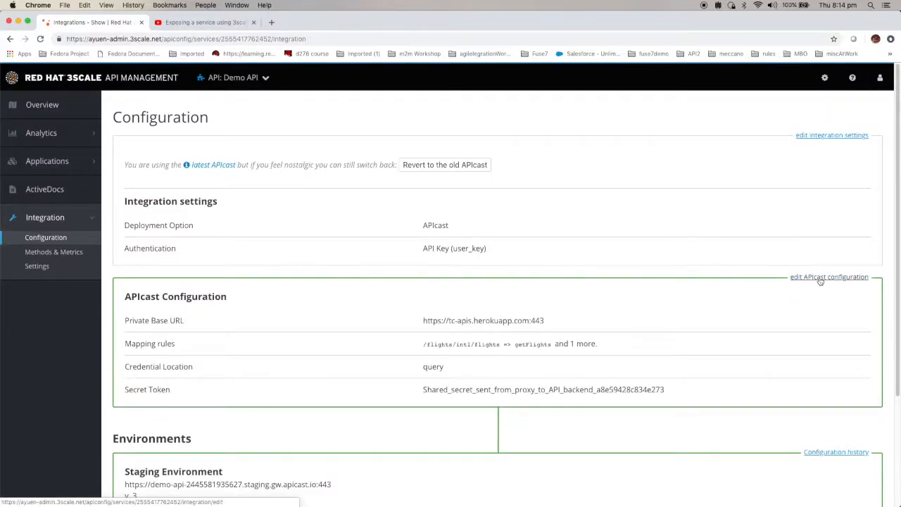
click(829, 277)
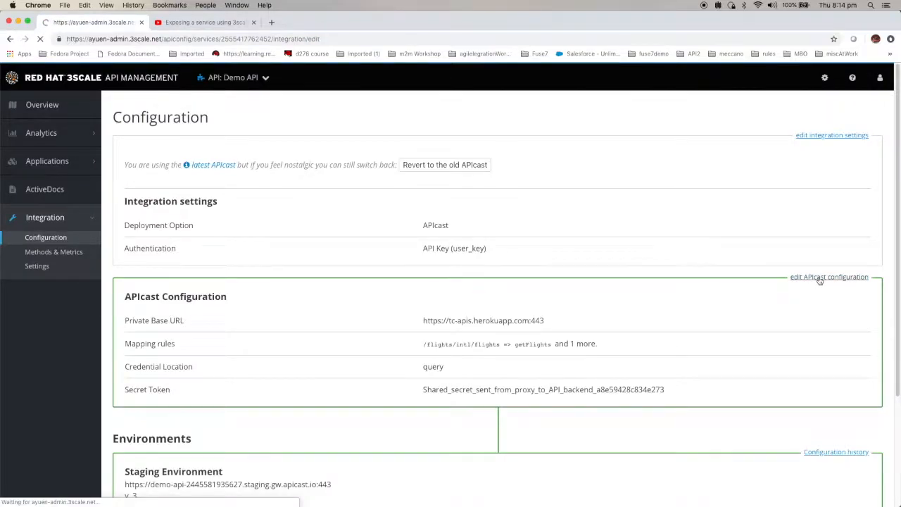
click(829, 276)
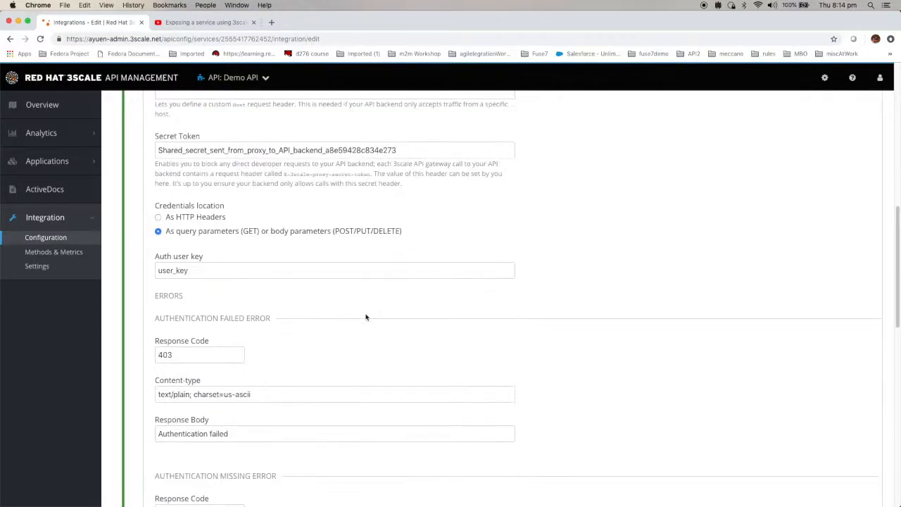
scroll(down, 3)
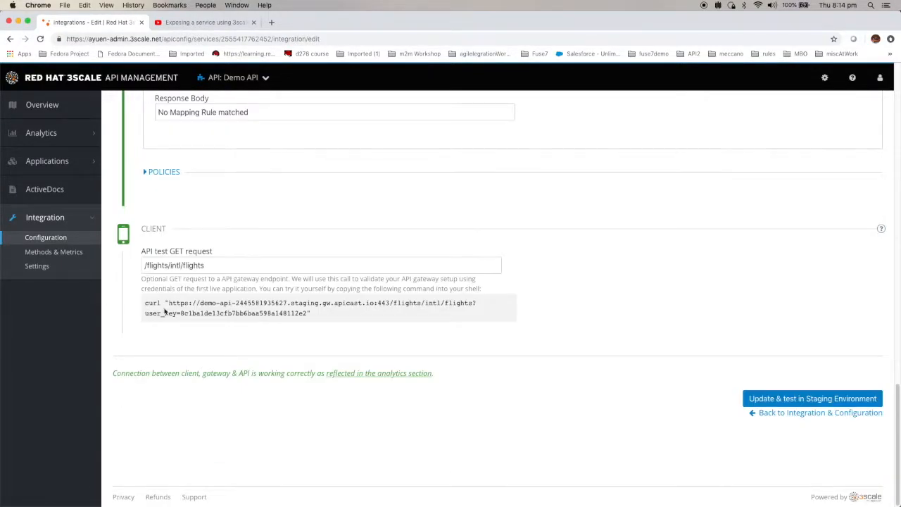
double_click(152, 302)
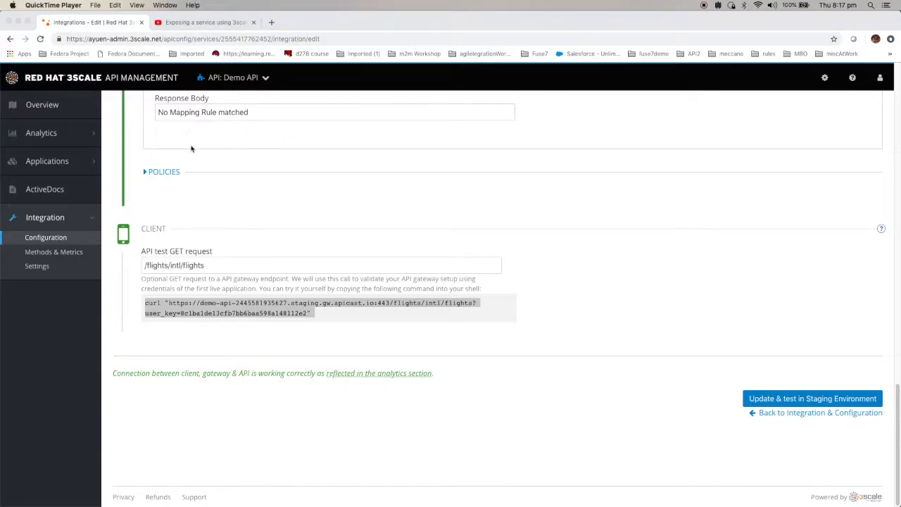
mouse_move(204, 150)
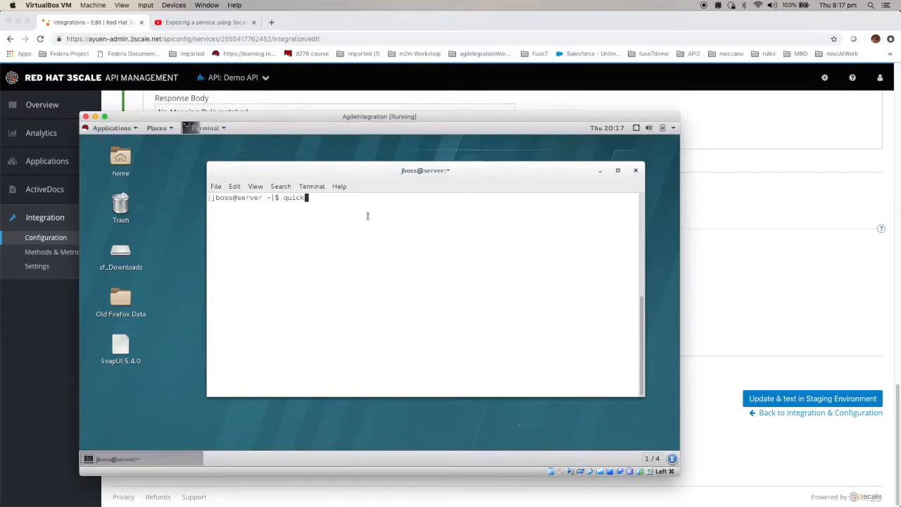
Step: Paste the staging curl command into the terminal and run the flights request
right_click(366, 219)
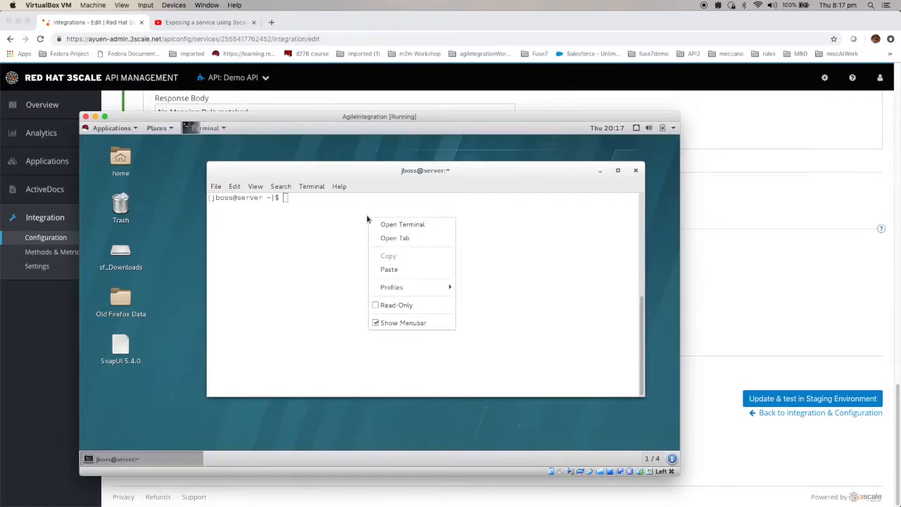
click(389, 268)
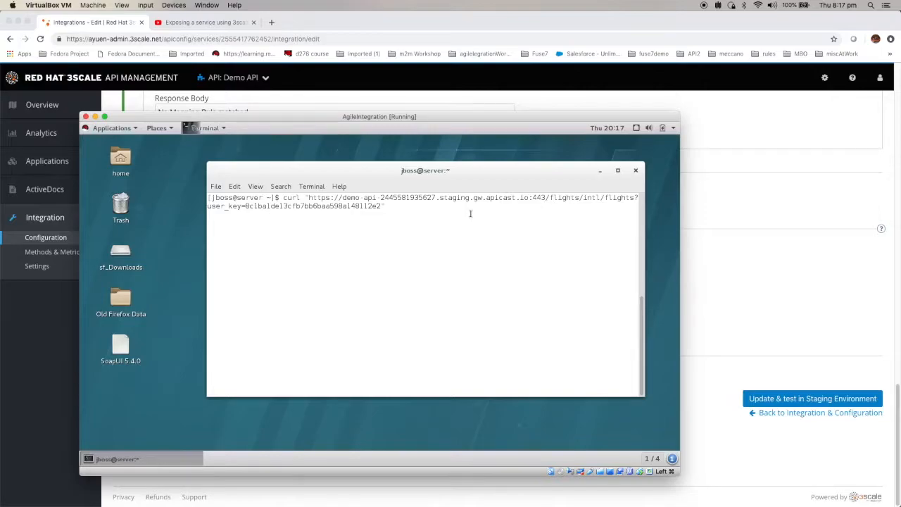
key(Return)
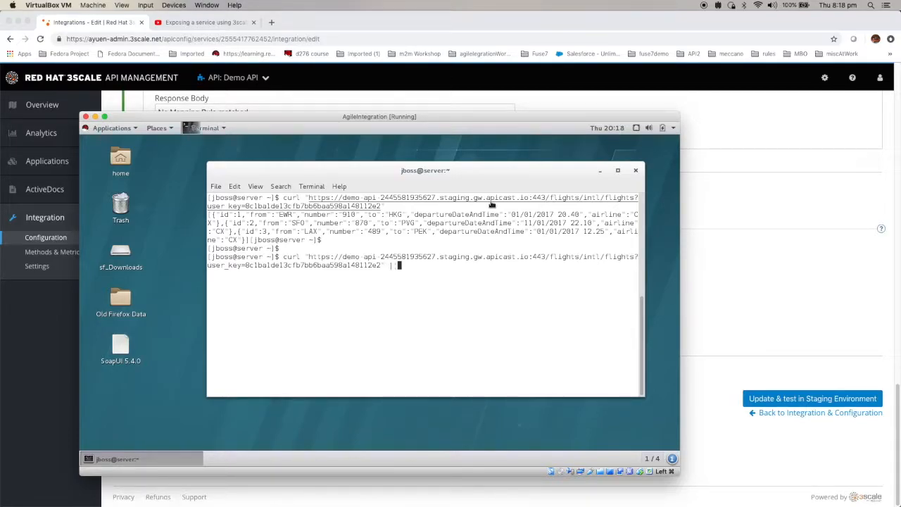
Step: Rerun the request piped to python json.tool to pretty-print the three CX flights
text(pyth)
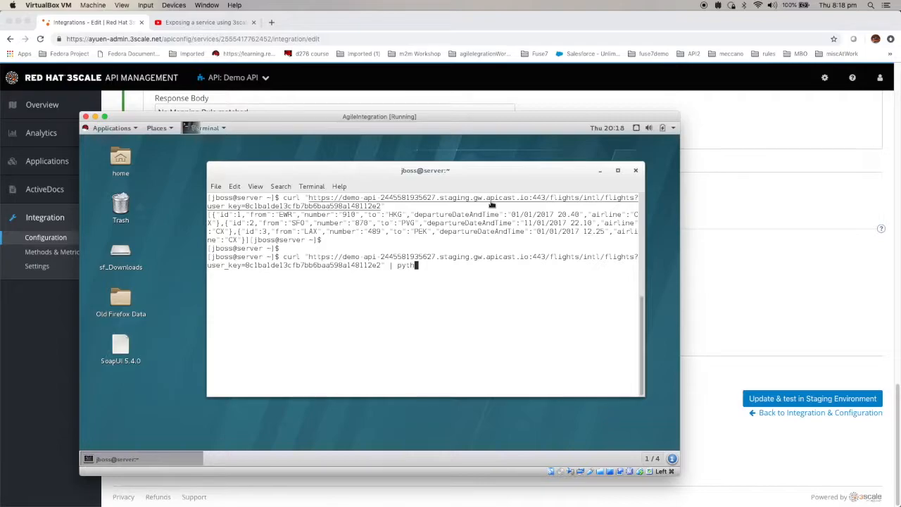
text(hon -m)
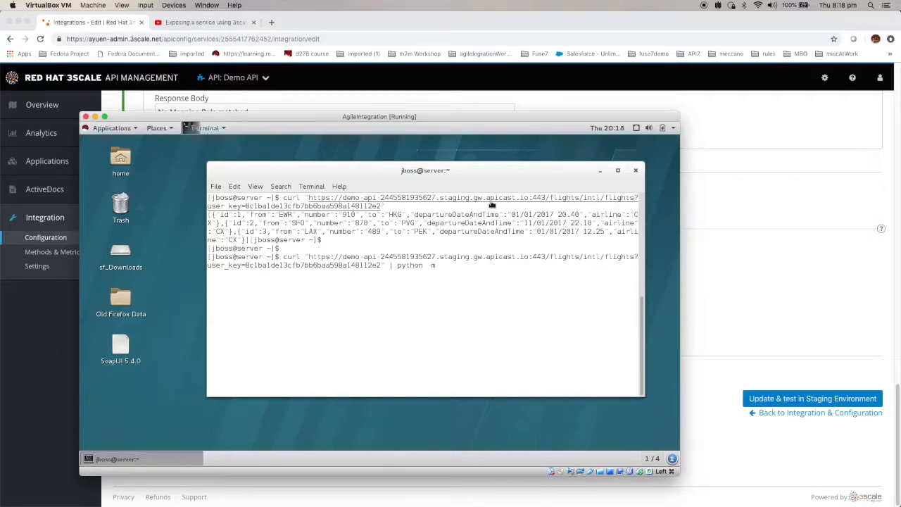
text(json)
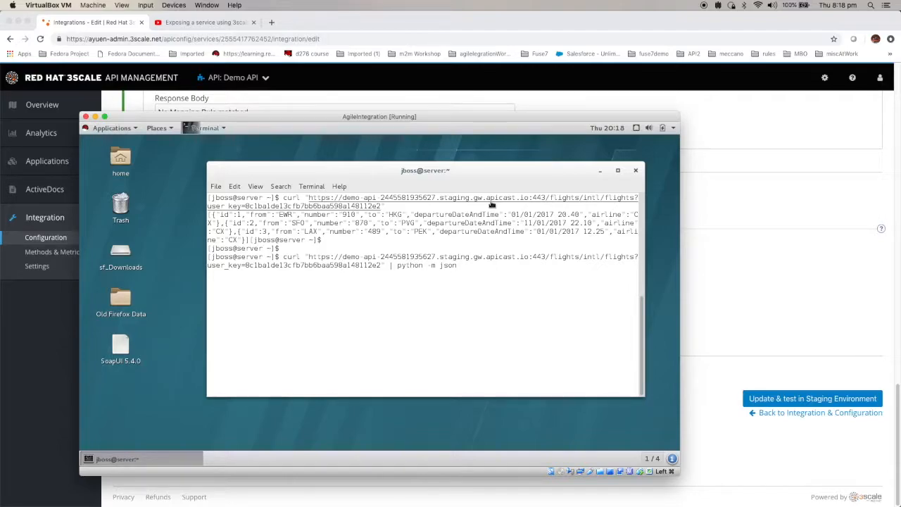
text(.tool)
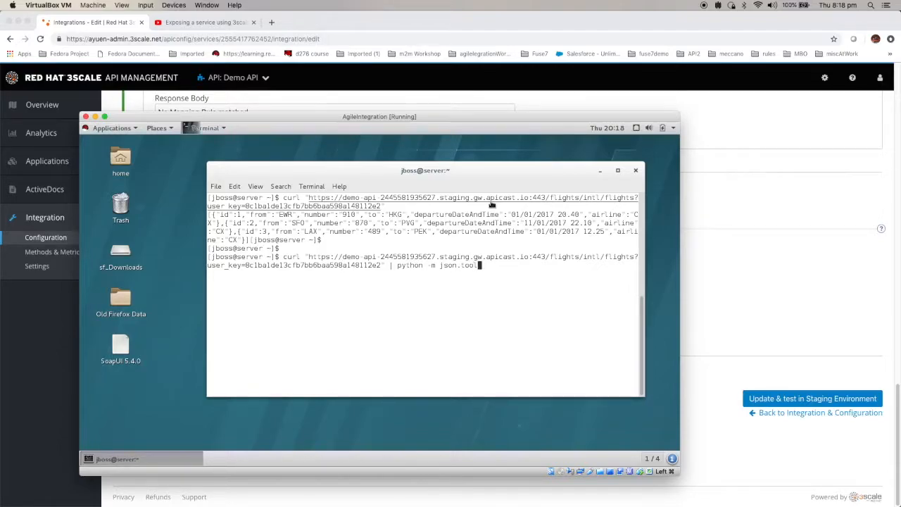
key(Return)
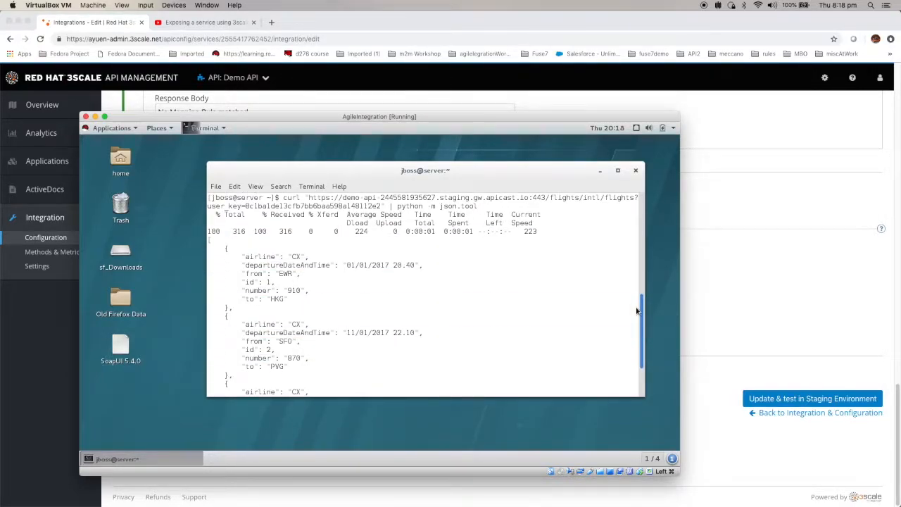
scroll(down, 3)
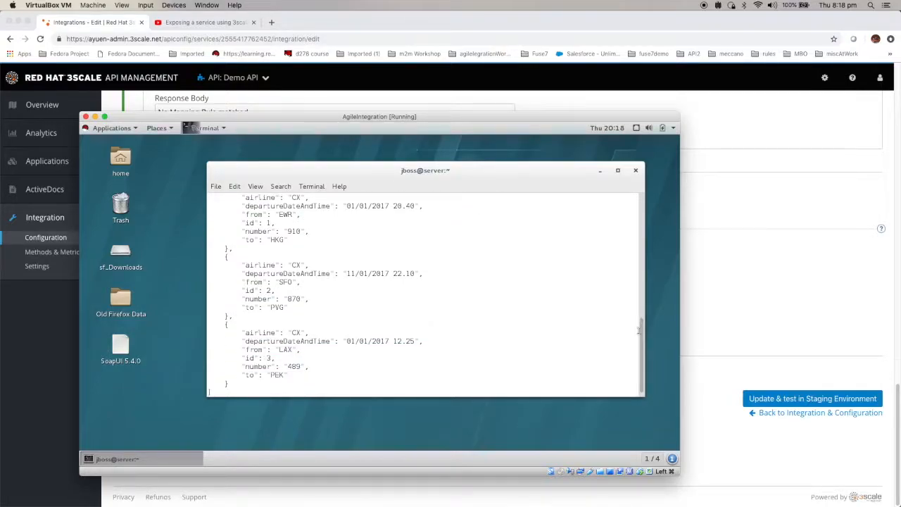